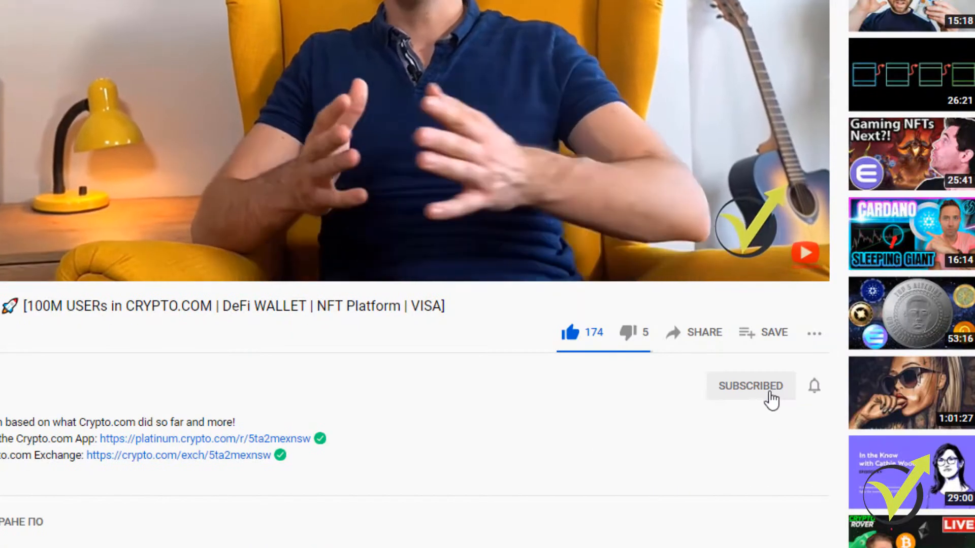
- Show the Strategy Tester panel beneath the TSLA chart via the View menu
{"action": "left_click", "coordinate": [813, 386]}
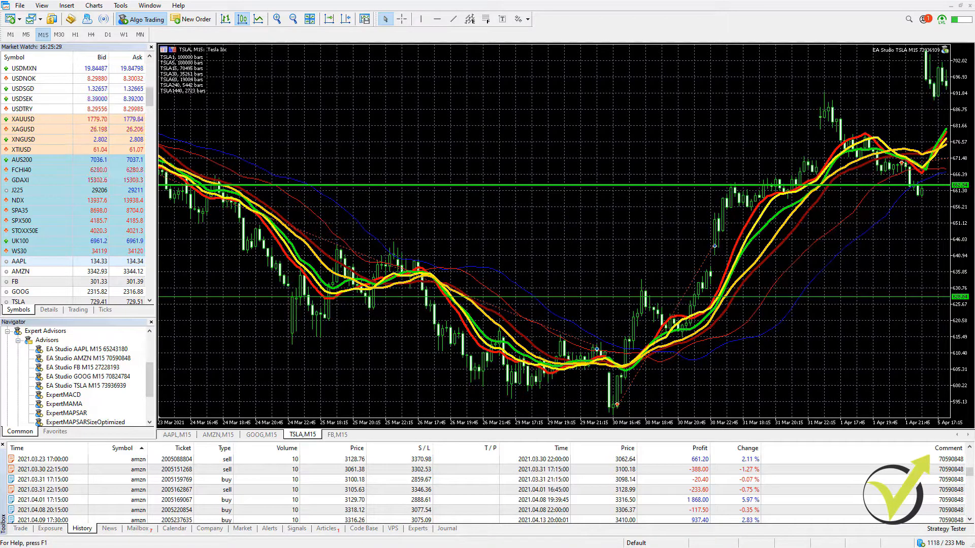
{"action": "mouse_move", "coordinate": [905, 102]}
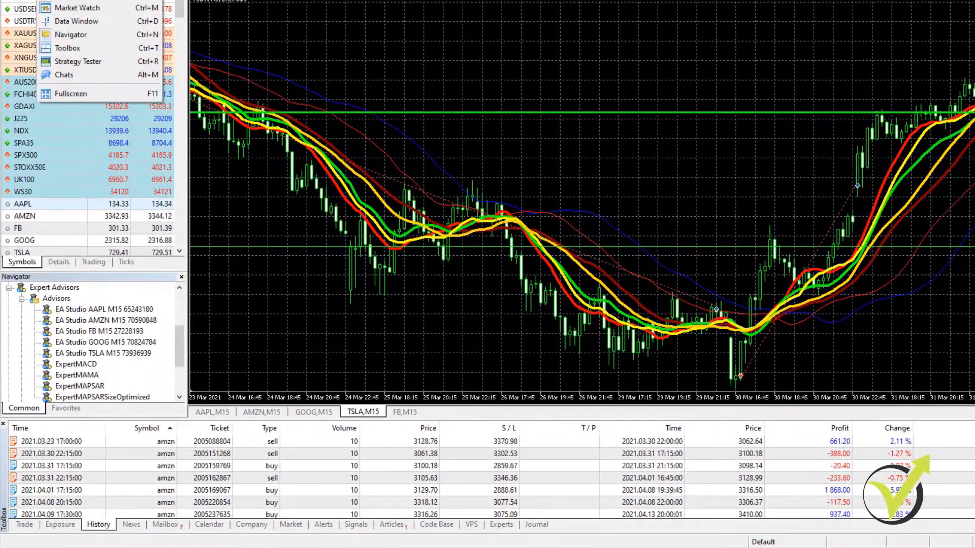
{"action": "mouse_move", "coordinate": [77, 61]}
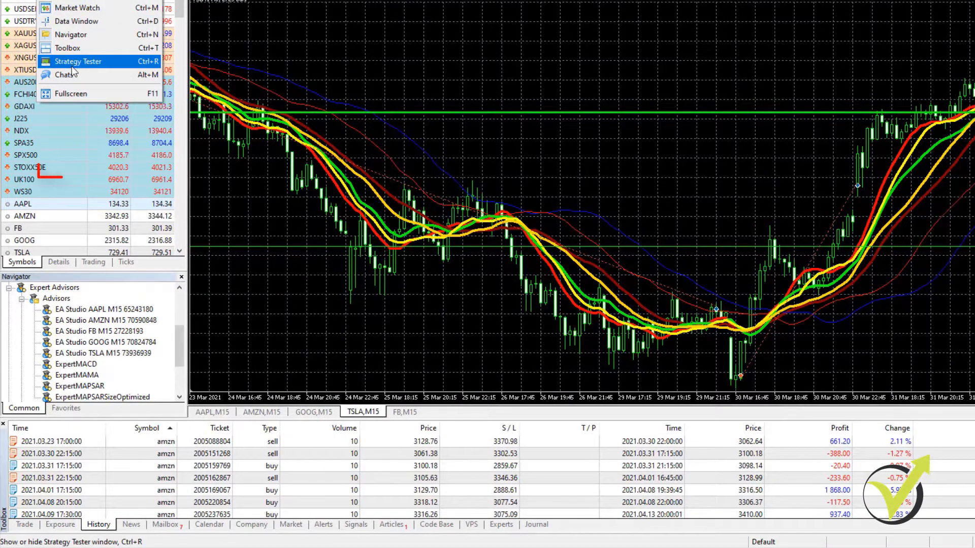
{"action": "left_click", "coordinate": [77, 61]}
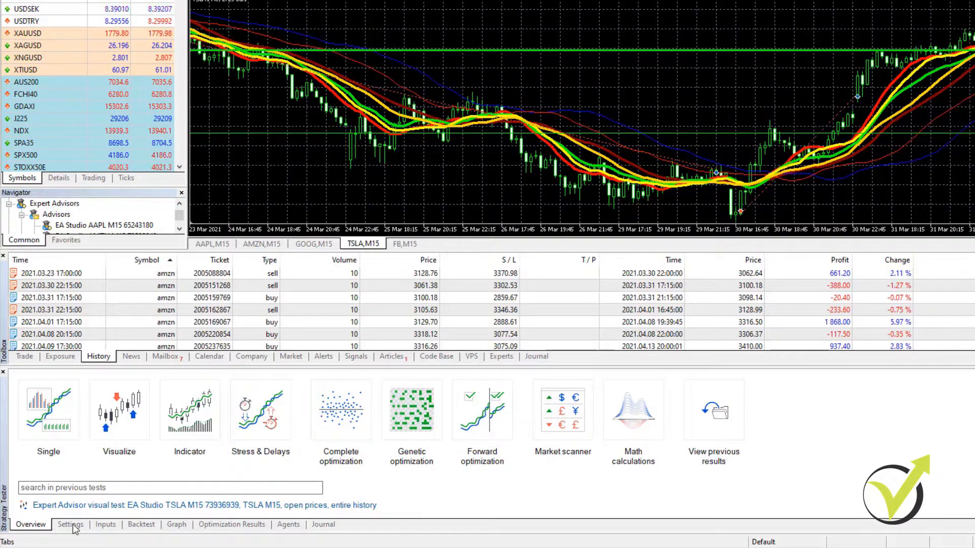
- In the tester Settings, keep TSLA as the symbol to test
{"action": "left_click", "coordinate": [70, 524]}
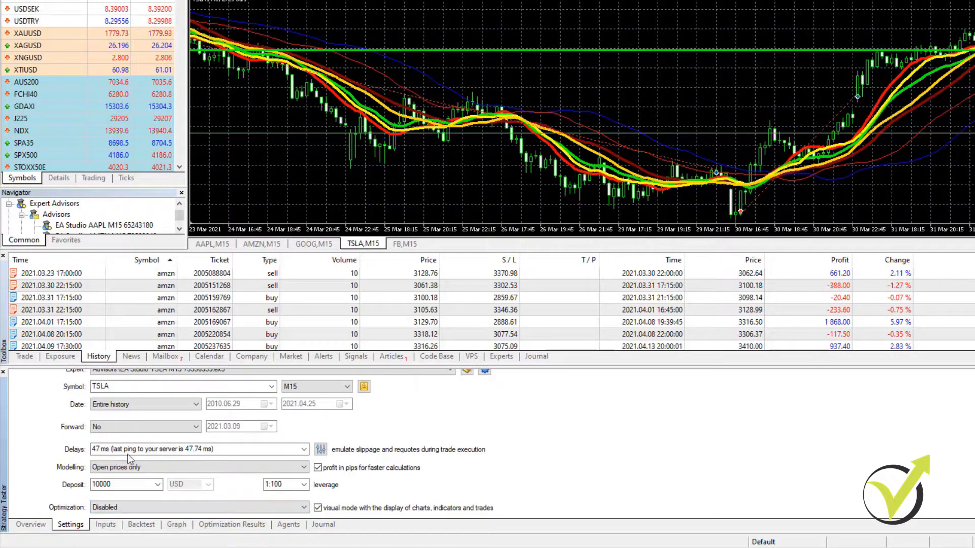
{"action": "mouse_move", "coordinate": [516, 424]}
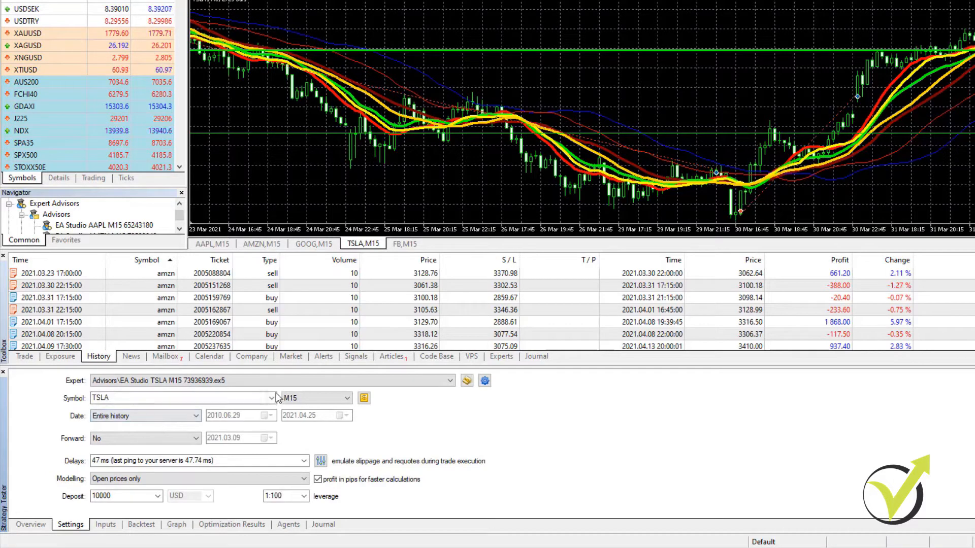
{"action": "left_click", "coordinate": [273, 398]}
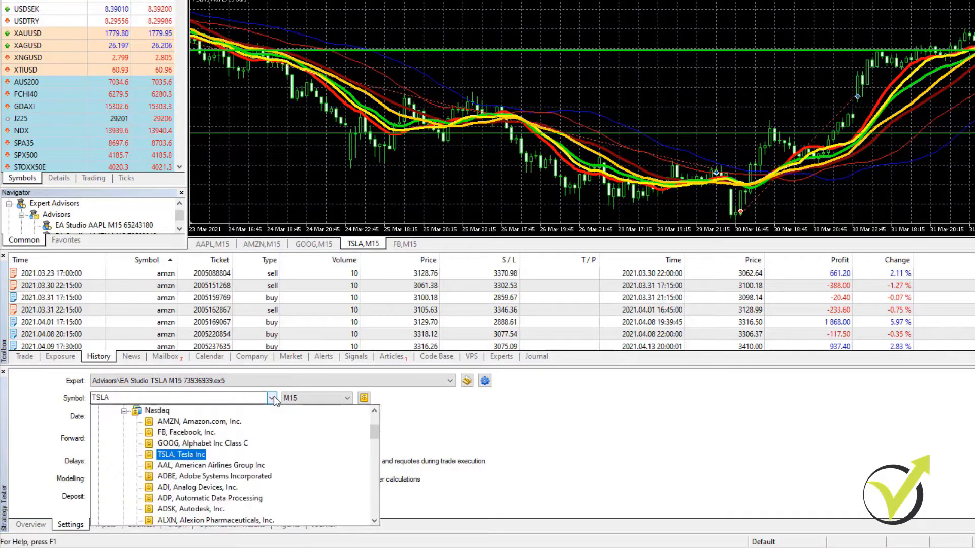
{"action": "left_click", "coordinate": [181, 455]}
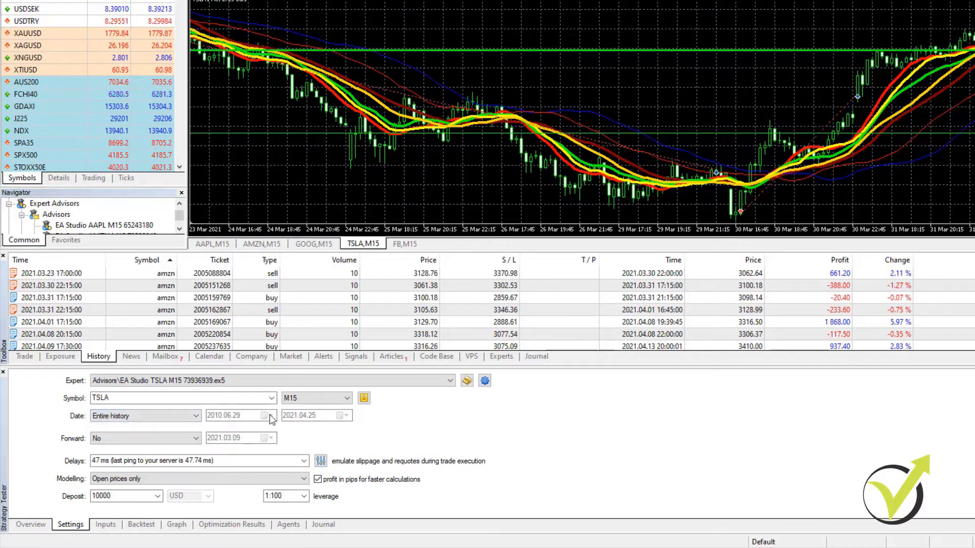
- Try a custom test period, then set the period back to Entire history with Forward left at No
{"action": "left_click", "coordinate": [195, 415]}
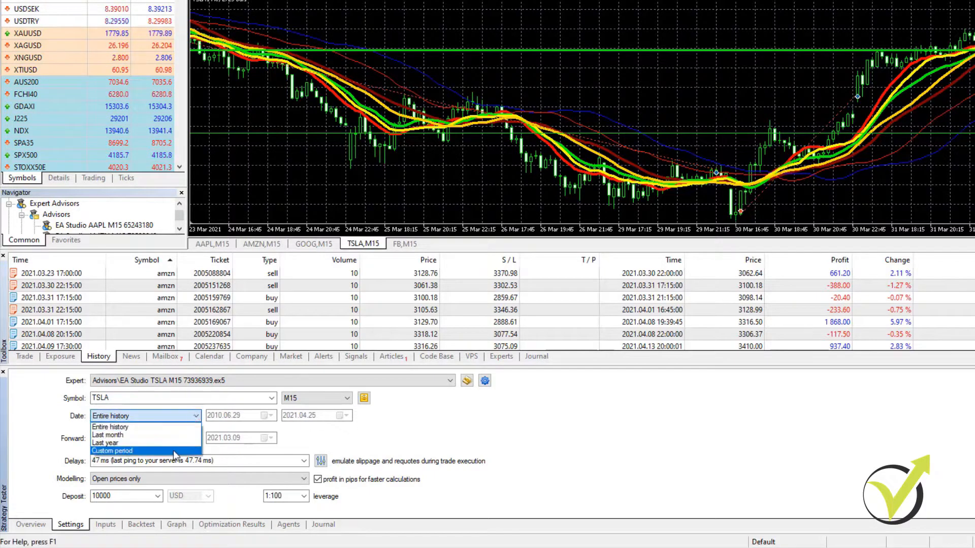
{"action": "left_click", "coordinate": [113, 451]}
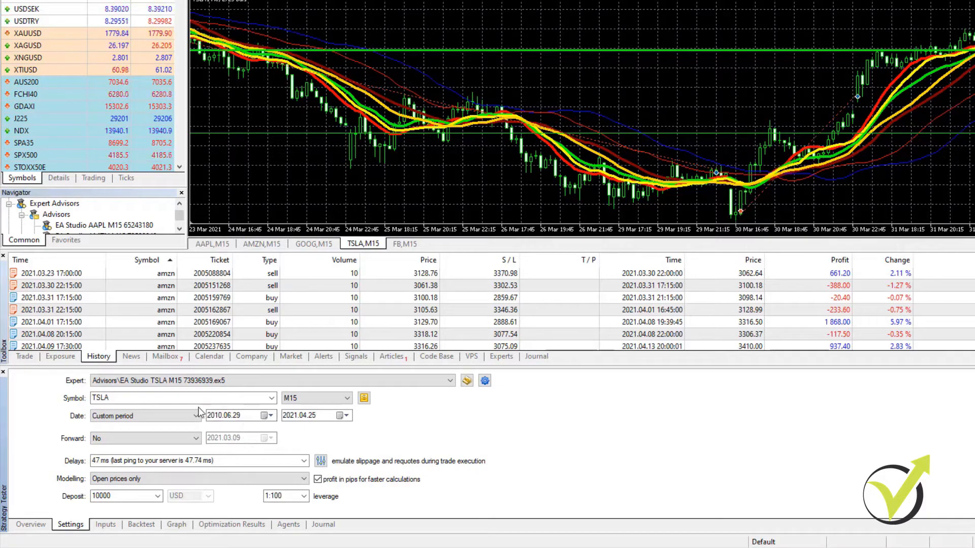
{"action": "left_click", "coordinate": [196, 416]}
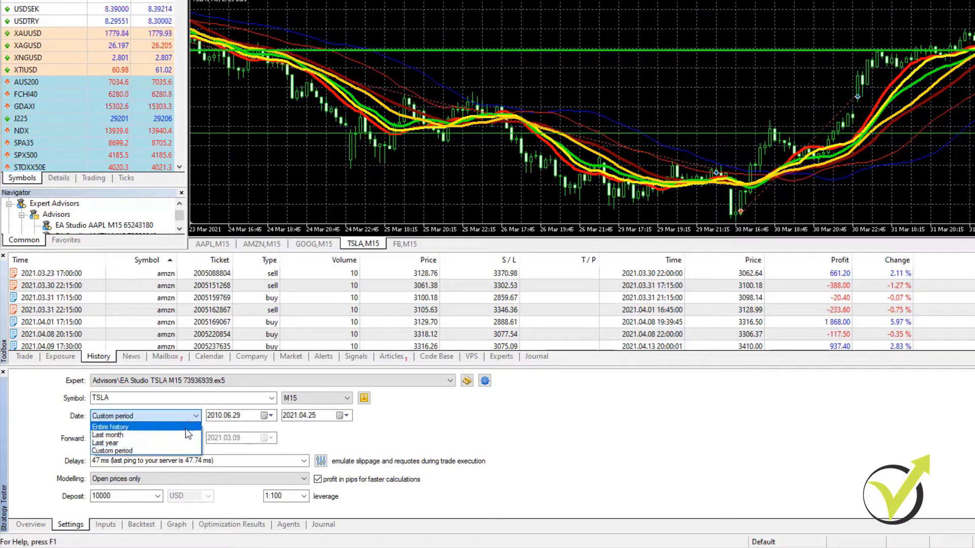
{"action": "left_click", "coordinate": [109, 427]}
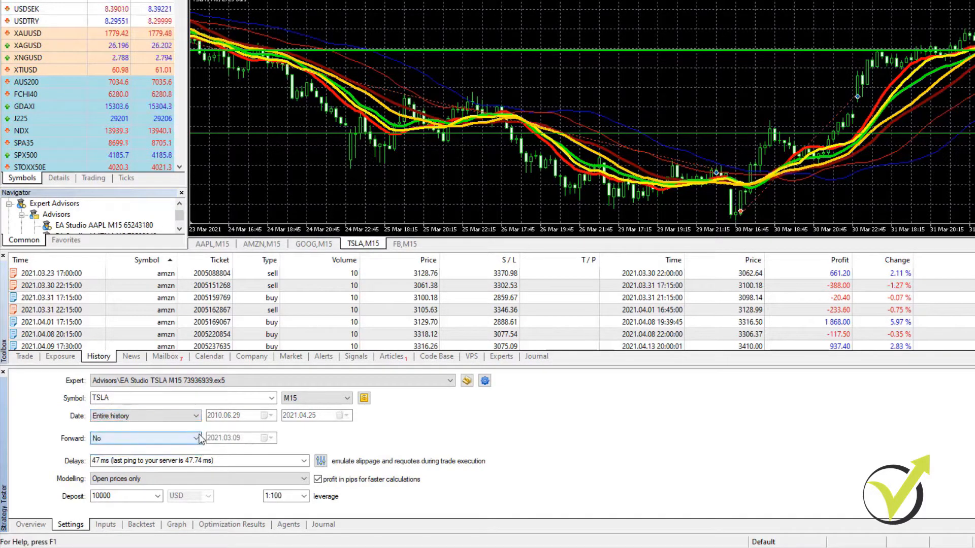
{"action": "left_click", "coordinate": [144, 438]}
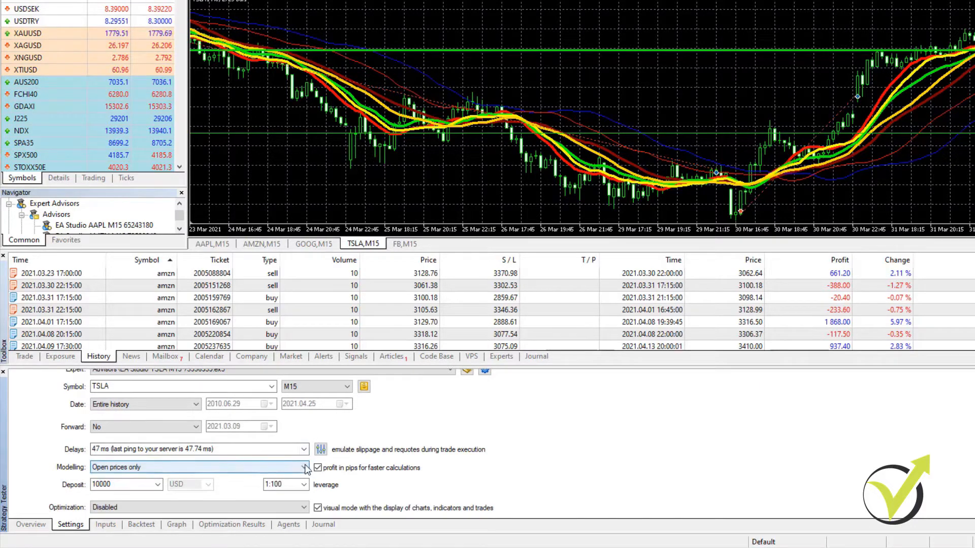
{"action": "left_click", "coordinate": [304, 467]}
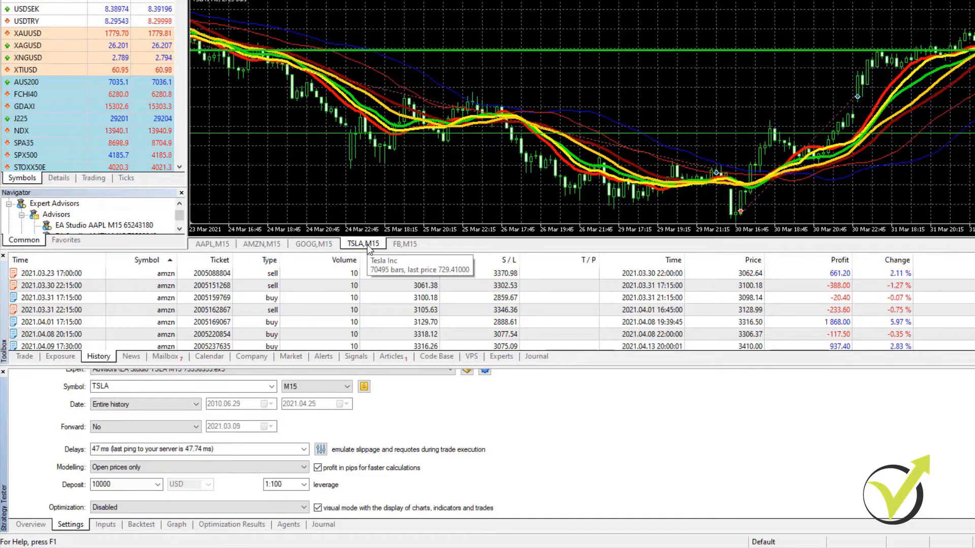
{"action": "mouse_move", "coordinate": [672, 164]}
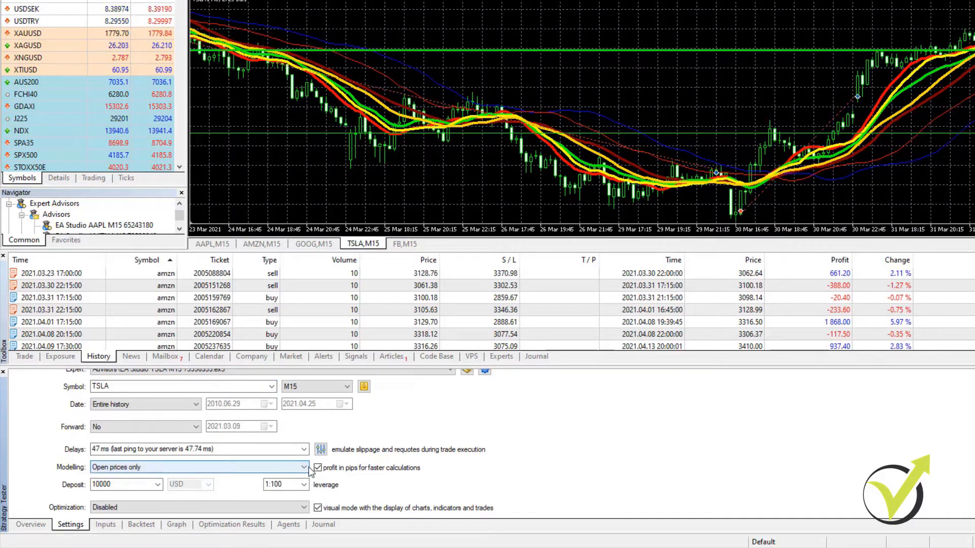
{"action": "left_click", "coordinate": [304, 467]}
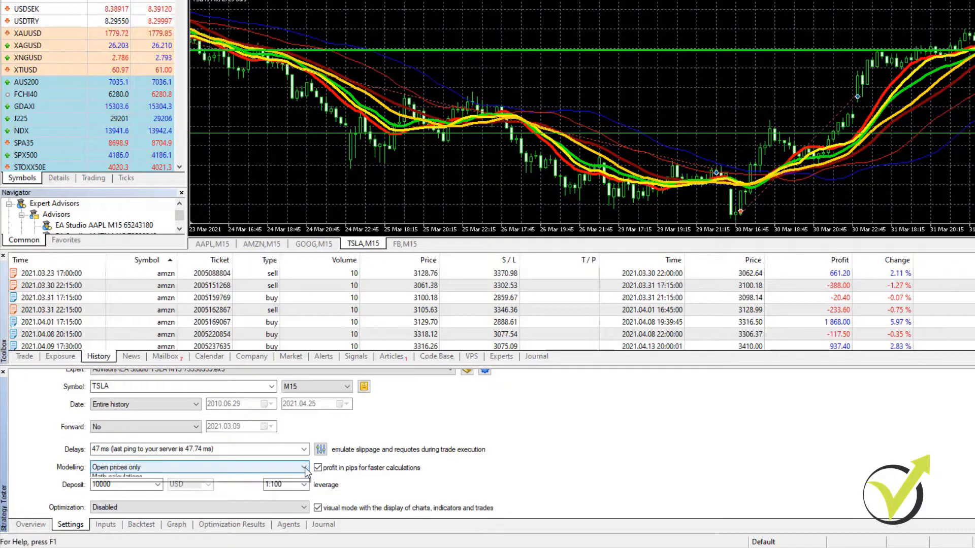
{"action": "left_click", "coordinate": [303, 467]}
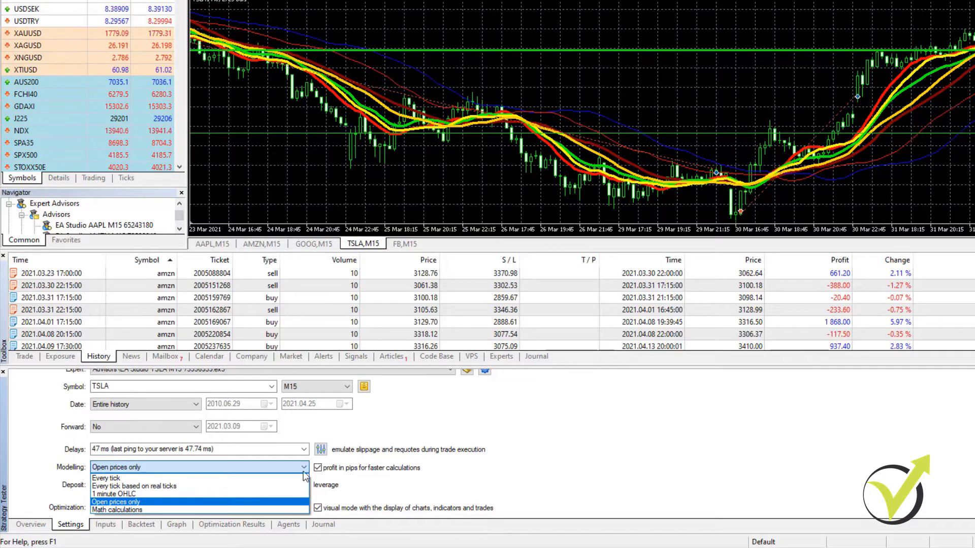
{"action": "mouse_move", "coordinate": [303, 506]}
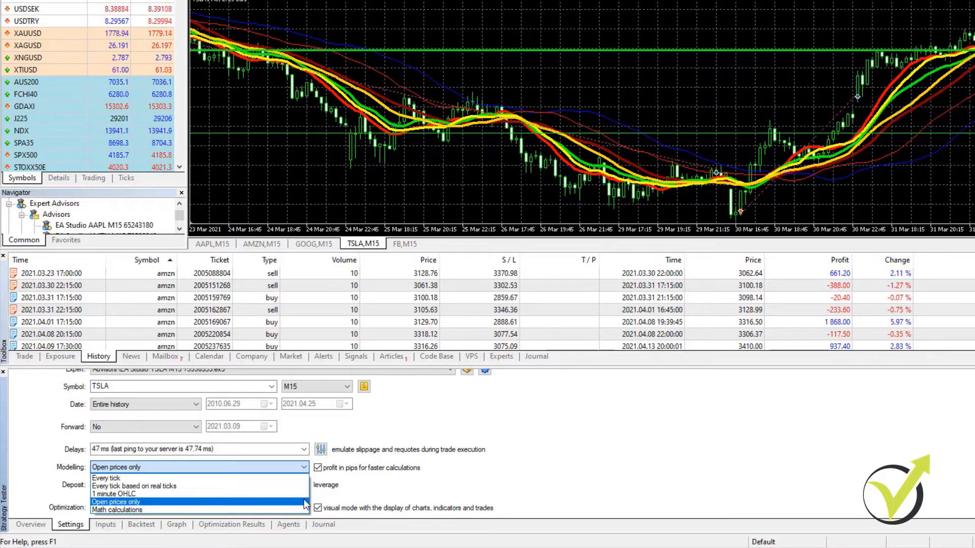
{"action": "left_click", "coordinate": [115, 501]}
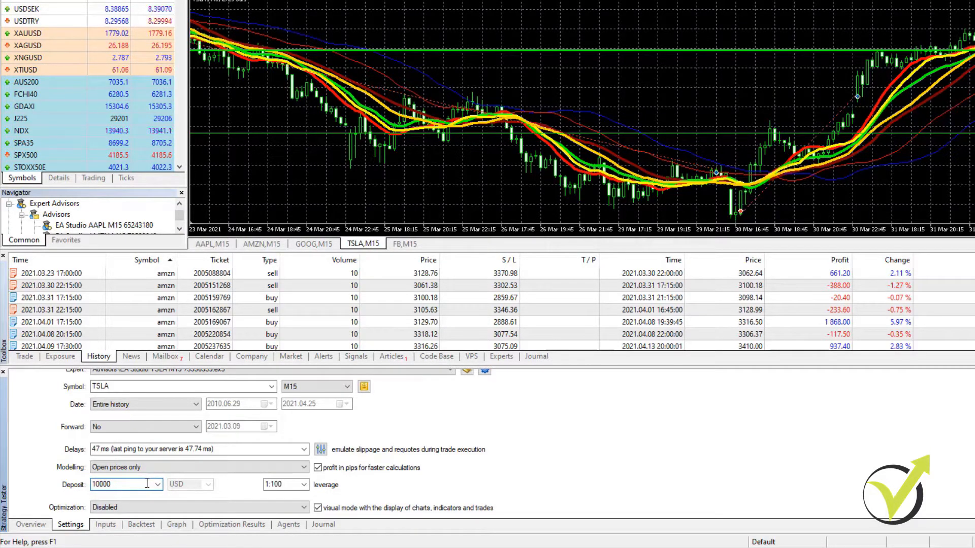
- Set the test deposit to 100000 and keep Optimization disabled
{"action": "type", "text": "100000"}
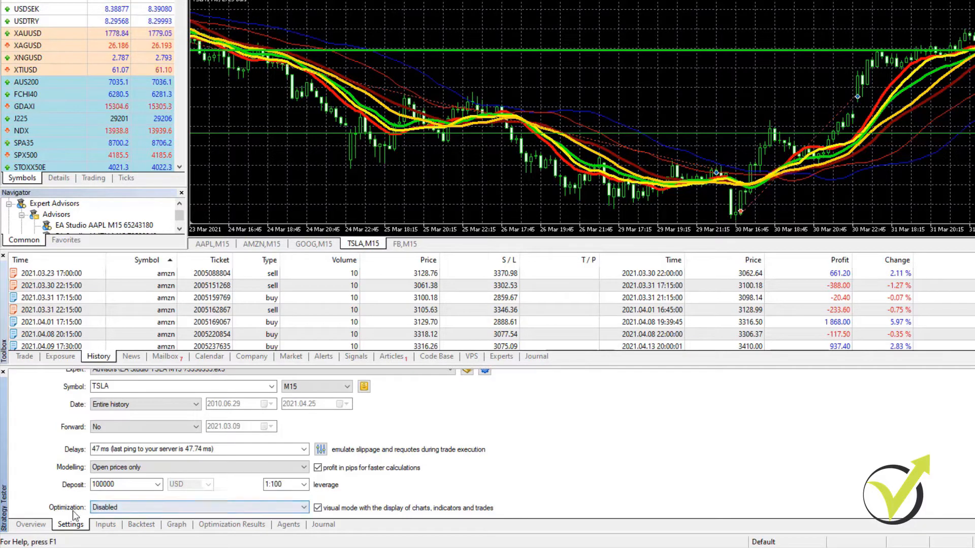
{"action": "left_click", "coordinate": [198, 508]}
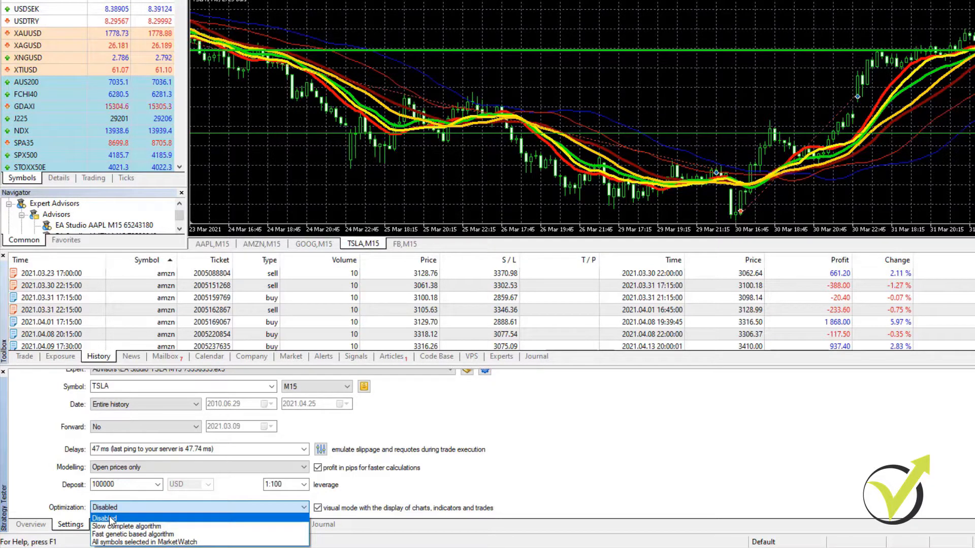
{"action": "left_click", "coordinate": [104, 517]}
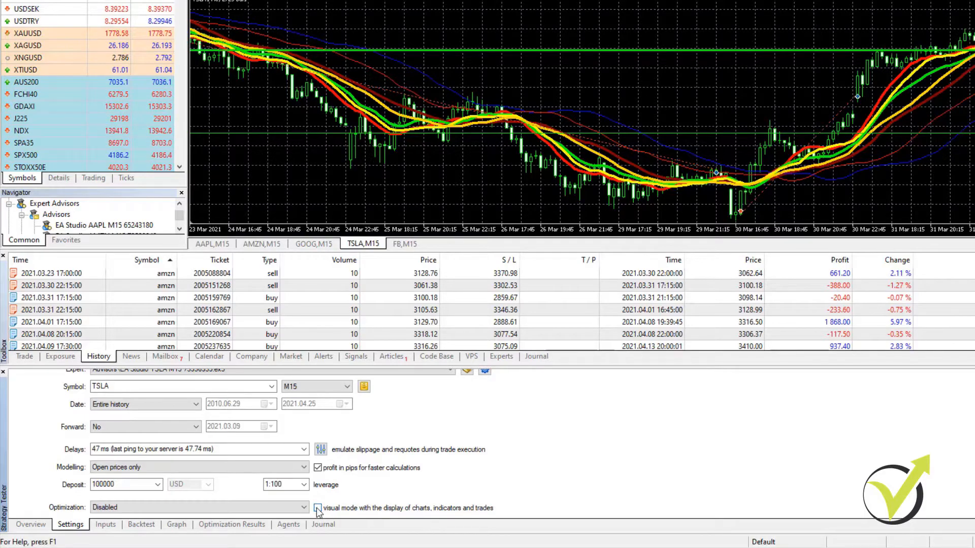
- Start the TSLA M15 backtest with visual mode enabled
{"action": "left_click", "coordinate": [317, 508]}
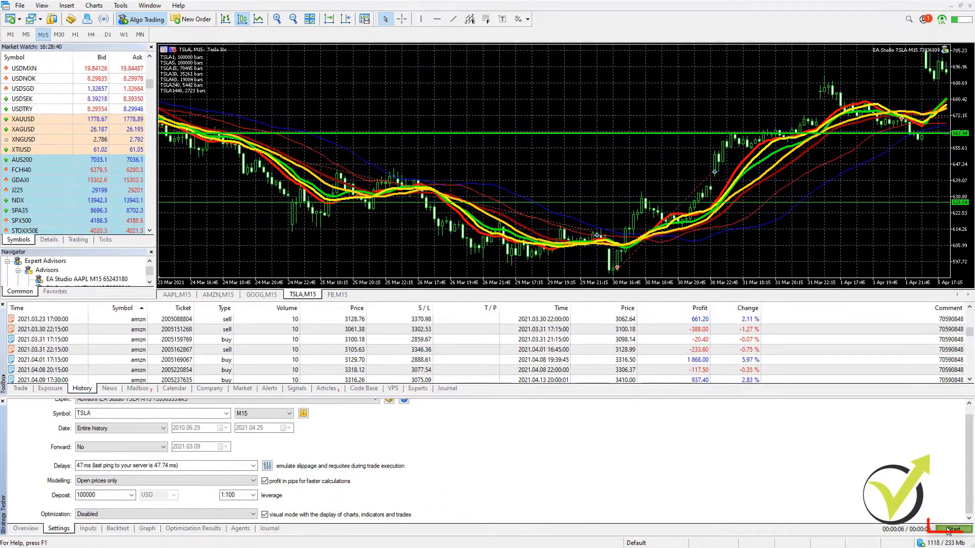
{"action": "left_click", "coordinate": [949, 529]}
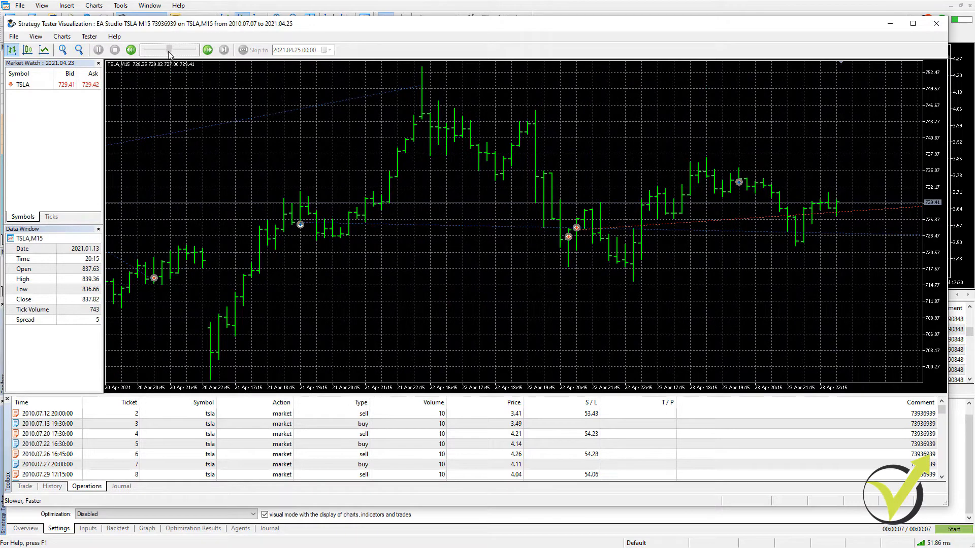
{"action": "mouse_move", "coordinate": [179, 58]}
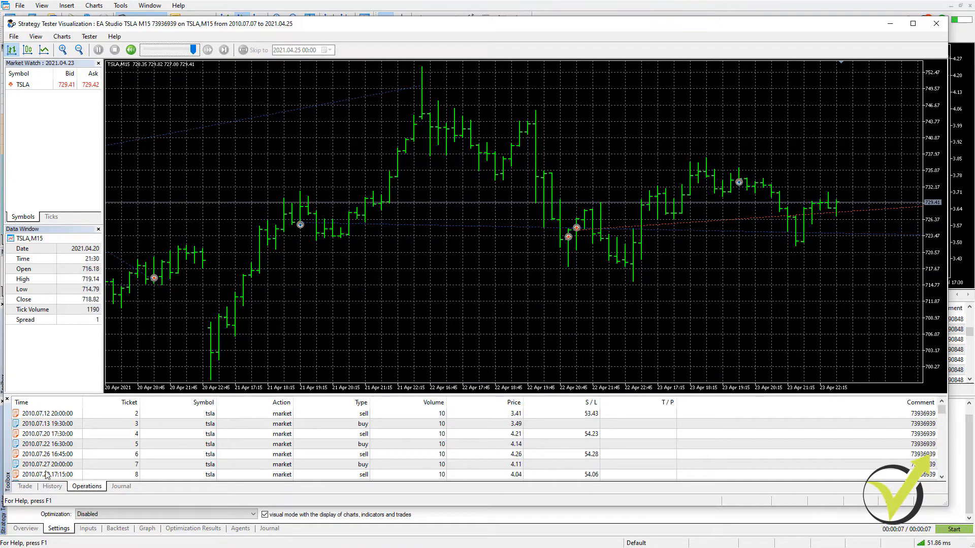
- Review the test account balance and filled-order history, then bring the visualization window forward
{"action": "left_click", "coordinate": [25, 487]}
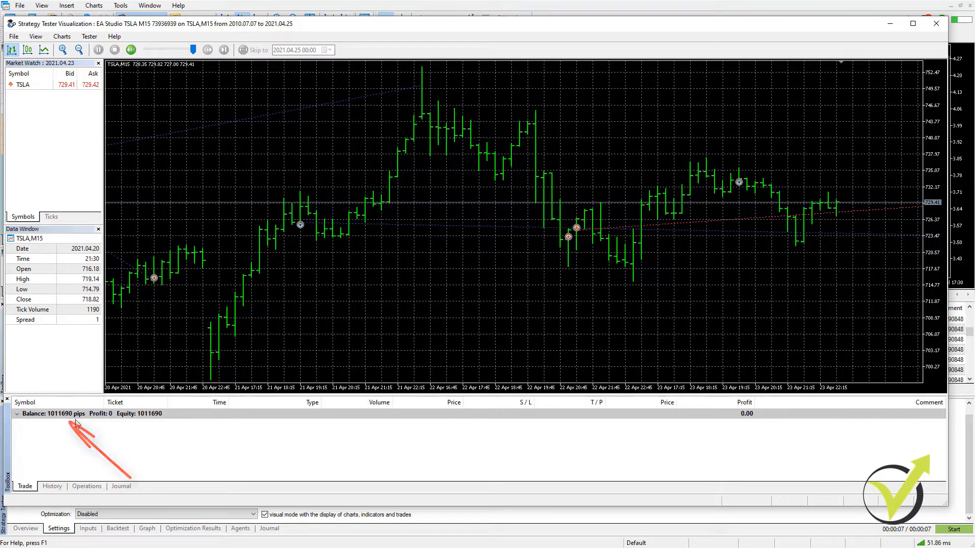
{"action": "left_click", "coordinate": [52, 486]}
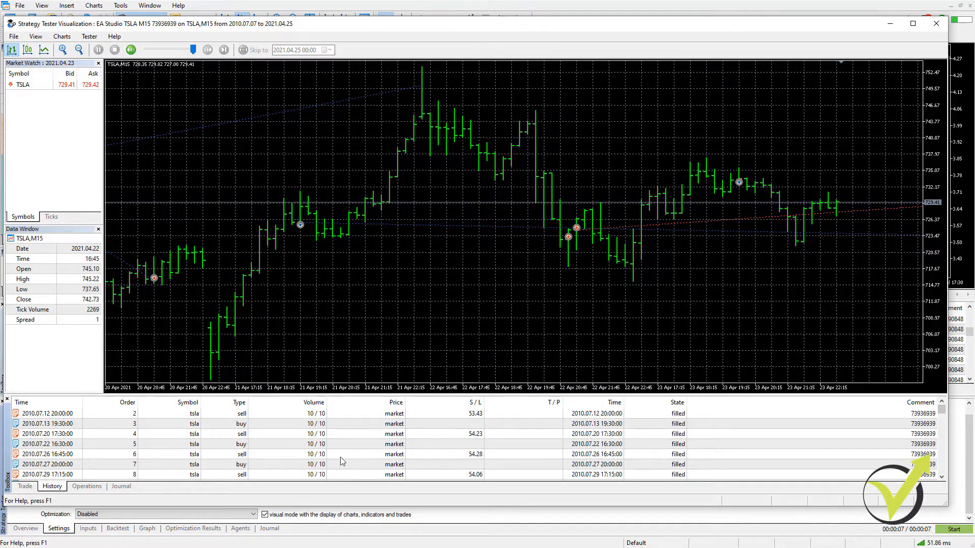
{"action": "left_click", "coordinate": [435, 475]}
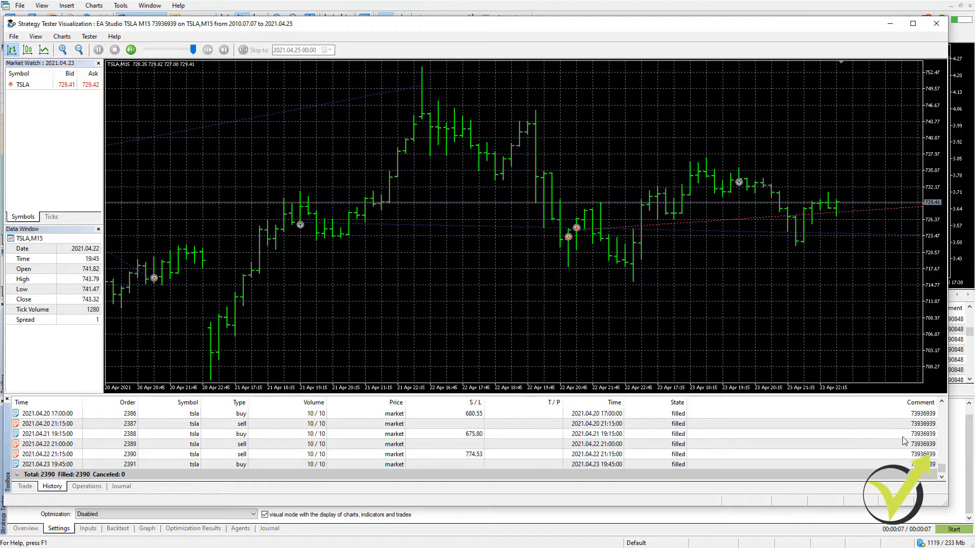
{"action": "mouse_move", "coordinate": [583, 362]}
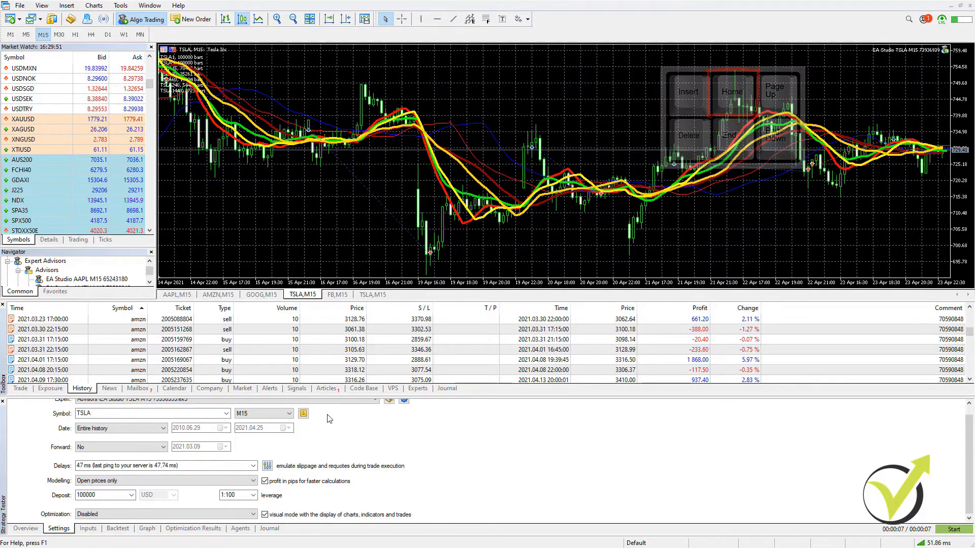
{"action": "left_click", "coordinate": [951, 529]}
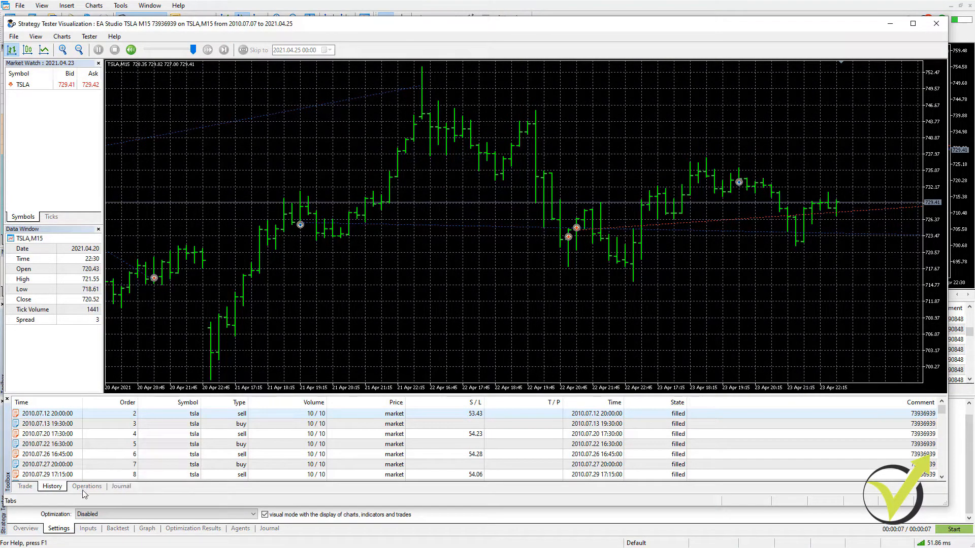
- Show the executed deals list and scroll to its final April 2021 deals
{"action": "left_click", "coordinate": [86, 486]}
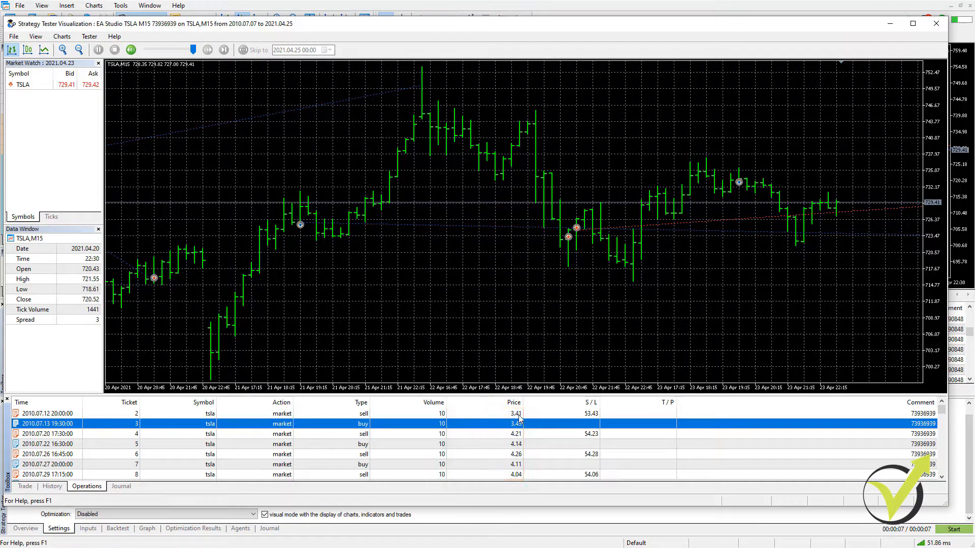
{"action": "mouse_move", "coordinate": [506, 454]}
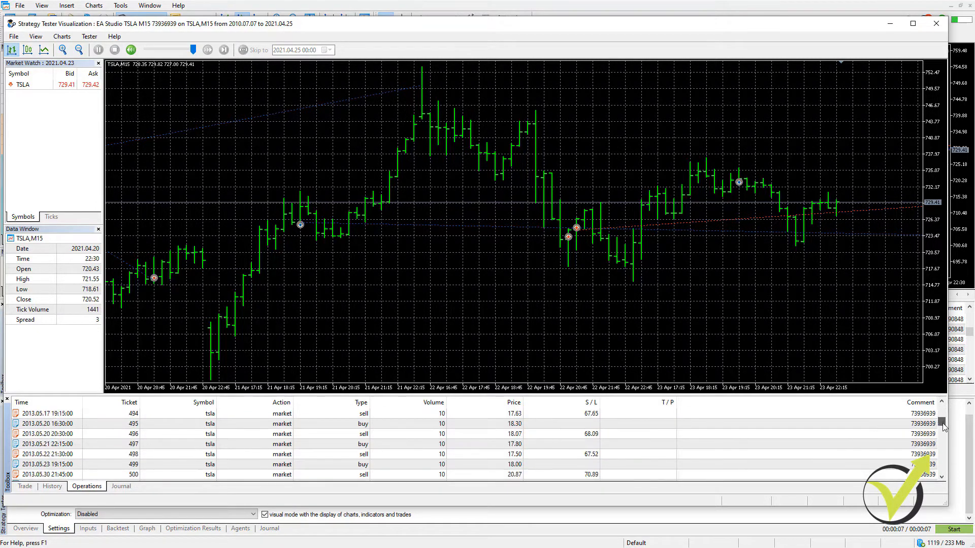
{"action": "scroll", "scroll_direction": "down", "scroll_amount": 3}
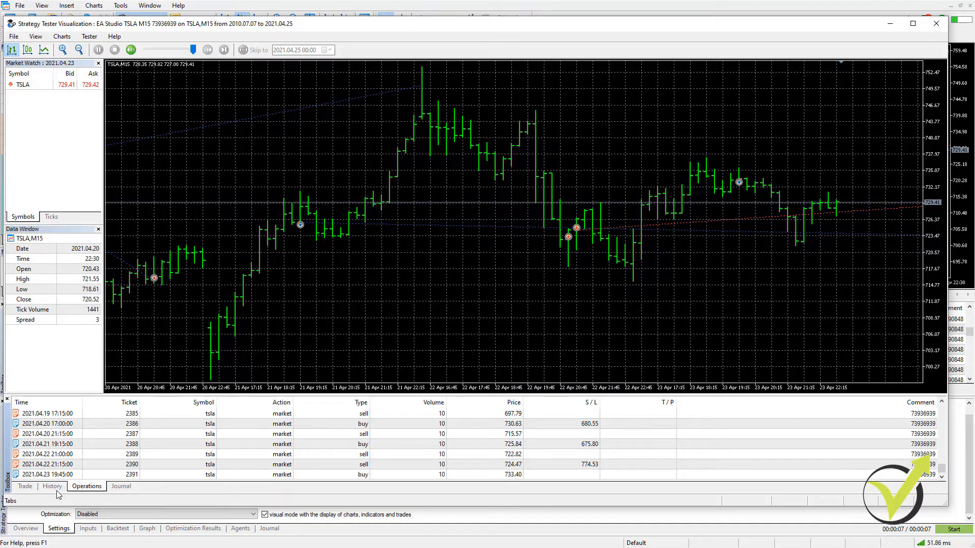
- Compare the orders and deals lists repeatedly, ending on the history totalling 2390 filled orders
{"action": "left_click", "coordinate": [51, 487]}
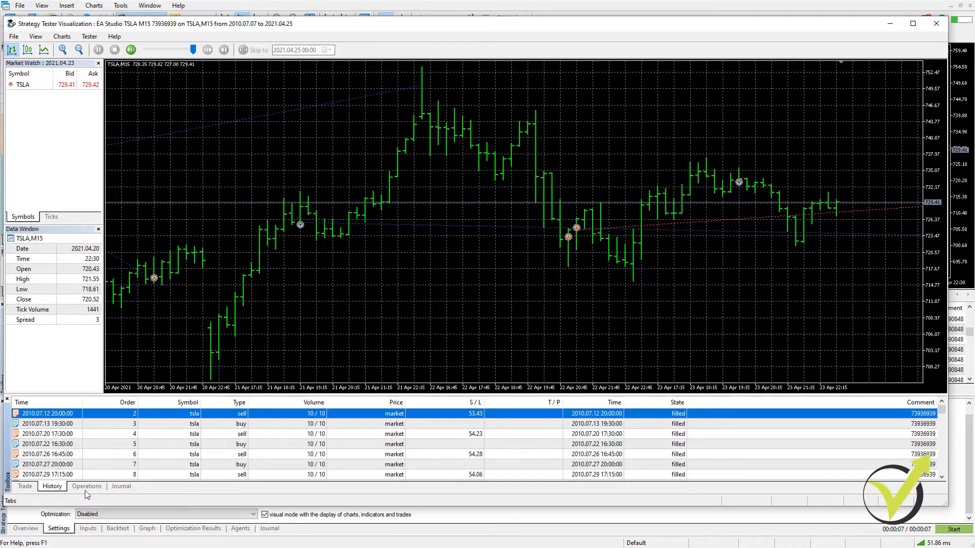
{"action": "mouse_move", "coordinate": [184, 454]}
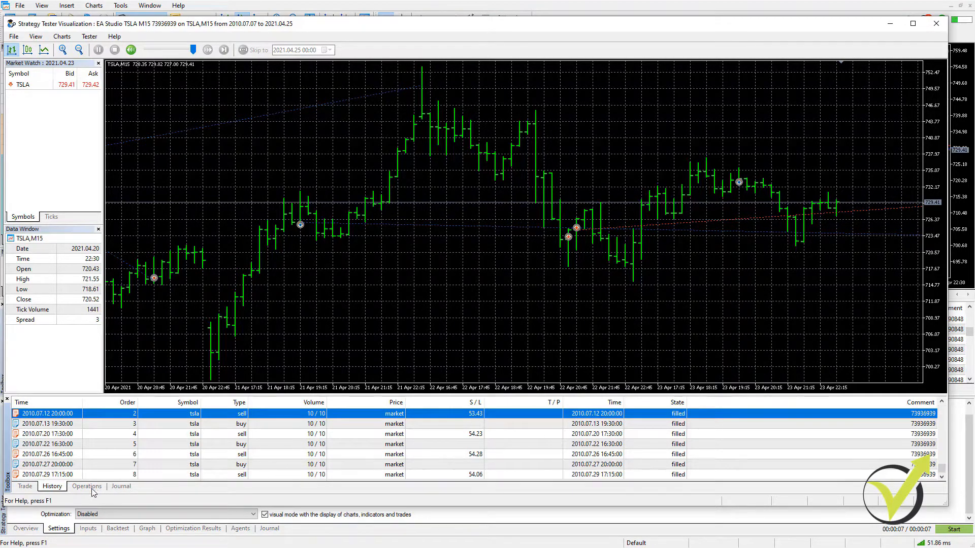
{"action": "left_click", "coordinate": [86, 487]}
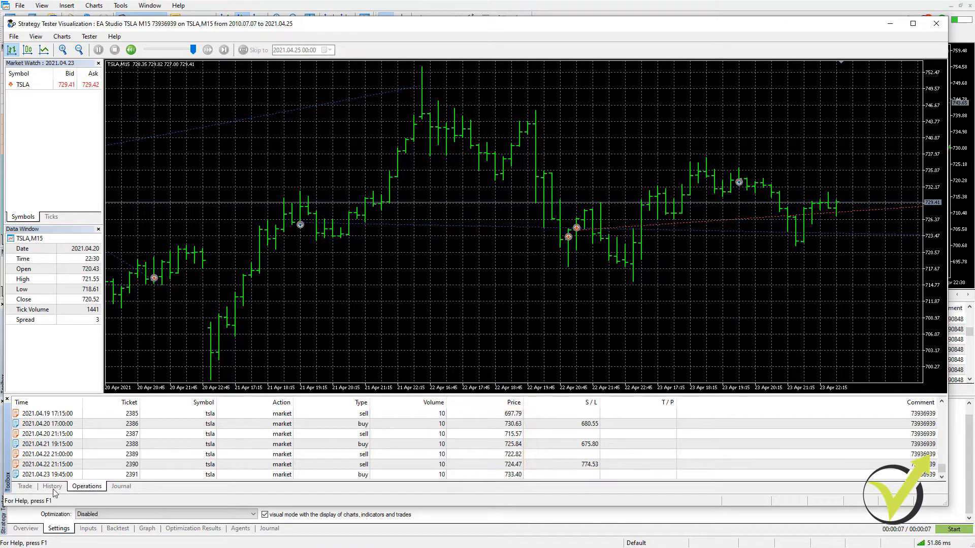
{"action": "left_click", "coordinate": [52, 486]}
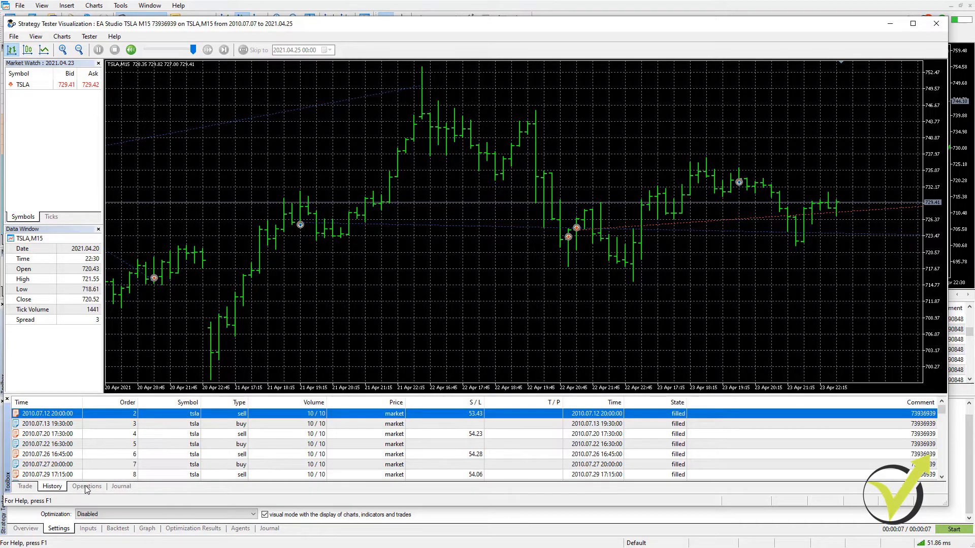
{"action": "left_click", "coordinate": [85, 487]}
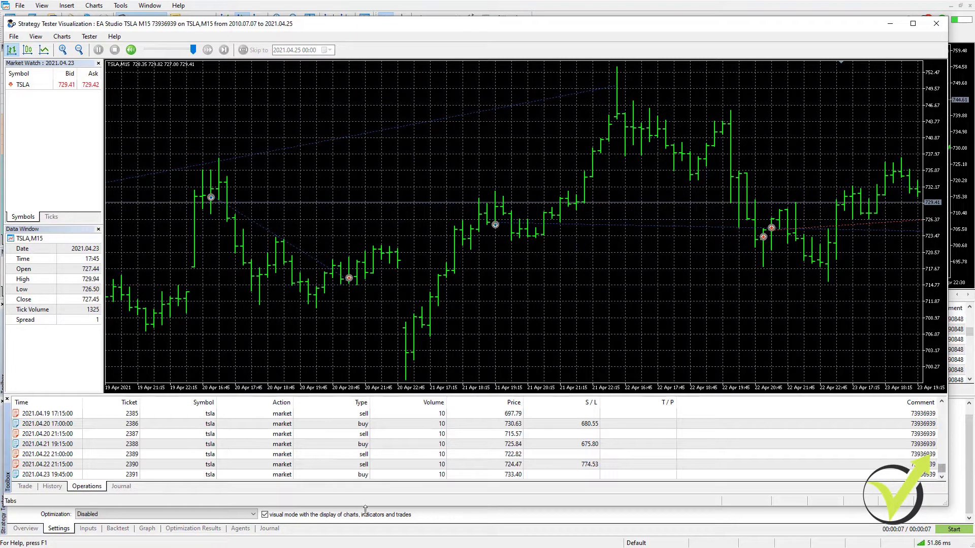
{"action": "left_click", "coordinate": [52, 486]}
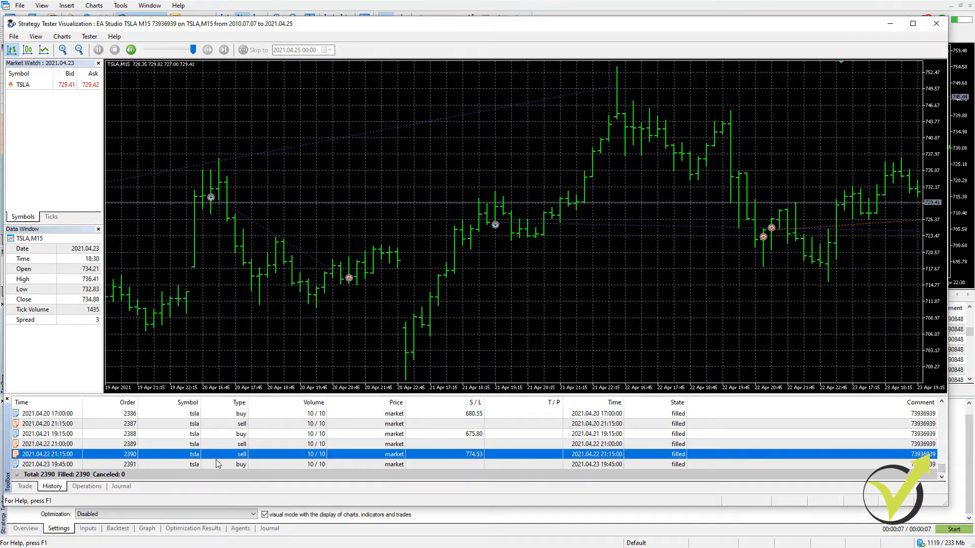
{"action": "left_click", "coordinate": [85, 486]}
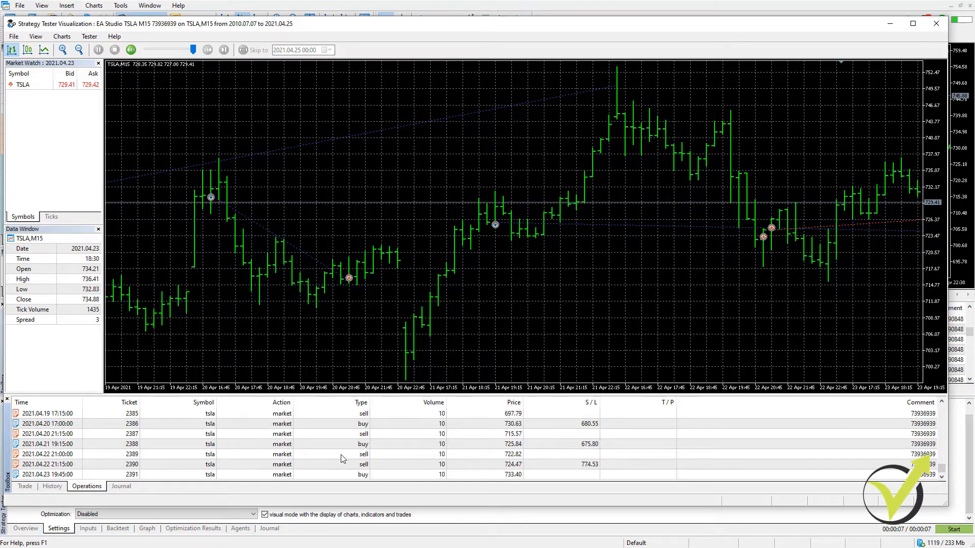
{"action": "left_click", "coordinate": [52, 486]}
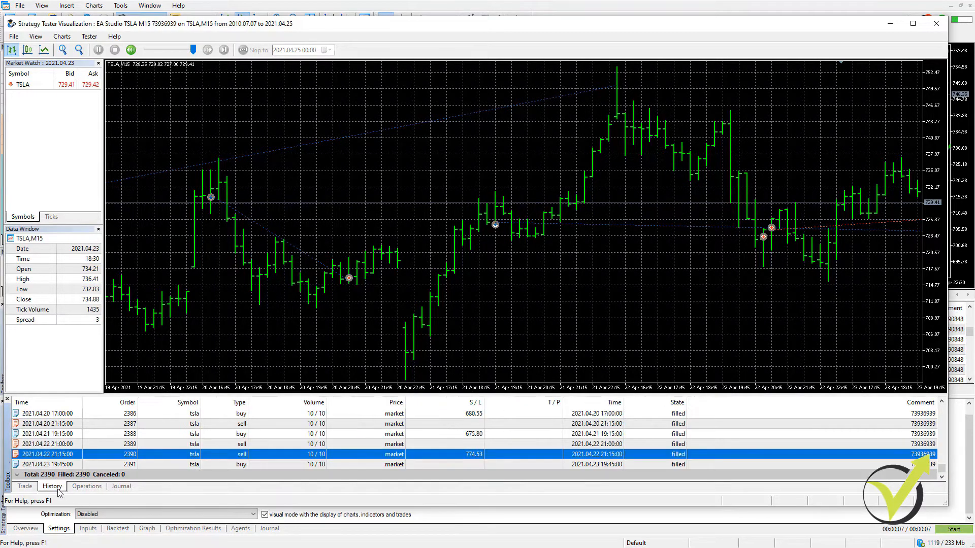
{"action": "mouse_move", "coordinate": [174, 466]}
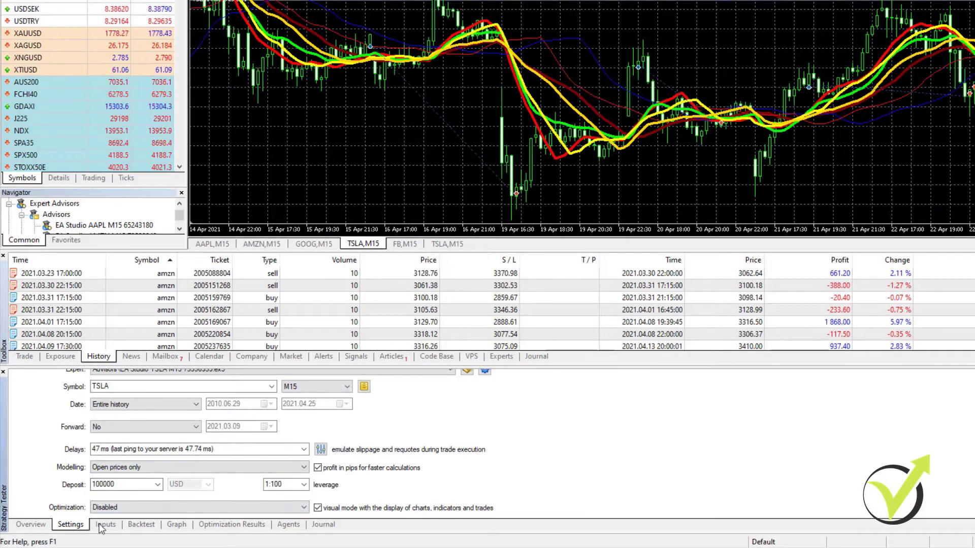
- Return to the main terminal's Strategy Tester tabs after closing the visualization
{"action": "left_click", "coordinate": [140, 524]}
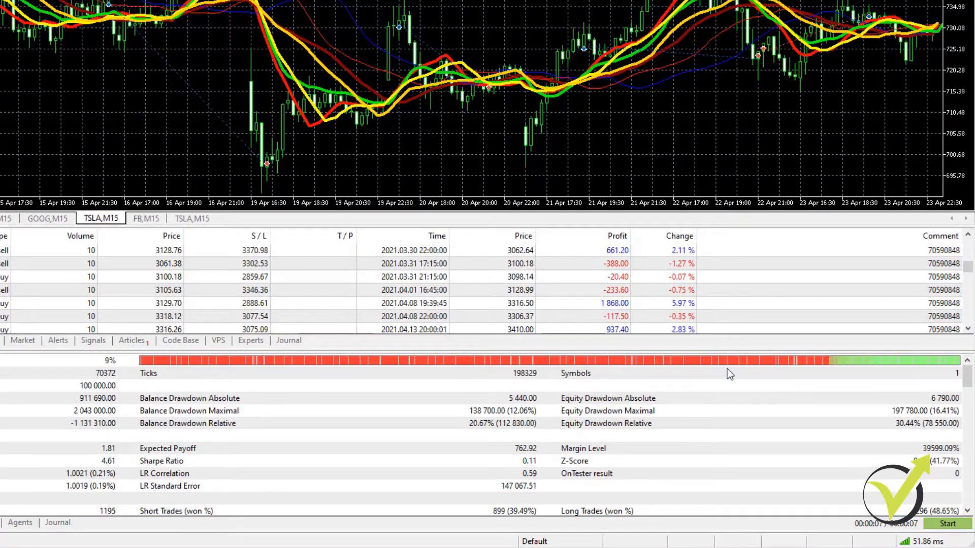
- Scroll through the backtest report with 911 690.00 net profit down to the balance graph
{"action": "scroll", "scroll_direction": "down", "scroll_amount": 3}
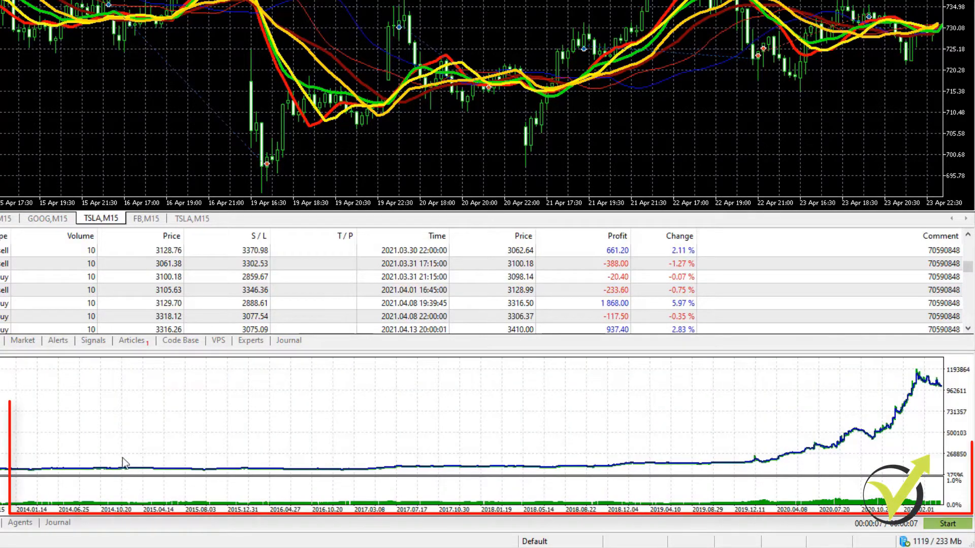
{"action": "mouse_move", "coordinate": [398, 435]}
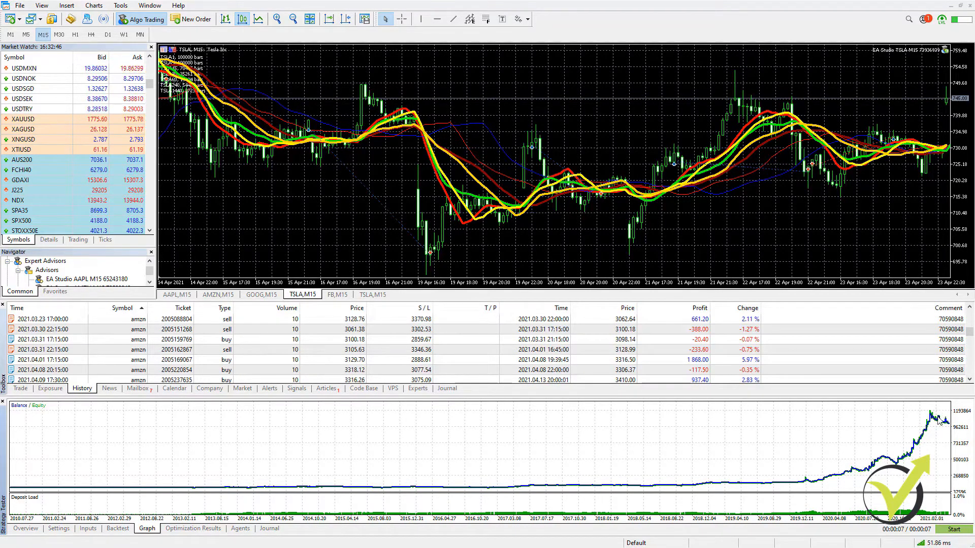
{"action": "mouse_move", "coordinate": [927, 406]}
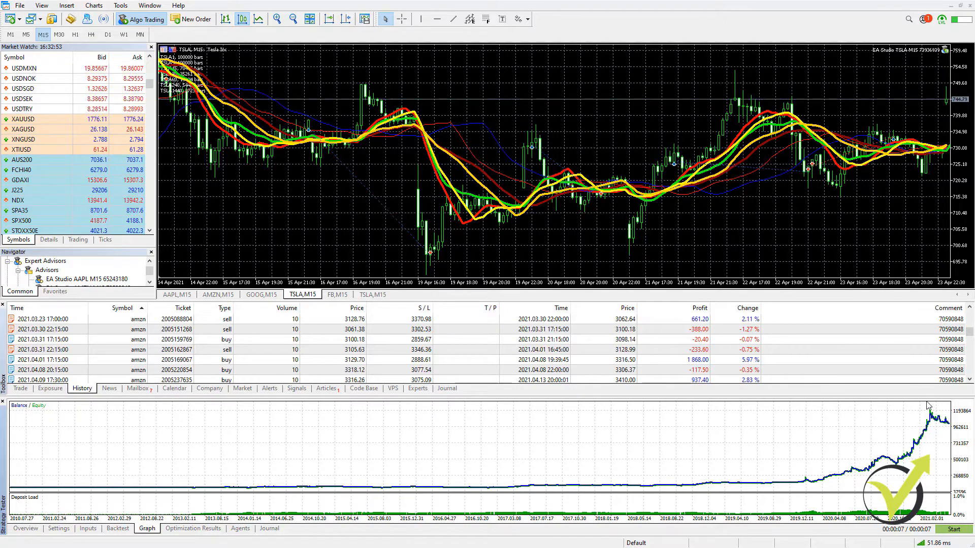
{"action": "mouse_move", "coordinate": [895, 448]}
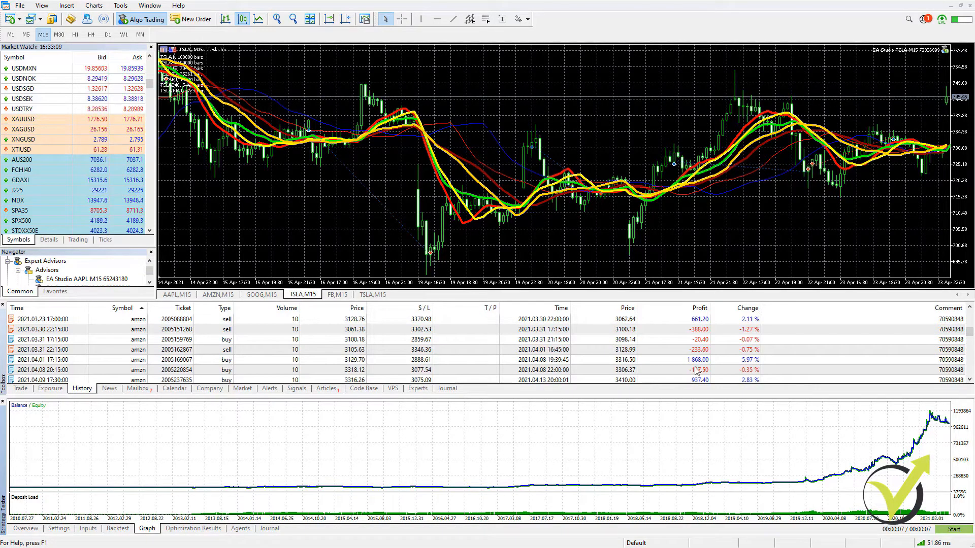
{"action": "left_click", "coordinate": [118, 528]}
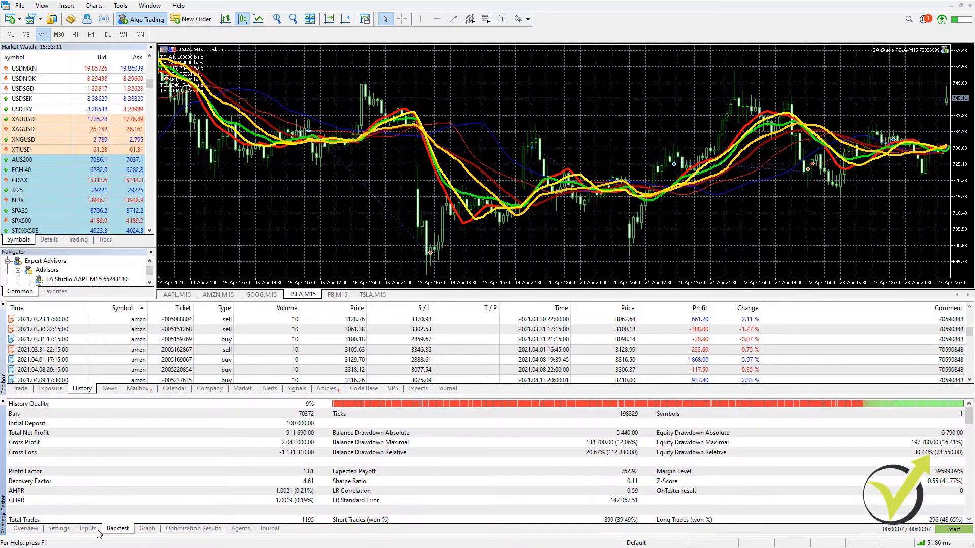
{"action": "left_click", "coordinate": [87, 528]}
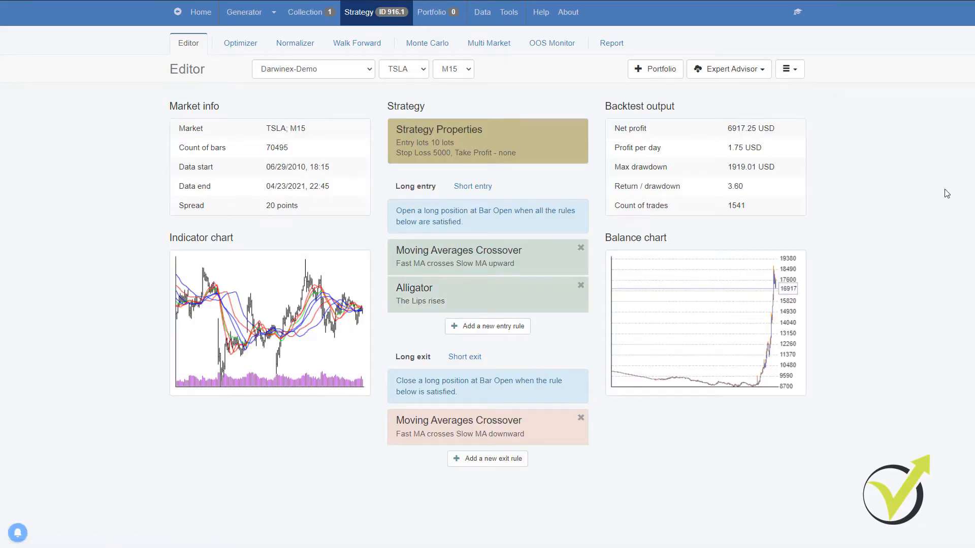
{"action": "mouse_move", "coordinate": [882, 189]}
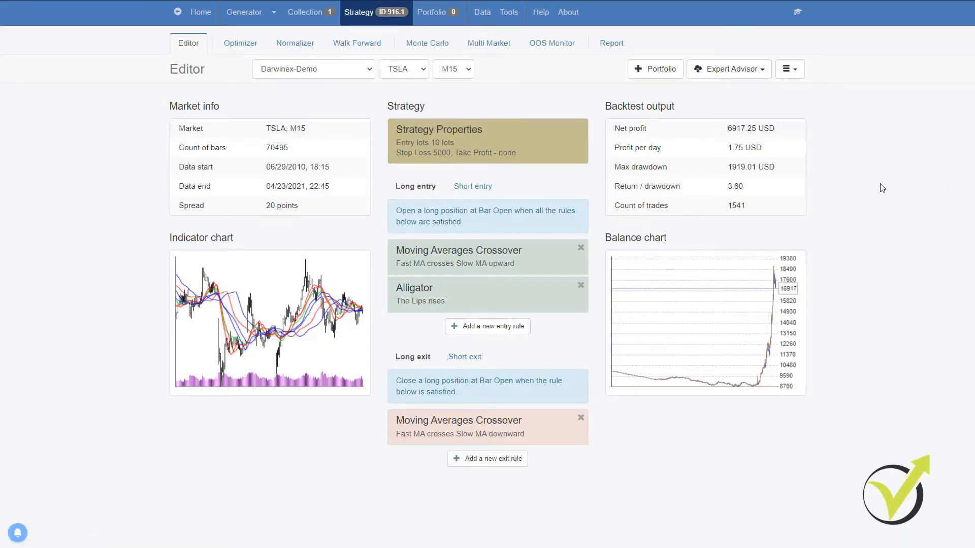
{"action": "mouse_move", "coordinate": [827, 200]}
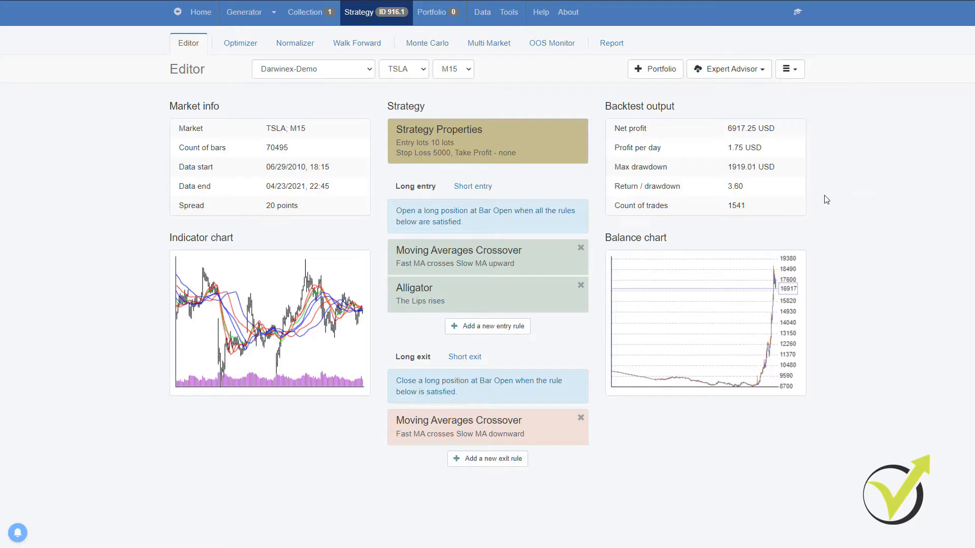
{"action": "mouse_move", "coordinate": [508, 262]}
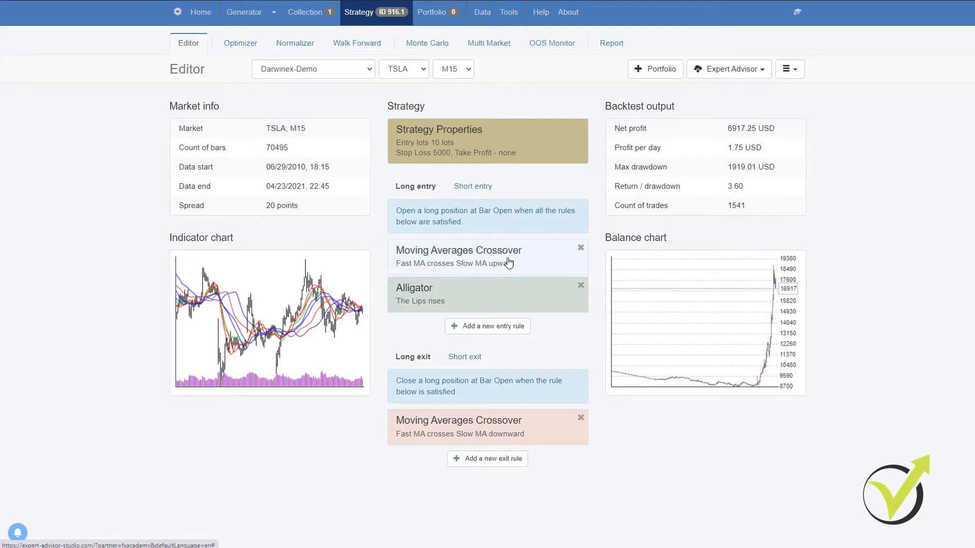
- Highlight the fast-over-slow MA crossover entry rule in the EA Studio editor
{"action": "left_click", "coordinate": [486, 256]}
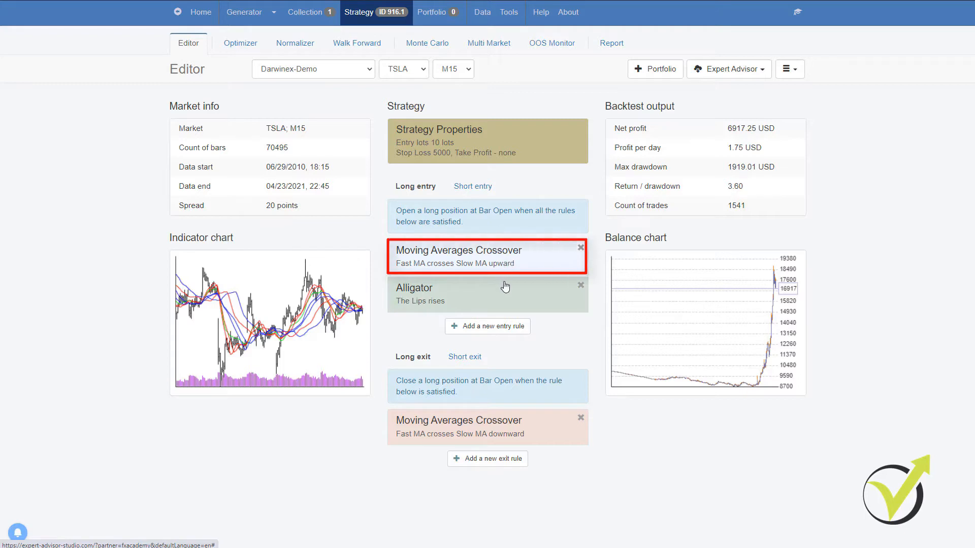
{"action": "left_click", "coordinate": [486, 295]}
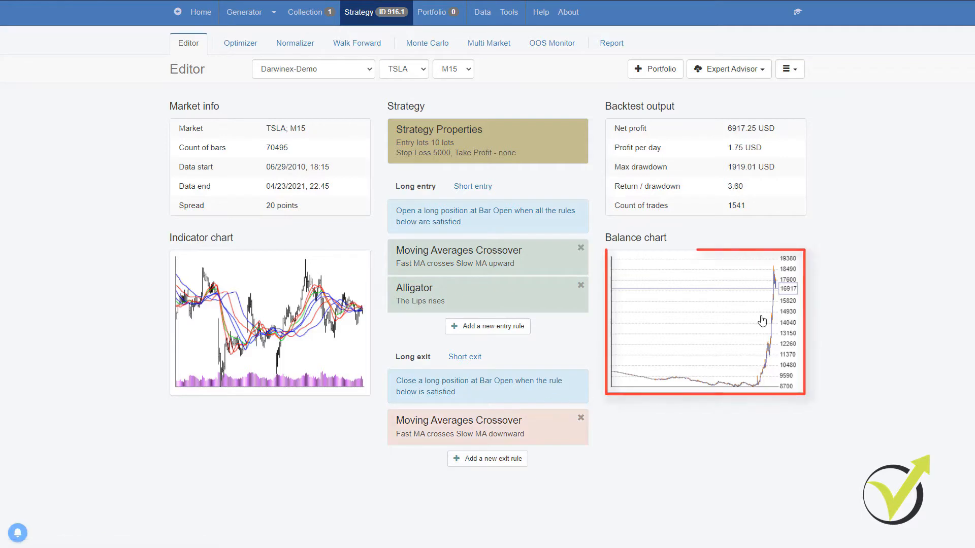
- Show journal page 103 with the April 2021 trades ending at a 16917.25 balance
{"action": "left_click", "coordinate": [611, 43]}
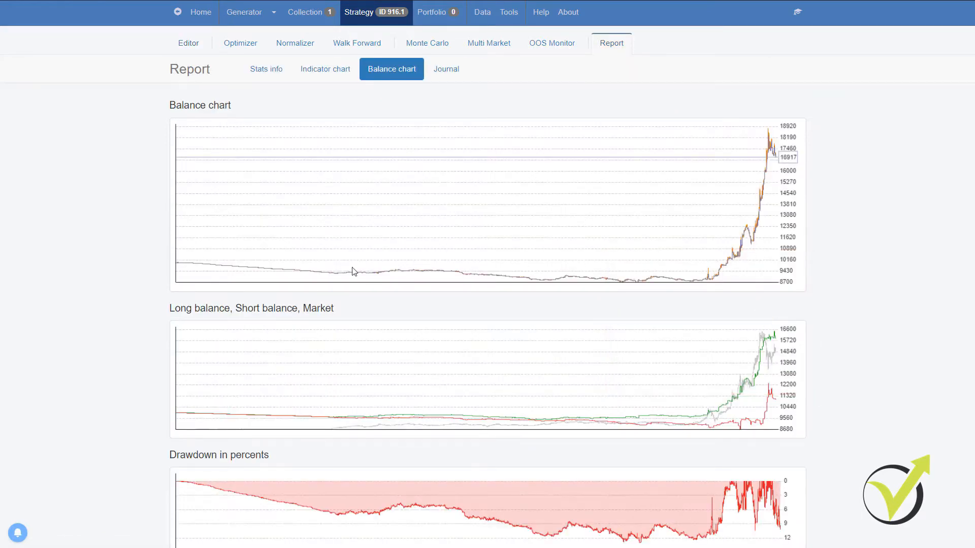
{"action": "mouse_move", "coordinate": [804, 149]}
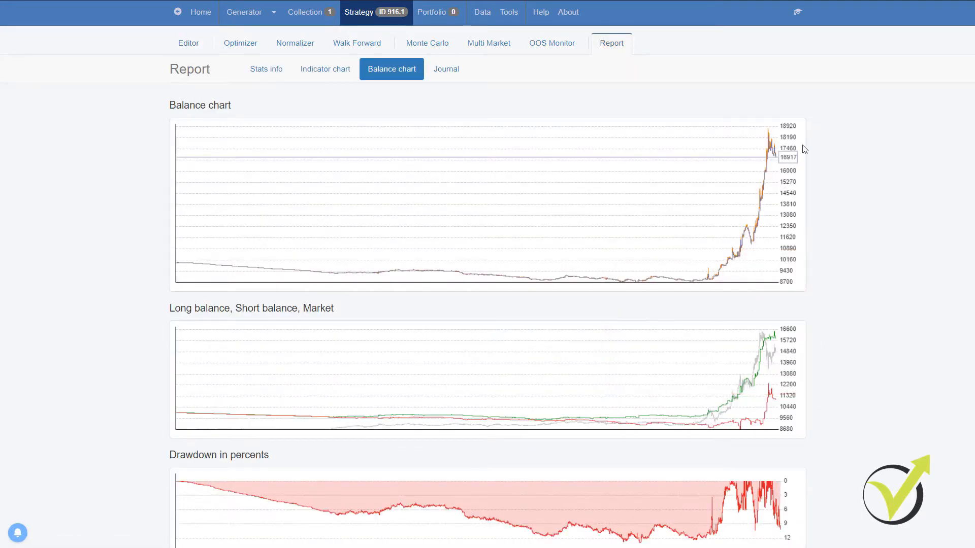
{"action": "mouse_move", "coordinate": [446, 69]}
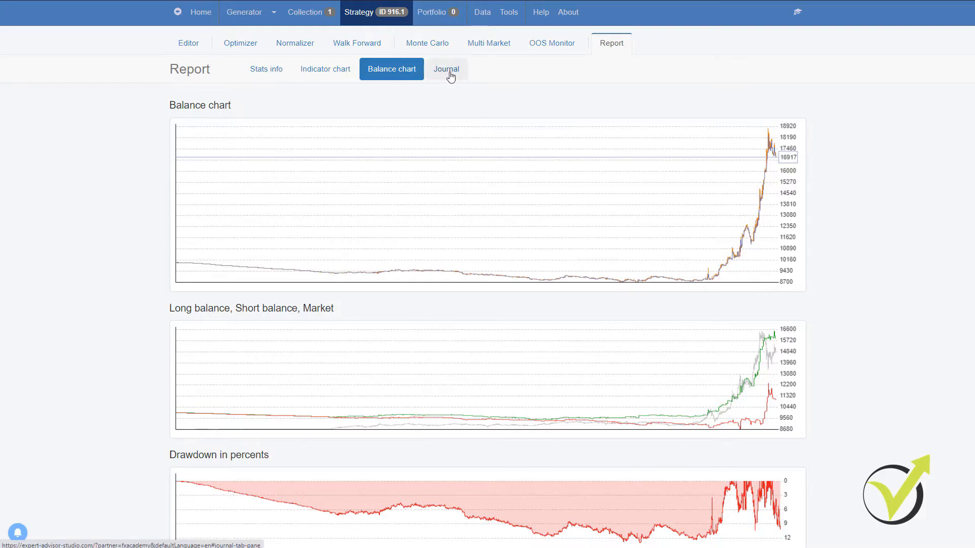
{"action": "left_click", "coordinate": [446, 69]}
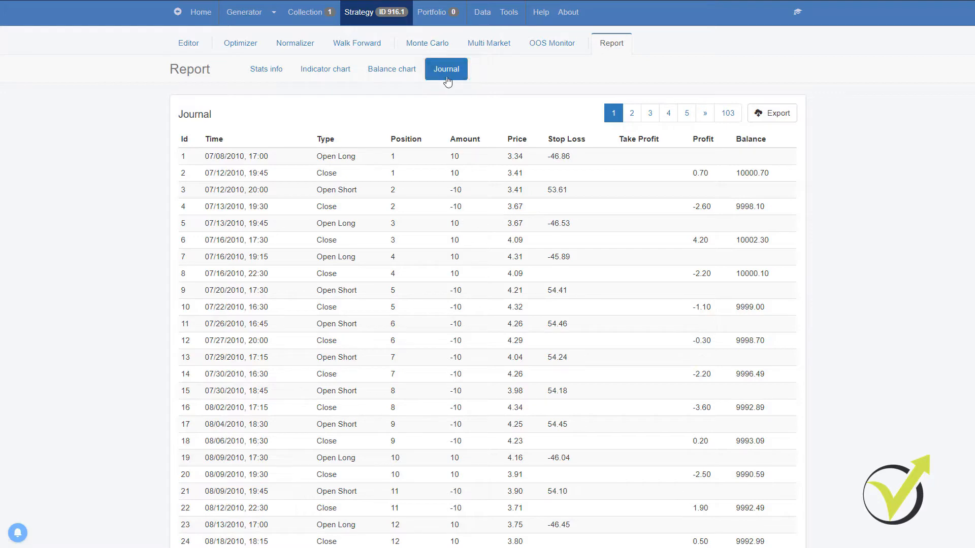
{"action": "scroll", "scroll_direction": "down", "scroll_amount": 3}
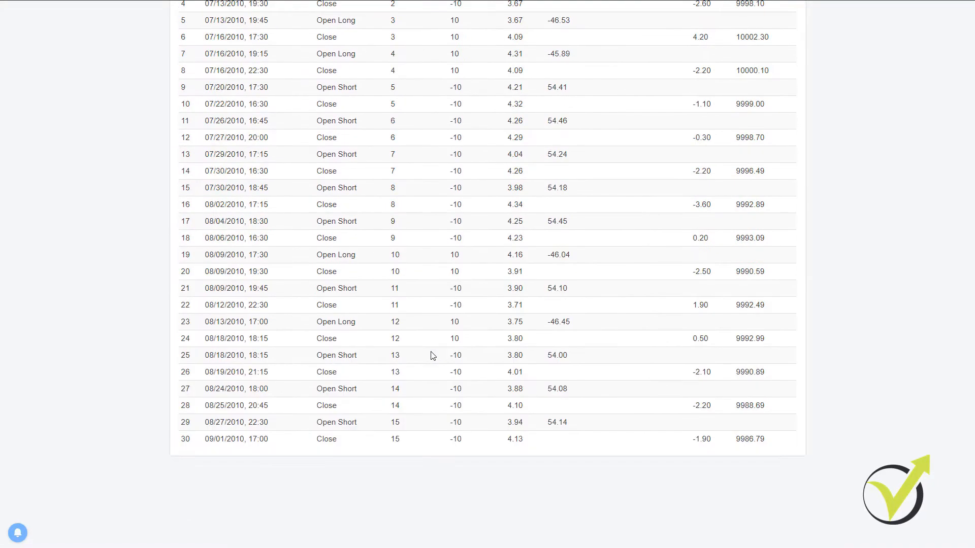
{"action": "scroll", "scroll_direction": "up", "scroll_amount": 3}
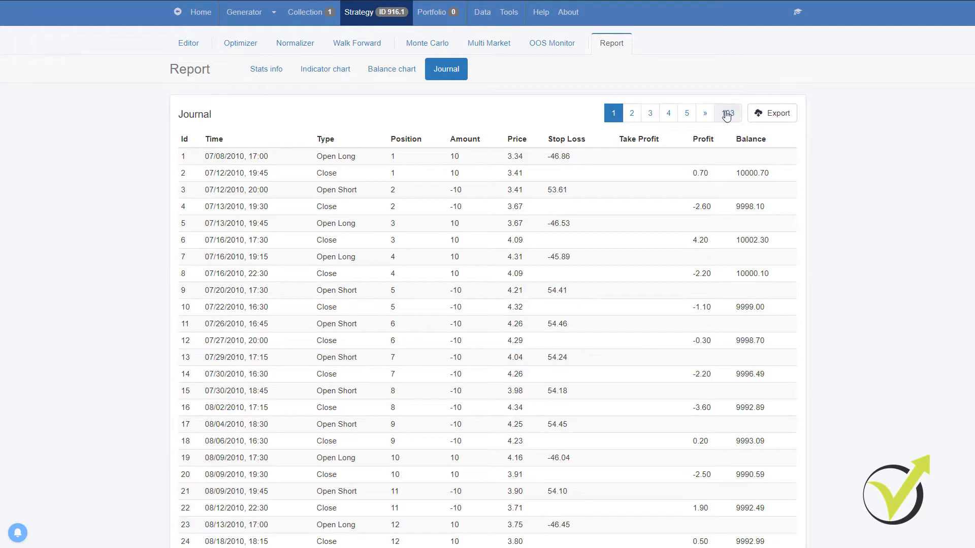
{"action": "left_click", "coordinate": [727, 112]}
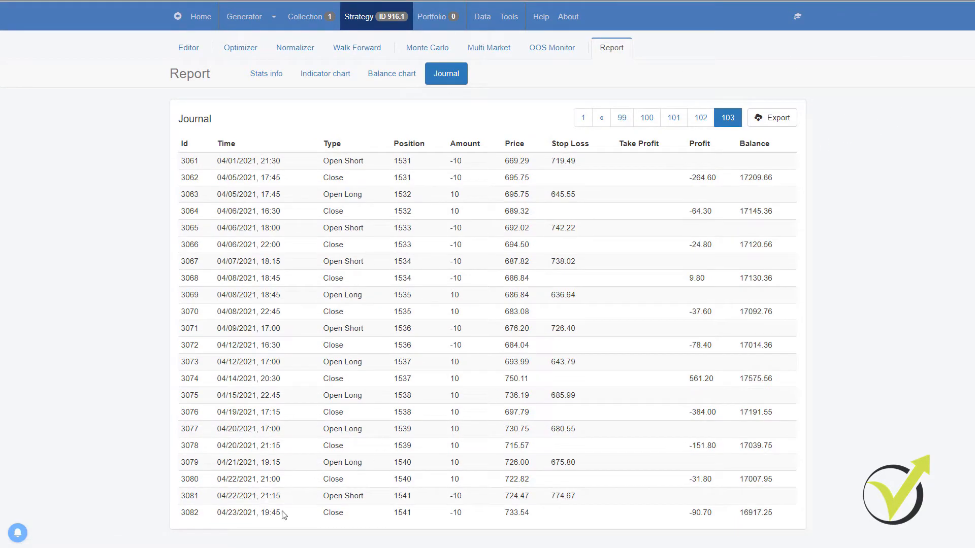
{"action": "mouse_move", "coordinate": [304, 455]}
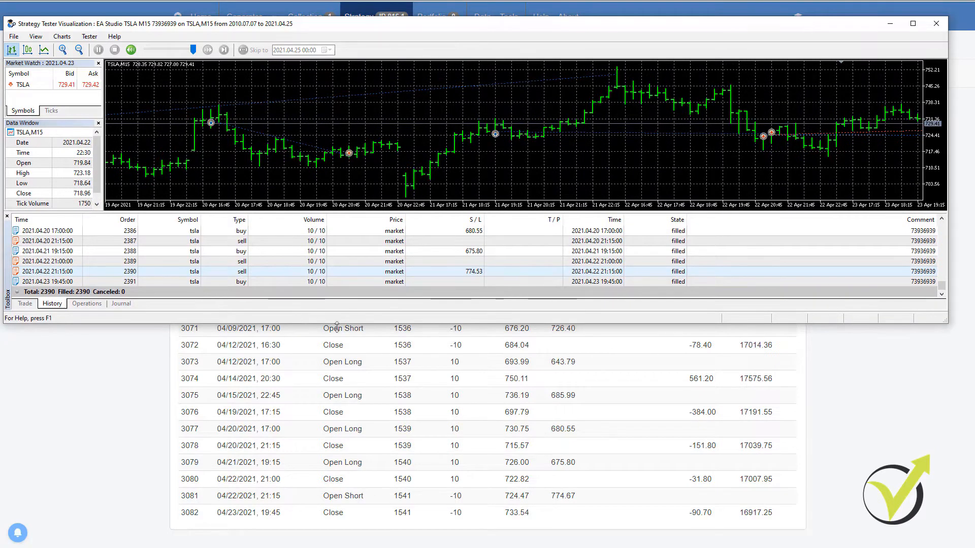
{"action": "mouse_move", "coordinate": [434, 275]}
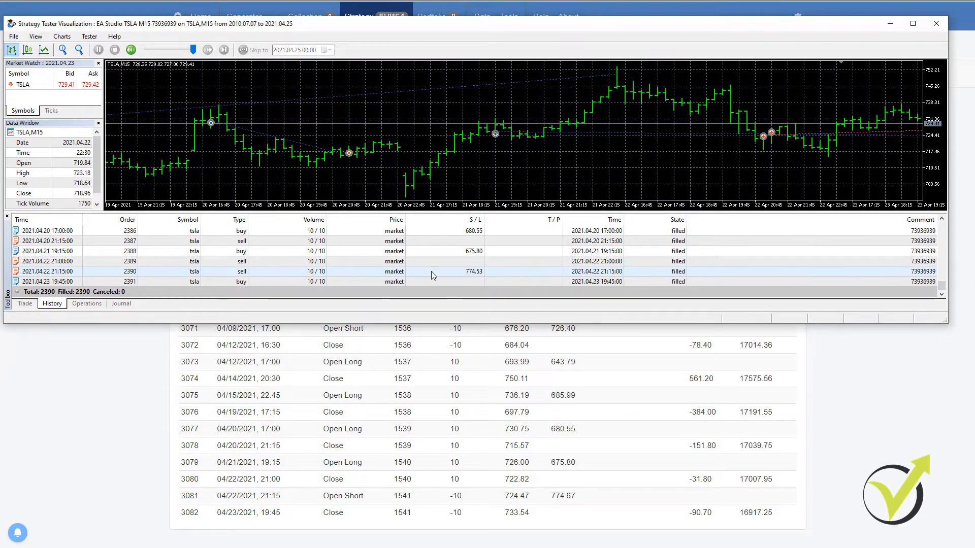
{"action": "mouse_move", "coordinate": [254, 414]}
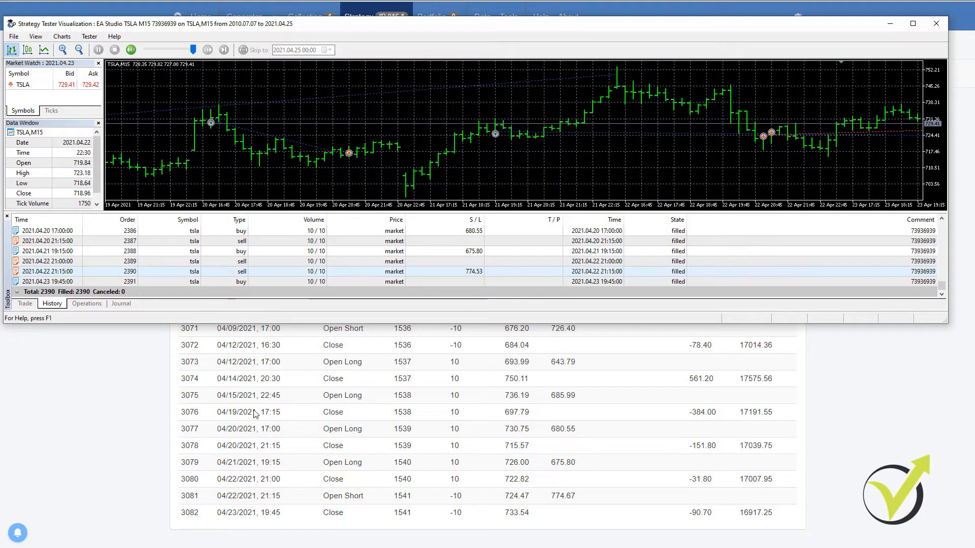
{"action": "mouse_move", "coordinate": [951, 242]}
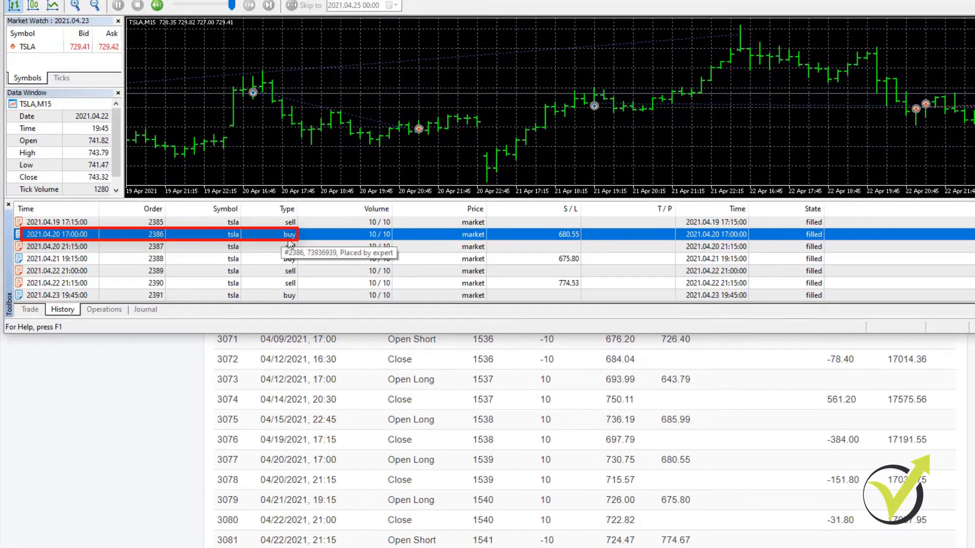
{"action": "mouse_move", "coordinate": [458, 259]}
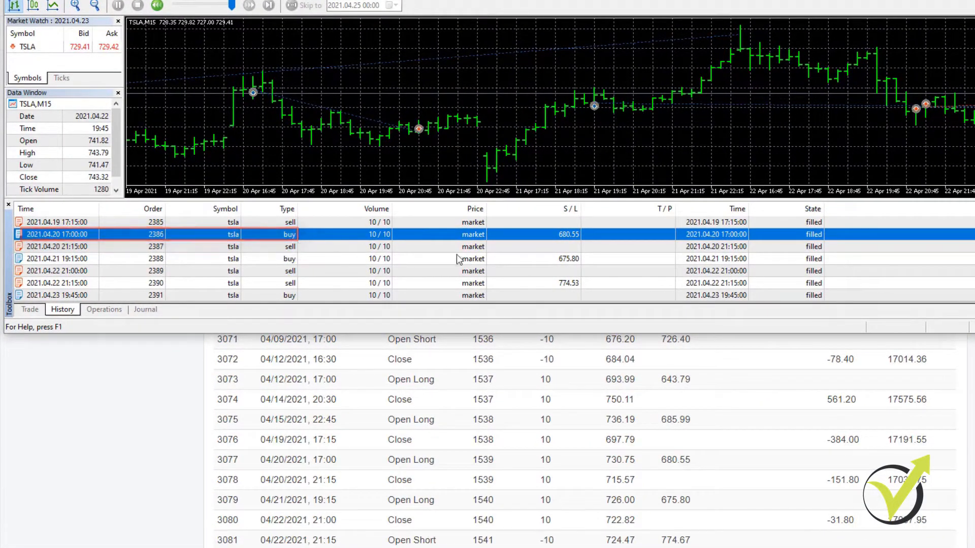
{"action": "mouse_move", "coordinate": [575, 240]}
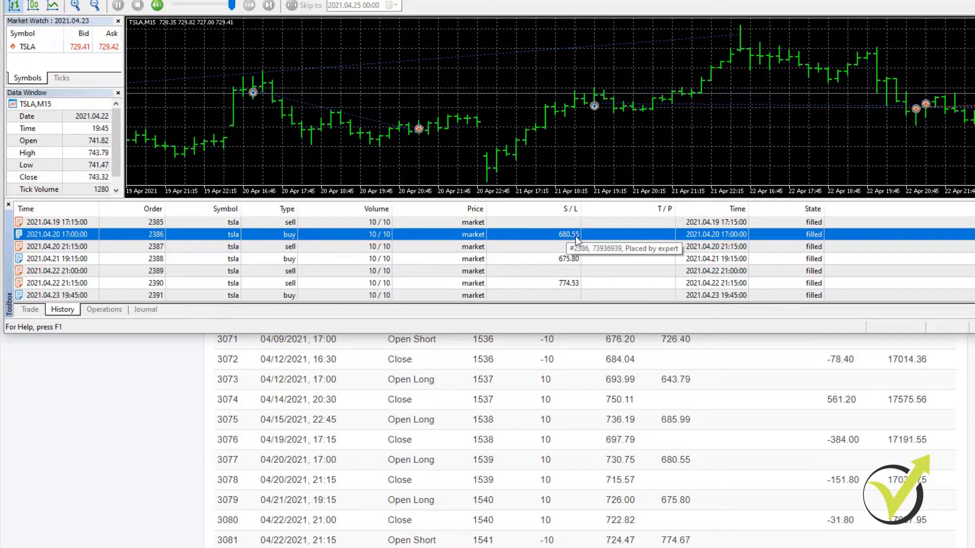
- Match order 2386's 680.55 stop loss with journal Open Long row 3077
{"action": "left_click", "coordinate": [548, 234]}
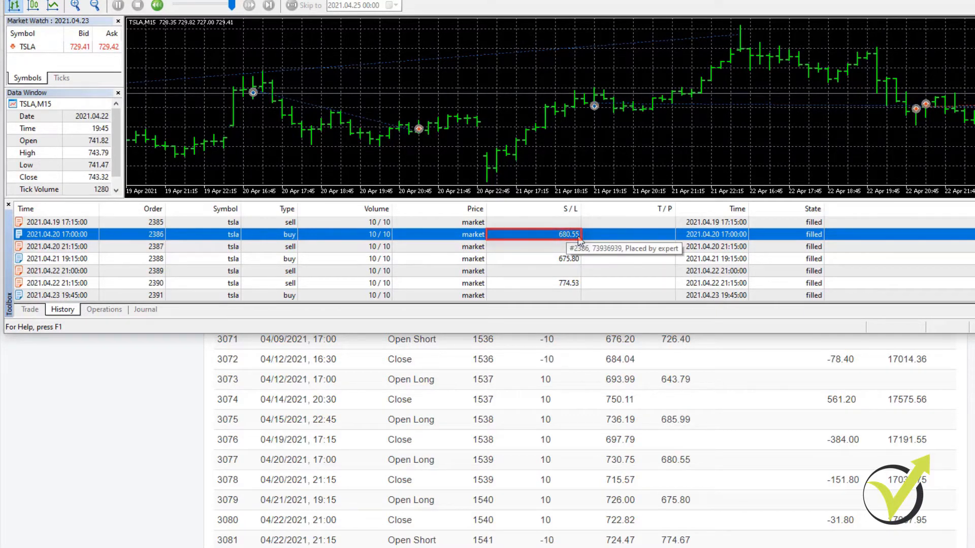
{"action": "mouse_move", "coordinate": [287, 470]}
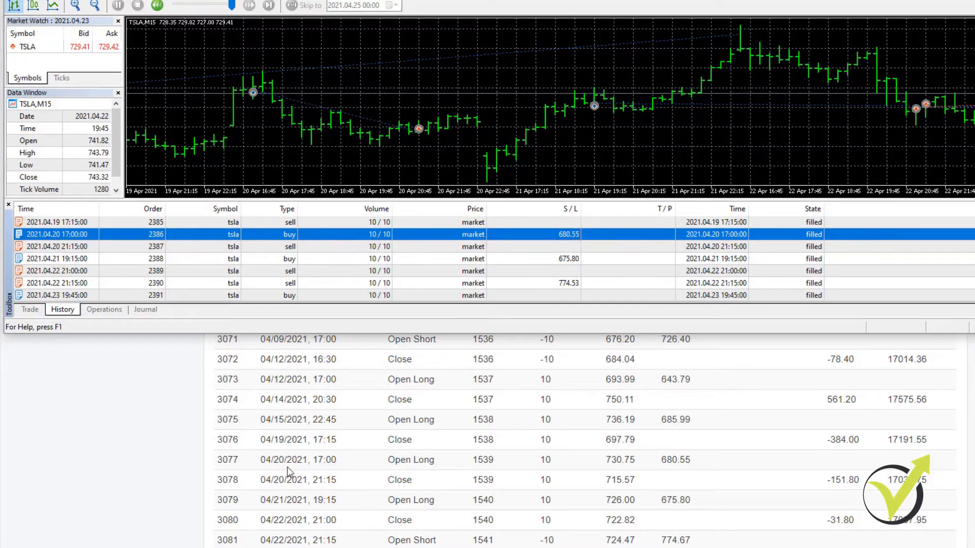
{"action": "left_click", "coordinate": [410, 459]}
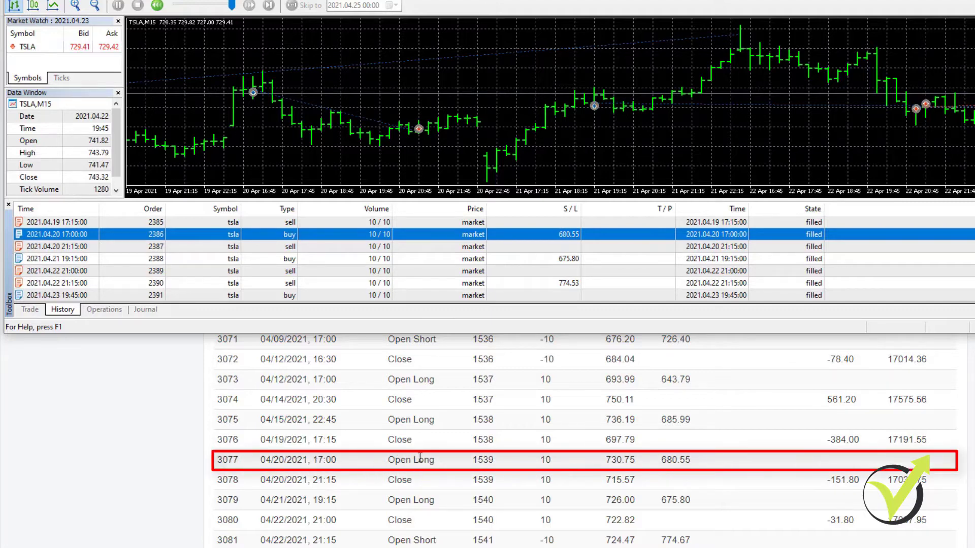
{"action": "mouse_move", "coordinate": [491, 459]}
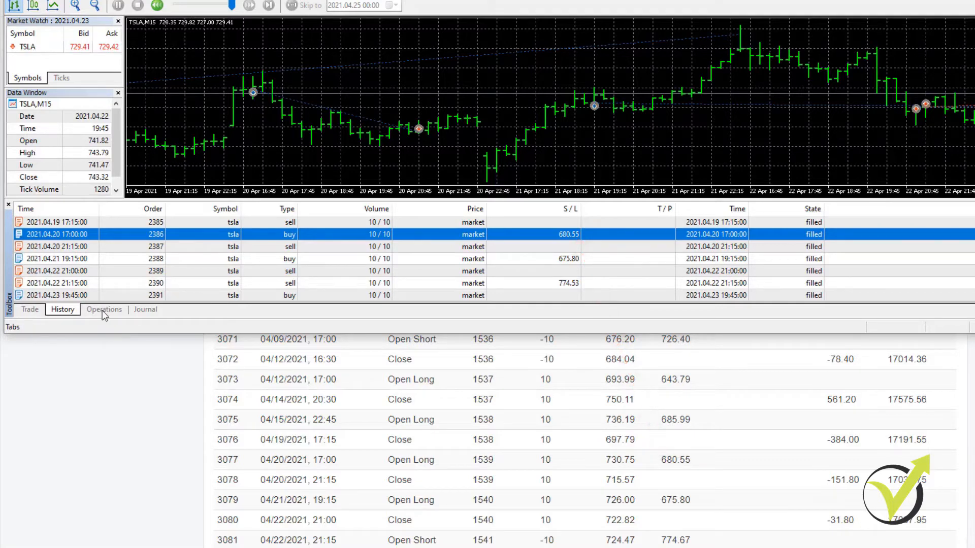
- Match deal 2387's 715.57 sell on 20 April with journal close 3078, then return to order history
{"action": "left_click", "coordinate": [104, 308]}
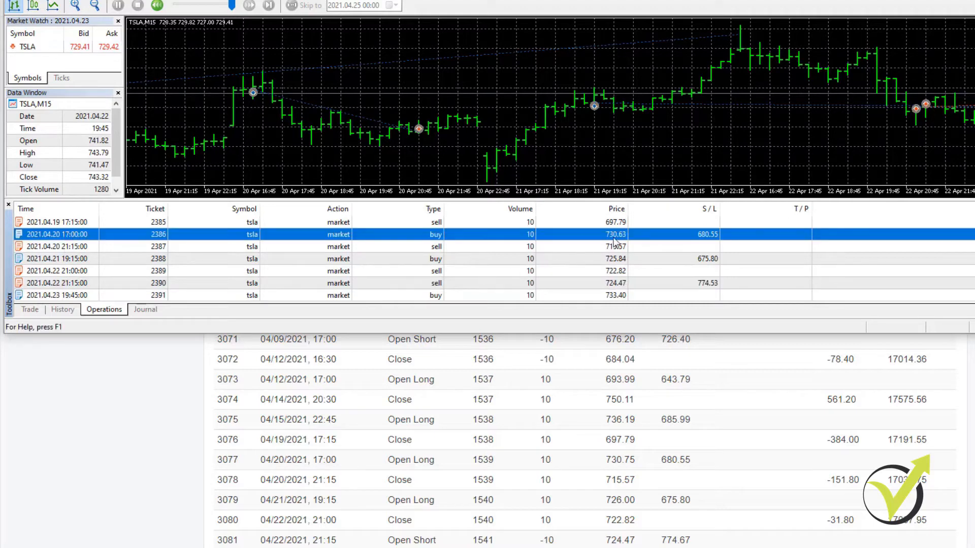
{"action": "left_click", "coordinate": [615, 235]}
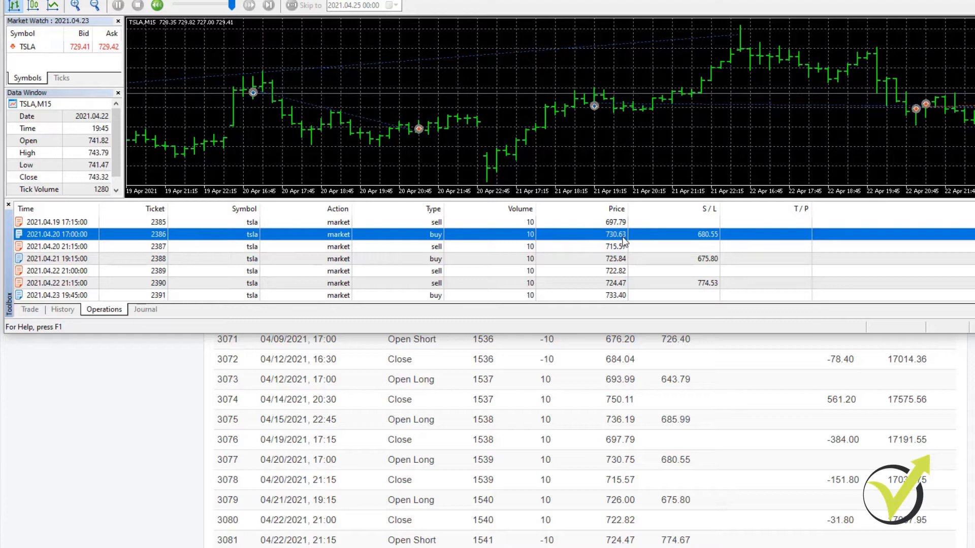
{"action": "mouse_move", "coordinate": [623, 242]}
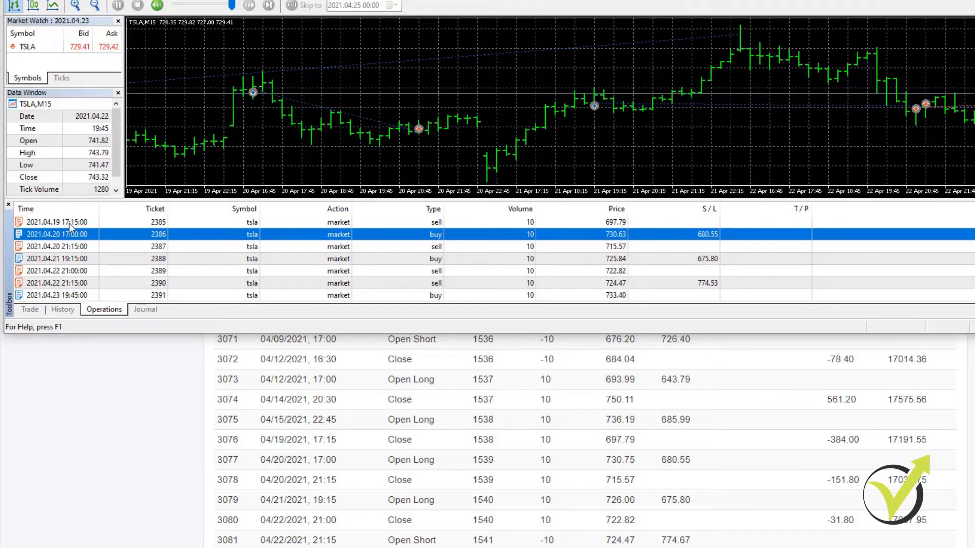
{"action": "mouse_move", "coordinate": [68, 250]}
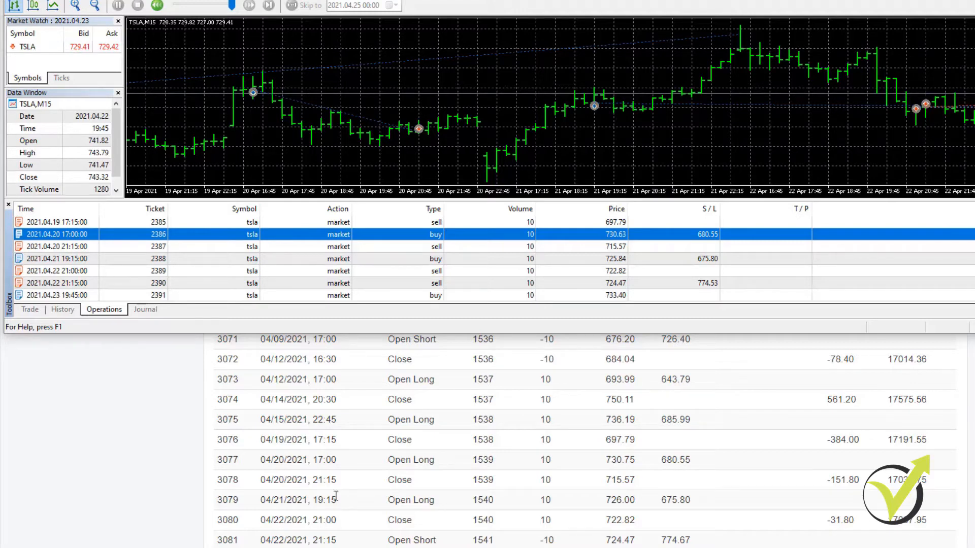
{"action": "mouse_move", "coordinate": [284, 478]}
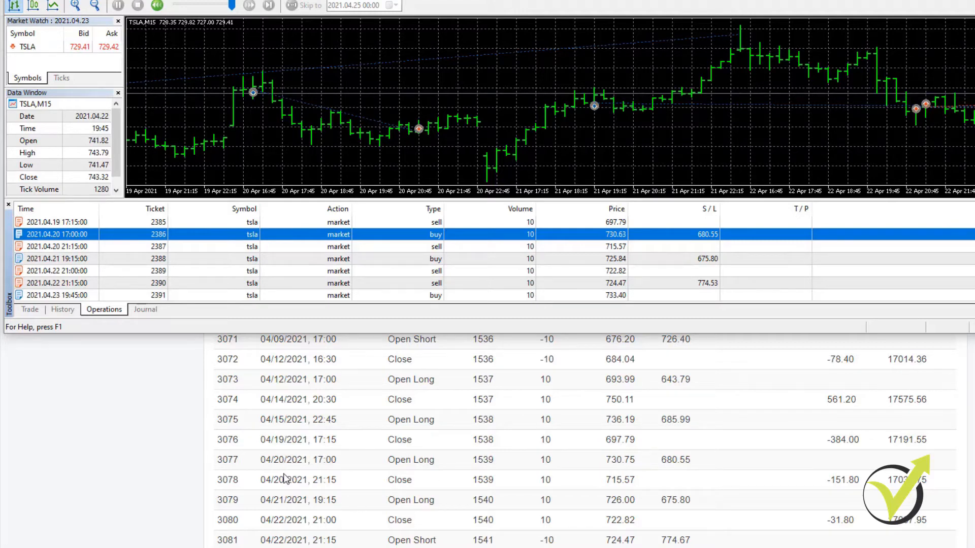
{"action": "left_click", "coordinate": [410, 480]}
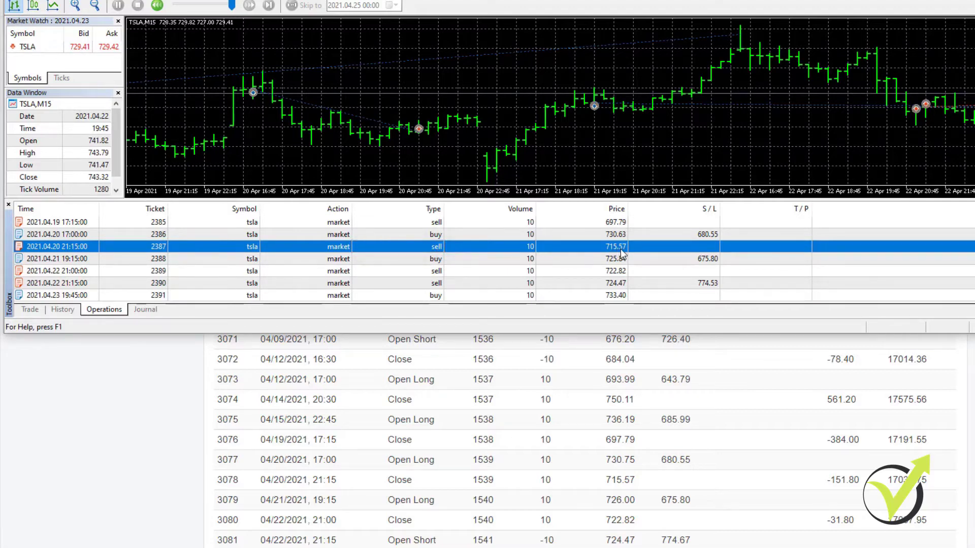
{"action": "mouse_move", "coordinate": [658, 414]}
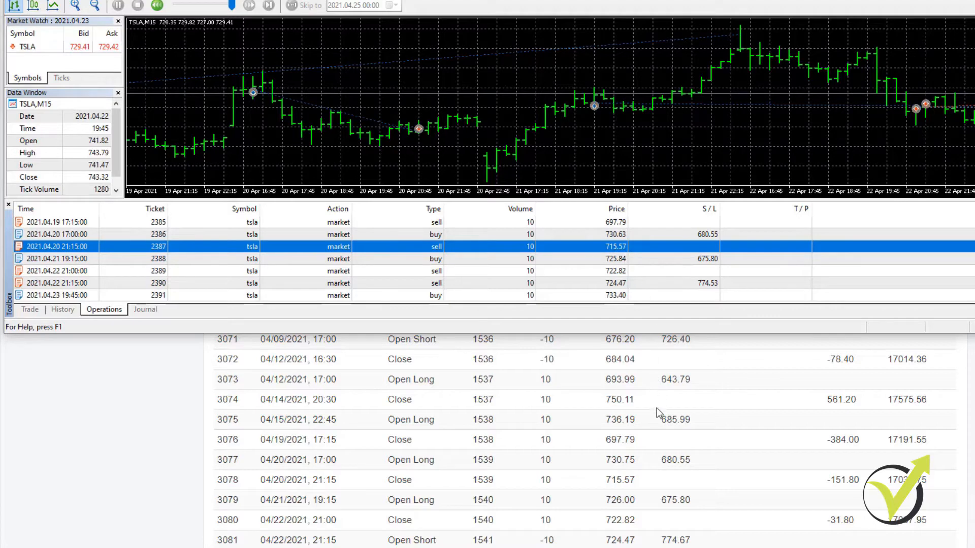
{"action": "mouse_move", "coordinate": [614, 491]}
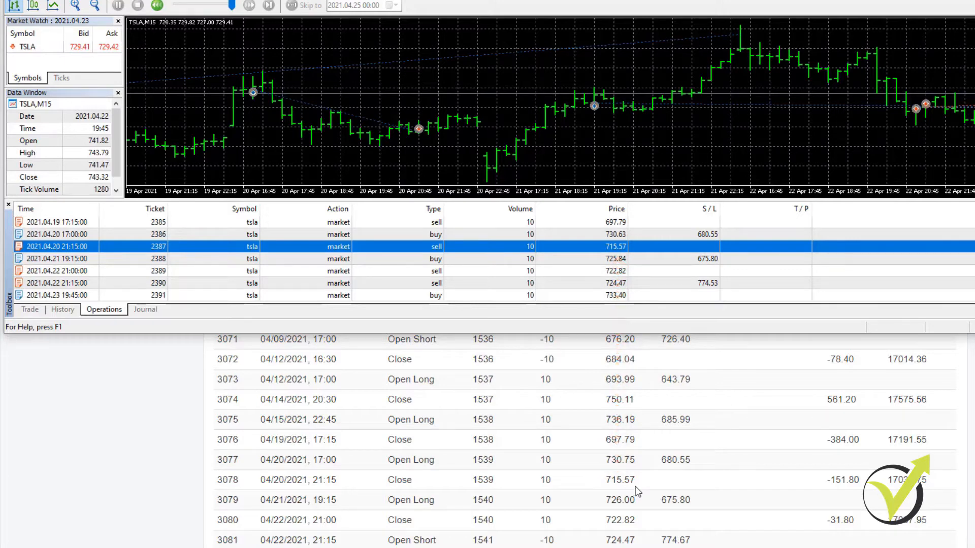
{"action": "left_click", "coordinate": [62, 308]}
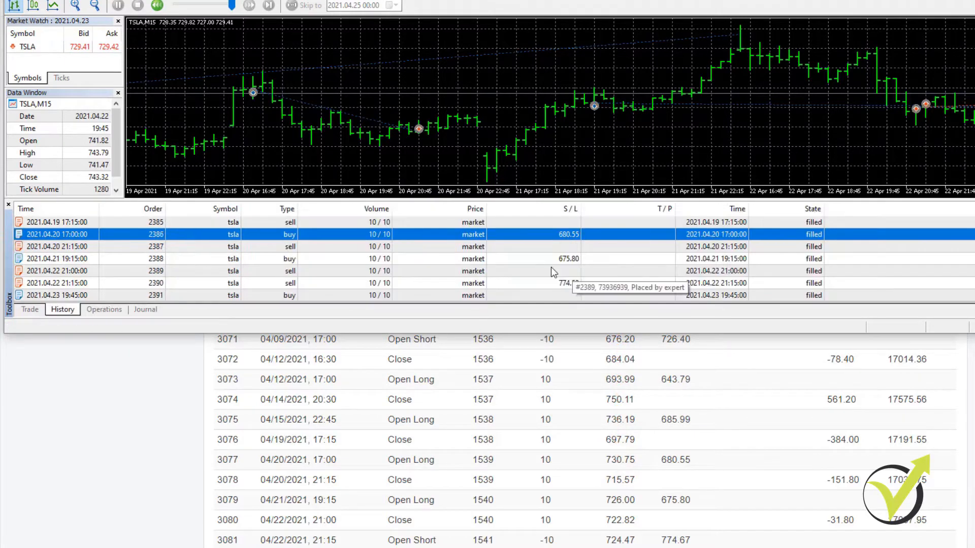
{"action": "mouse_move", "coordinate": [554, 250]}
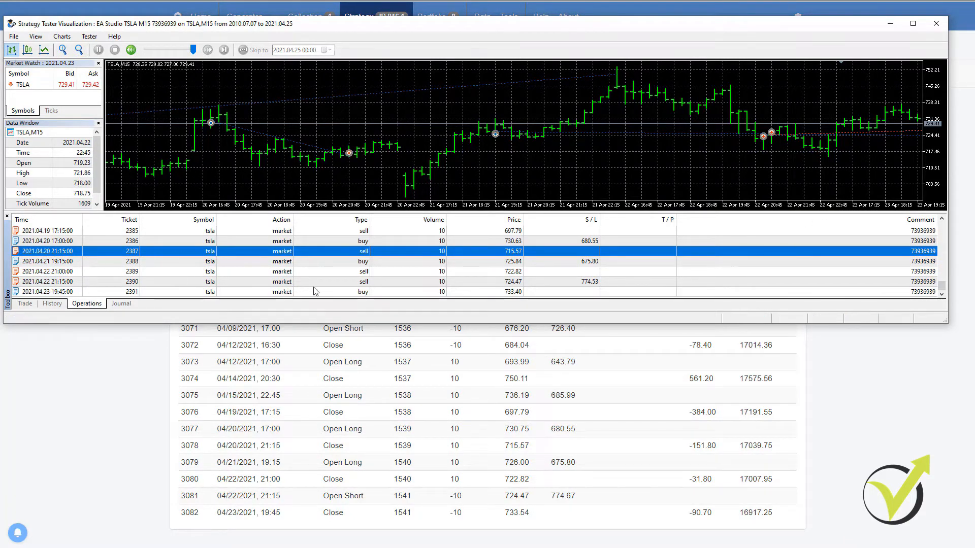
{"action": "mouse_move", "coordinate": [732, 222]}
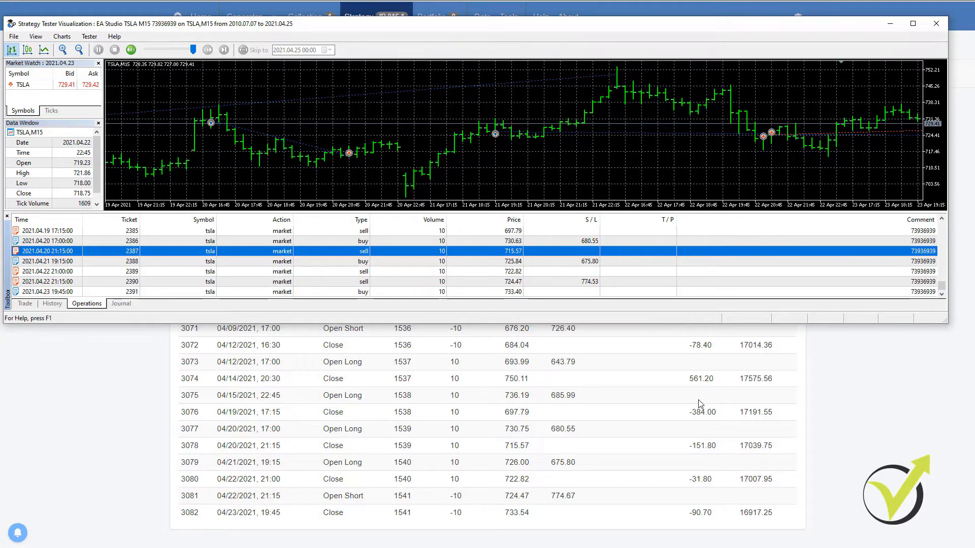
{"action": "mouse_move", "coordinate": [236, 425]}
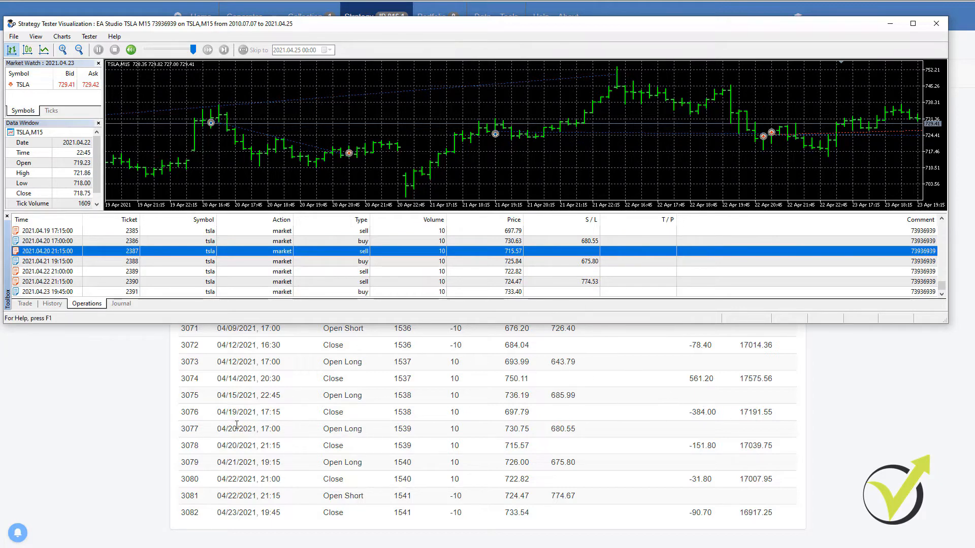
{"action": "mouse_move", "coordinate": [908, 403]}
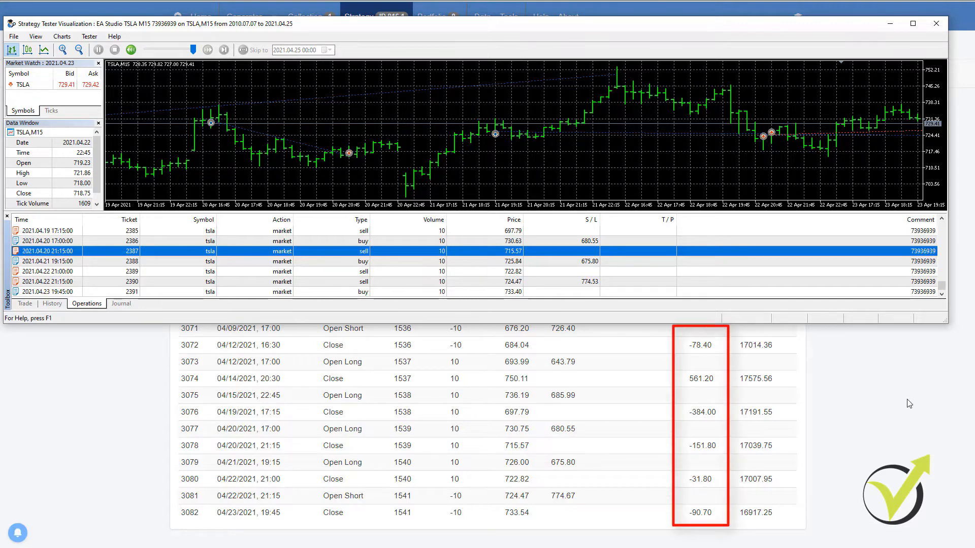
{"action": "mouse_move", "coordinate": [266, 100]}
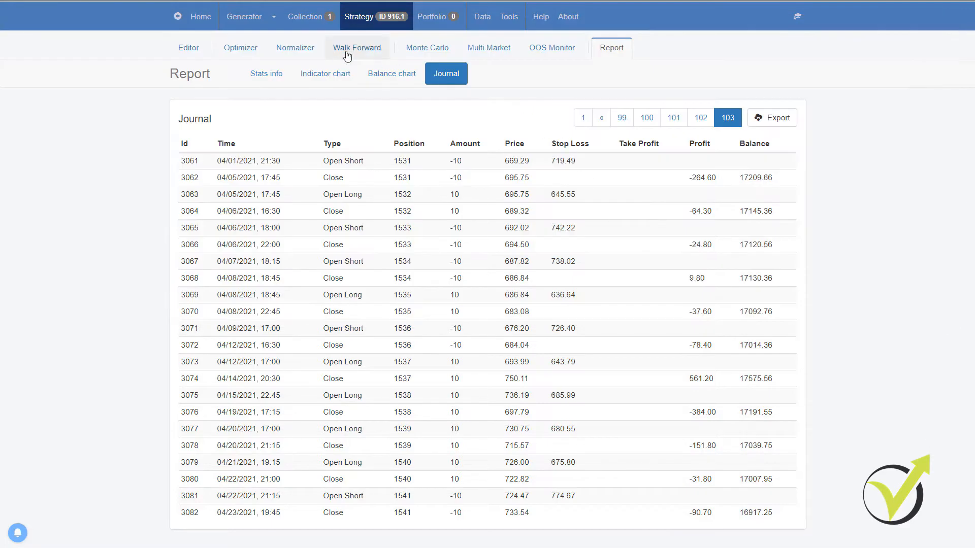
- Page through the indicator chart and view the statistics with 2021 monthly results totalling 4114.06
{"action": "left_click", "coordinate": [325, 73]}
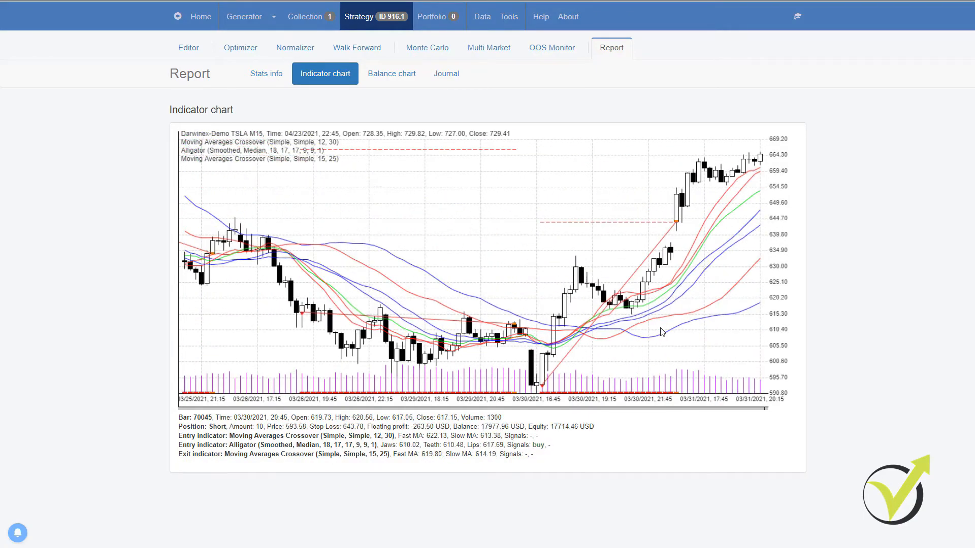
{"action": "left_click", "coordinate": [401, 283]}
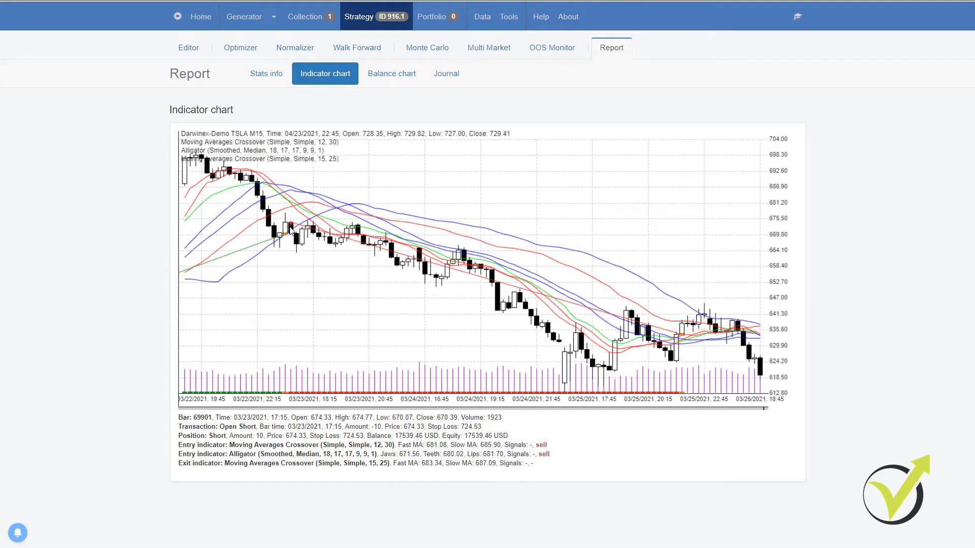
{"action": "left_click", "coordinate": [289, 226]}
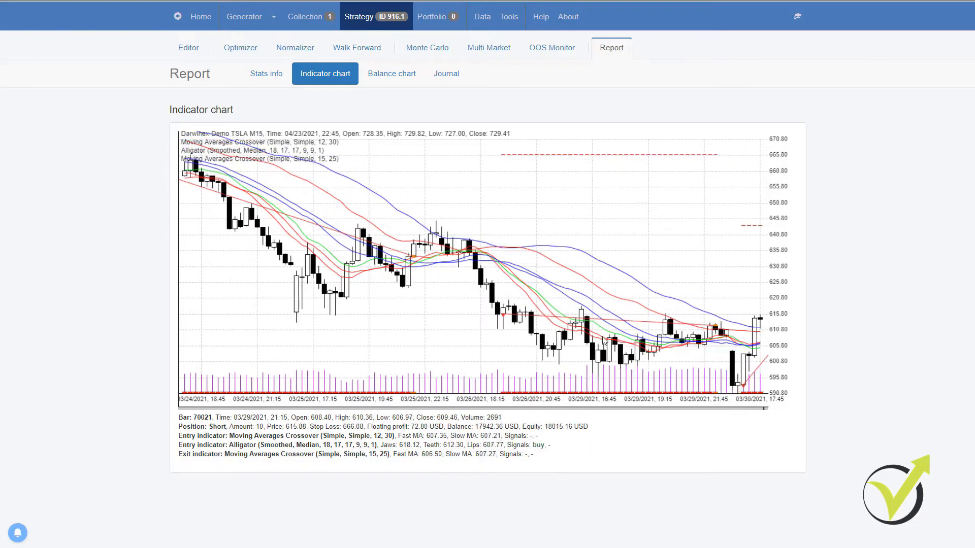
{"action": "mouse_move", "coordinate": [456, 275]}
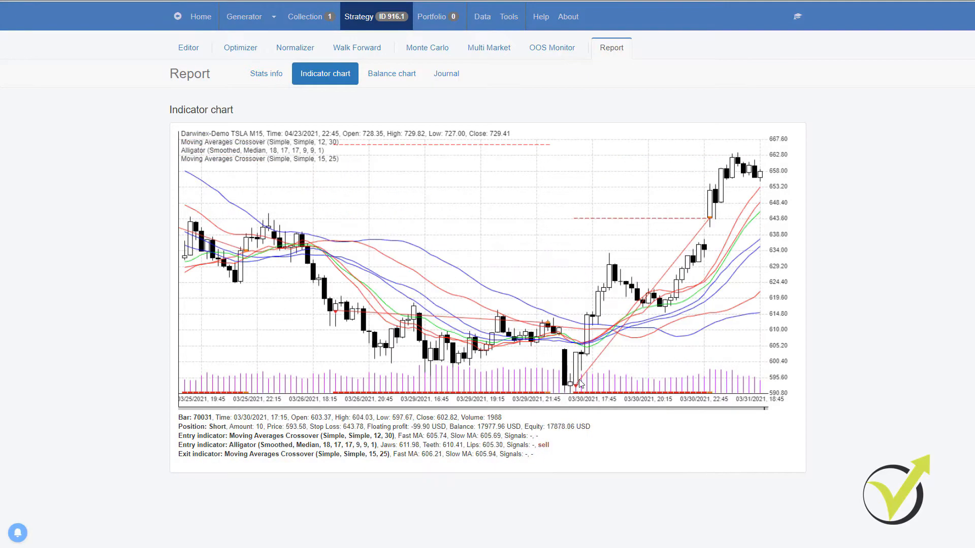
{"action": "scroll", "scroll_direction": "down", "scroll_amount": 3}
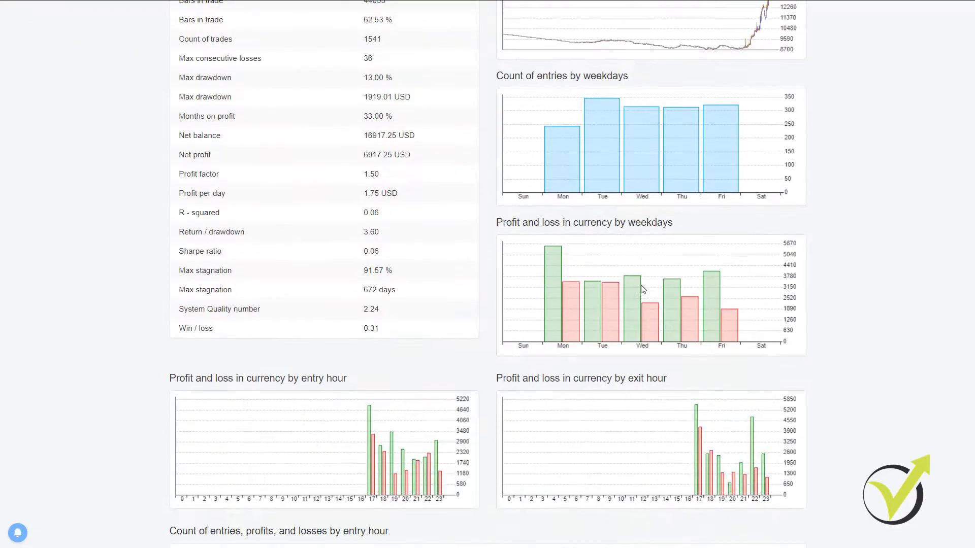
{"action": "scroll", "scroll_direction": "down", "scroll_amount": 3}
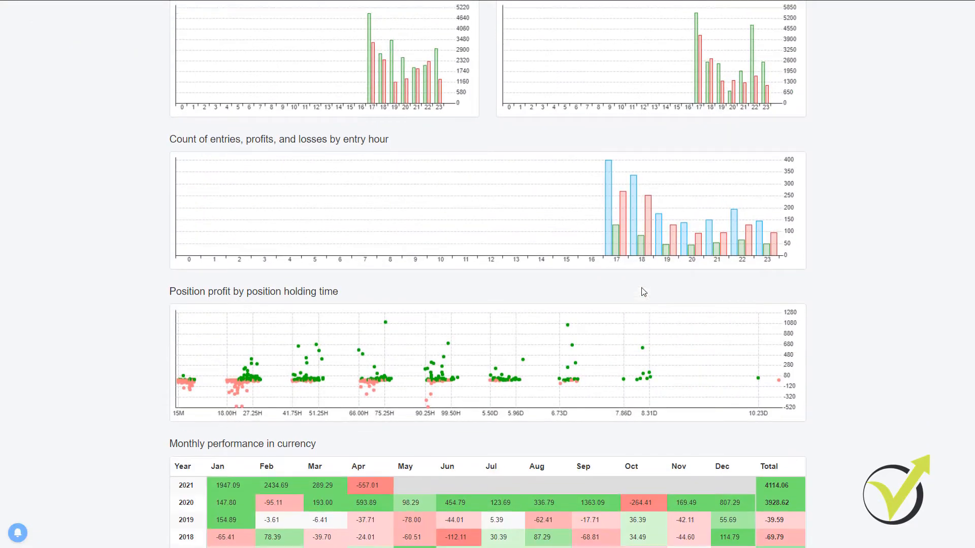
- Return from the top of the statistics report to the trade journal
{"action": "left_click", "coordinate": [265, 65]}
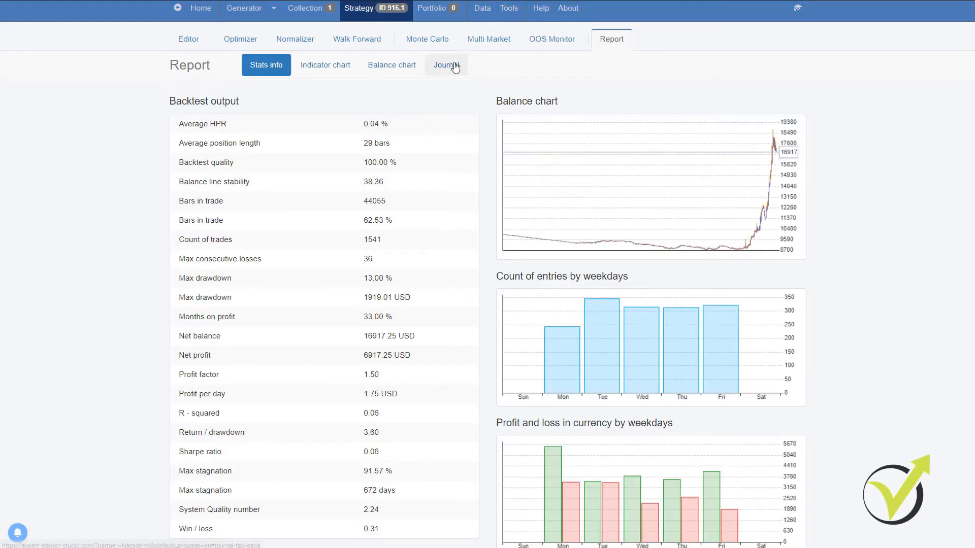
{"action": "left_click", "coordinate": [446, 65]}
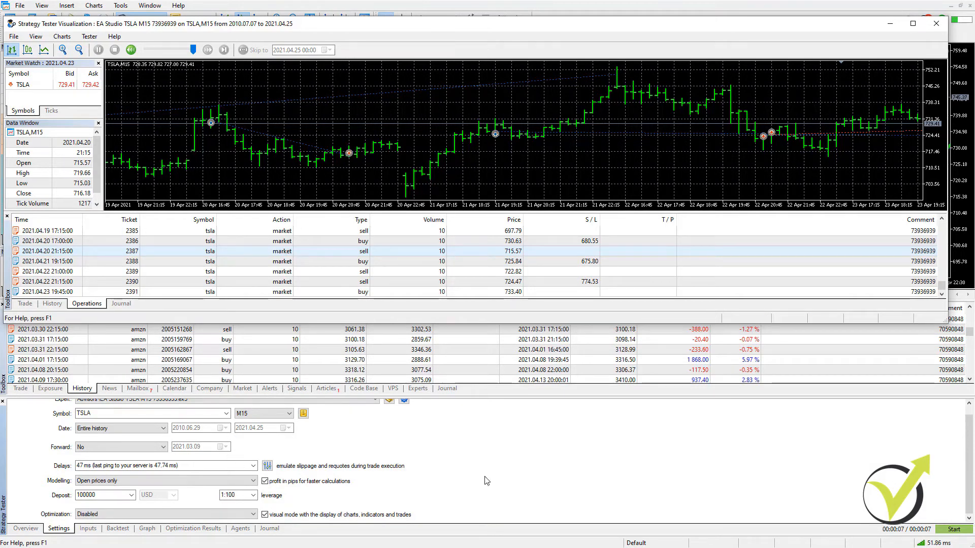
{"action": "mouse_move", "coordinate": [481, 475]}
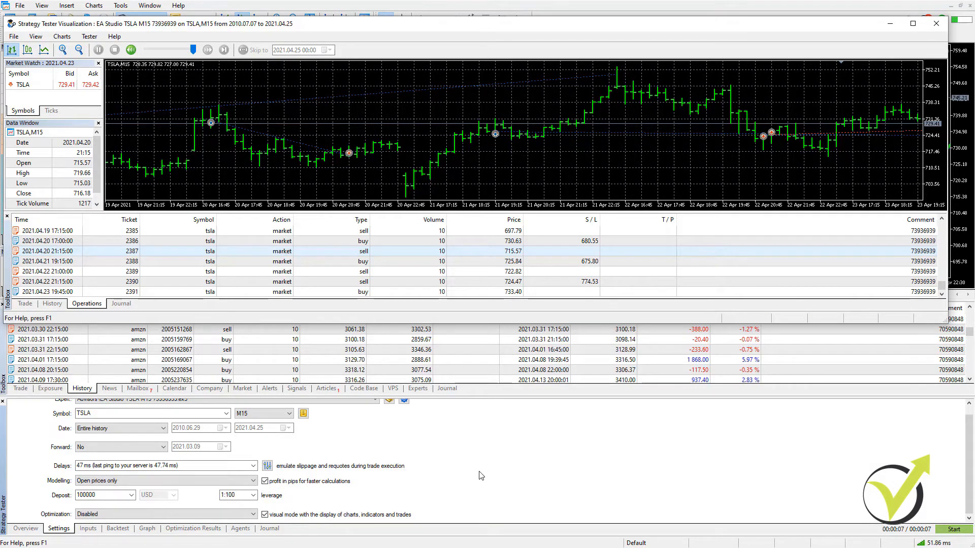
{"action": "mouse_move", "coordinate": [475, 477]}
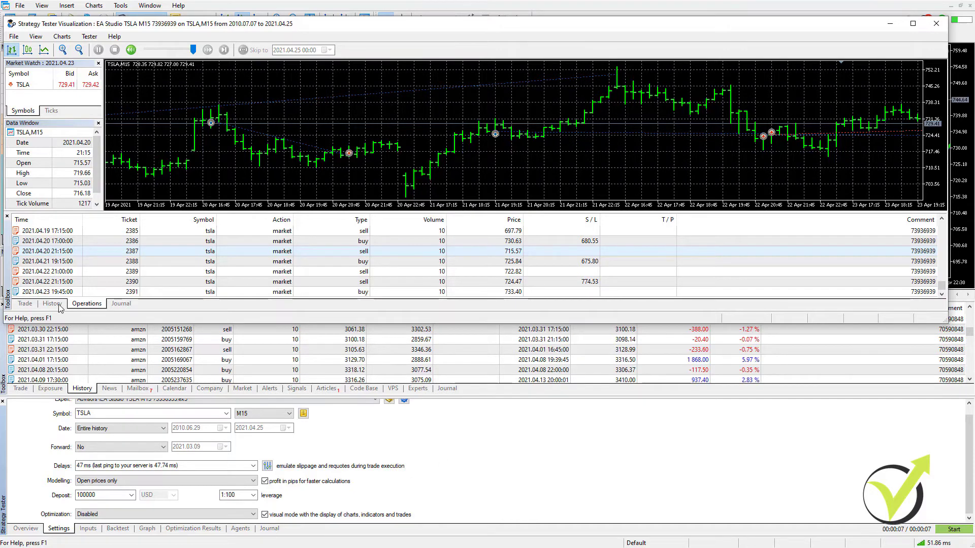
{"action": "mouse_move", "coordinate": [59, 308]}
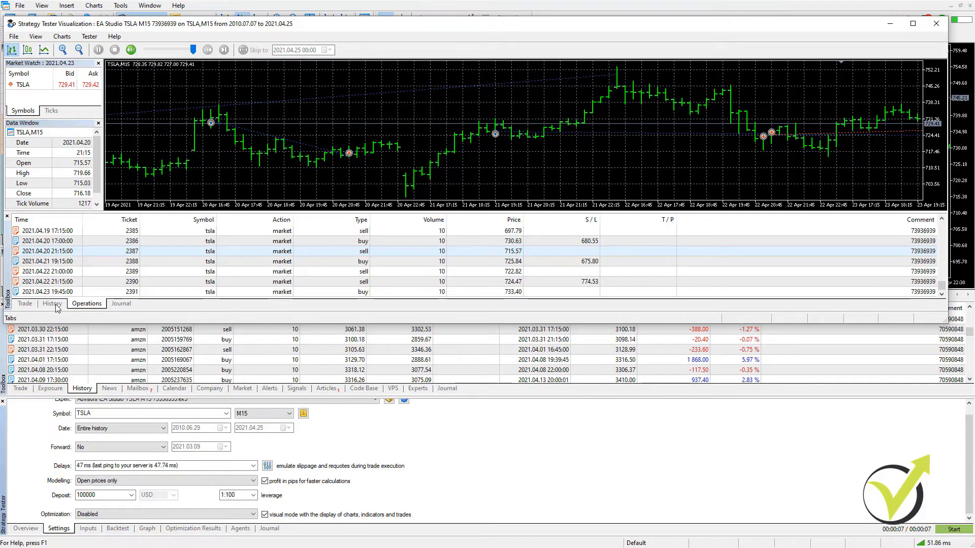
- Select the 2021.04.20 21:15 sell operation, then return to the main terminal window
{"action": "left_click", "coordinate": [52, 303]}
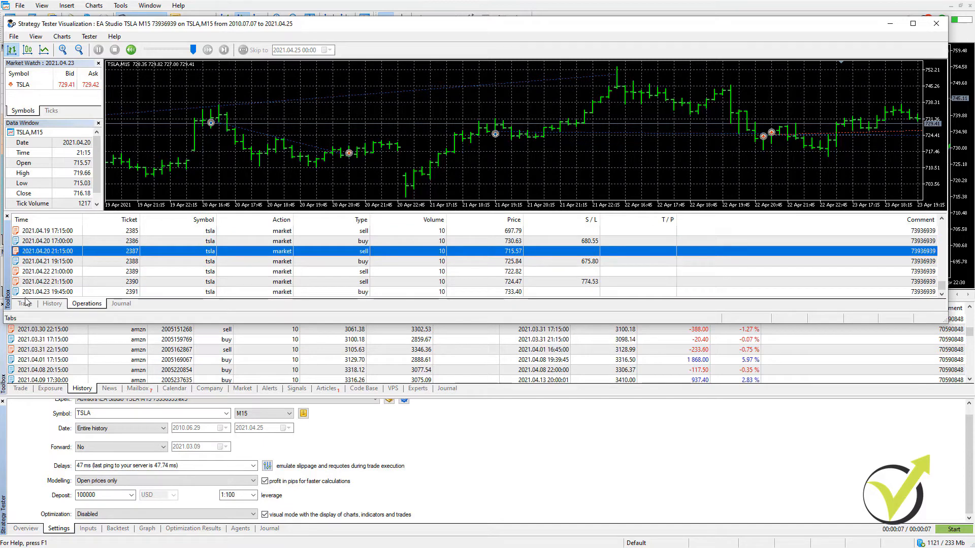
{"action": "left_click", "coordinate": [935, 23]}
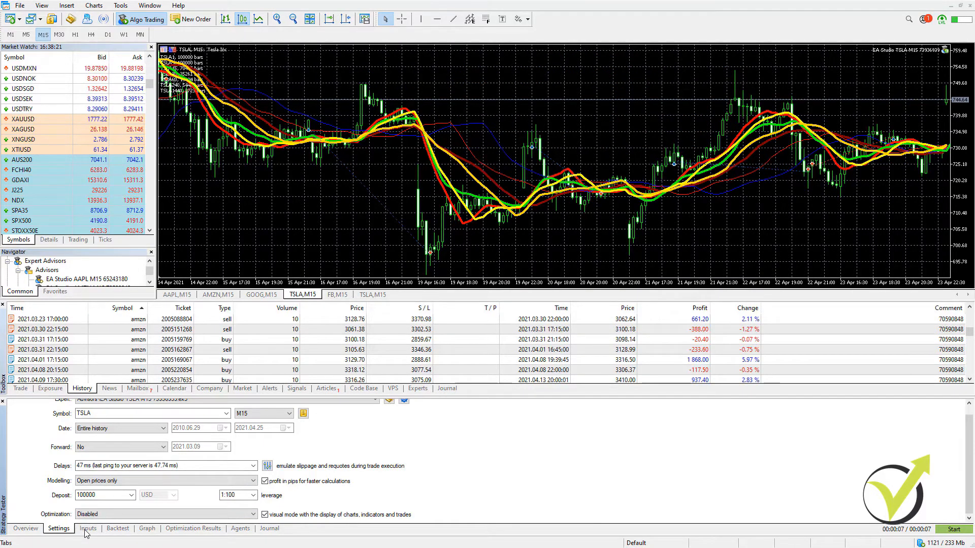
{"action": "left_click", "coordinate": [88, 528]}
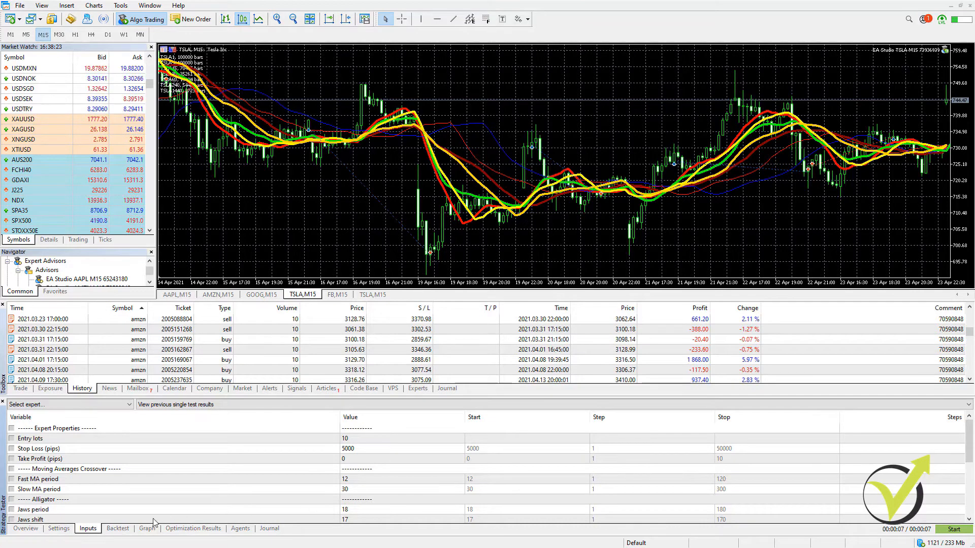
{"action": "left_click", "coordinate": [117, 528]}
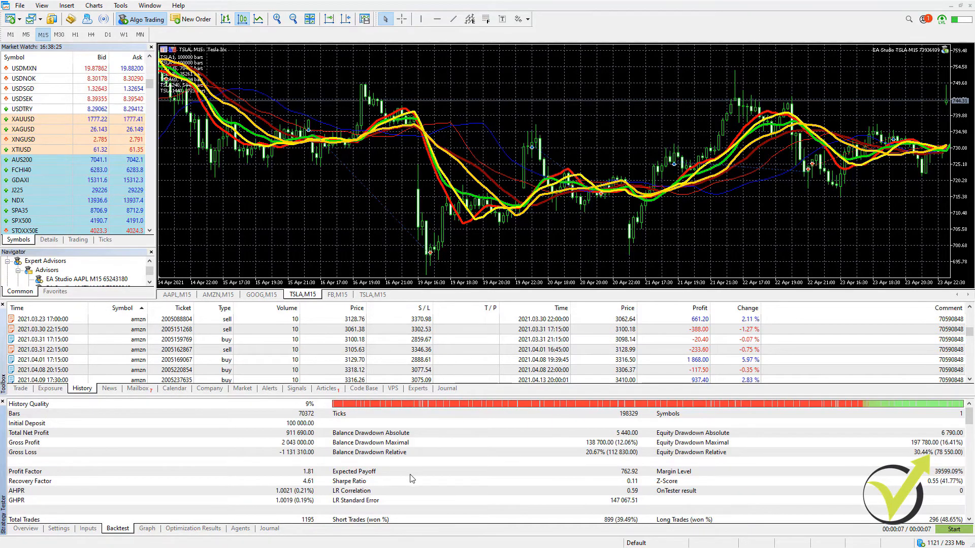
{"action": "scroll", "scroll_direction": "down", "scroll_amount": 3}
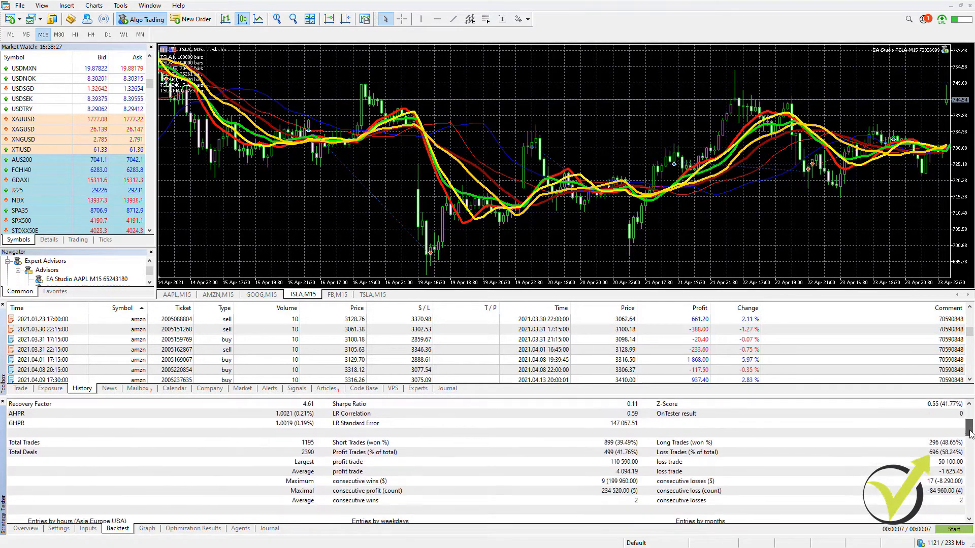
{"action": "scroll", "scroll_direction": "down", "scroll_amount": 3}
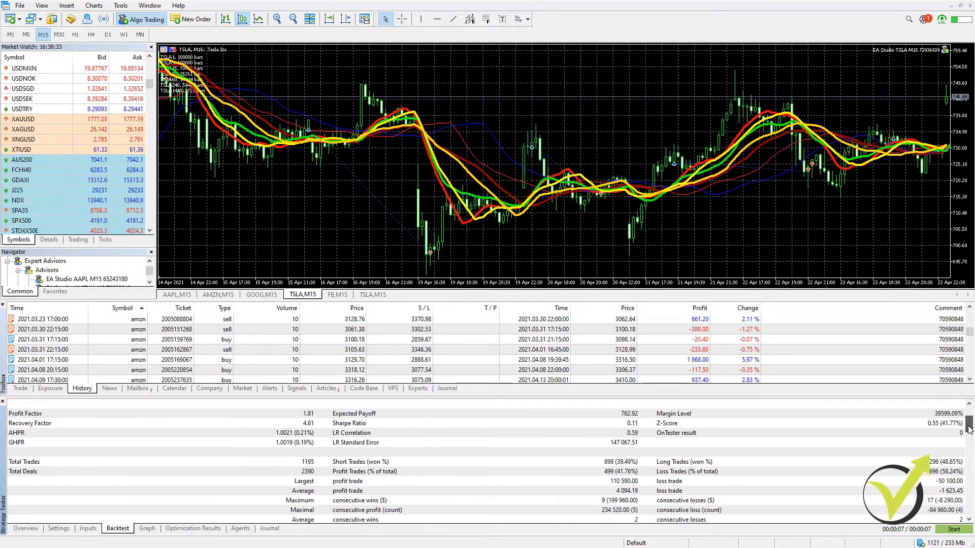
{"action": "scroll", "scroll_direction": "up", "scroll_amount": 3}
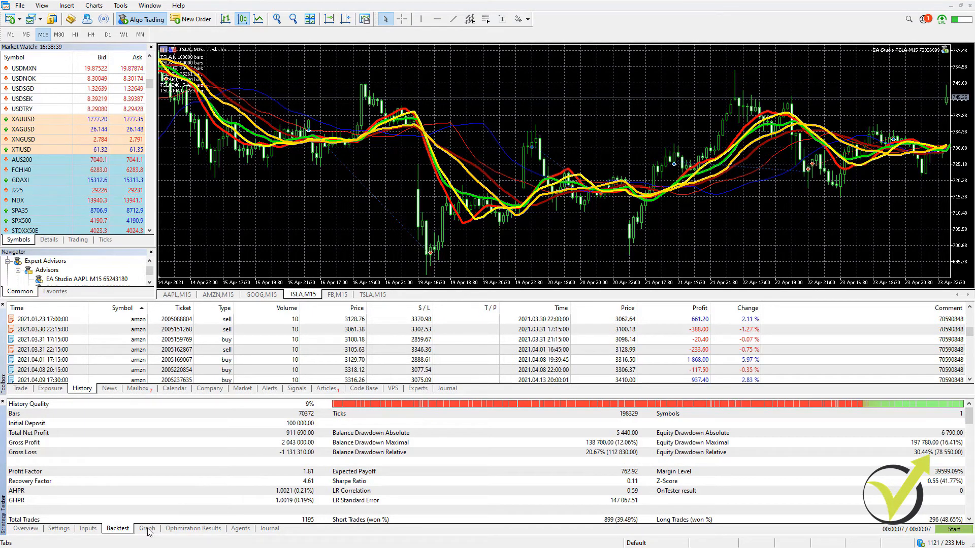
{"action": "left_click", "coordinate": [146, 528]}
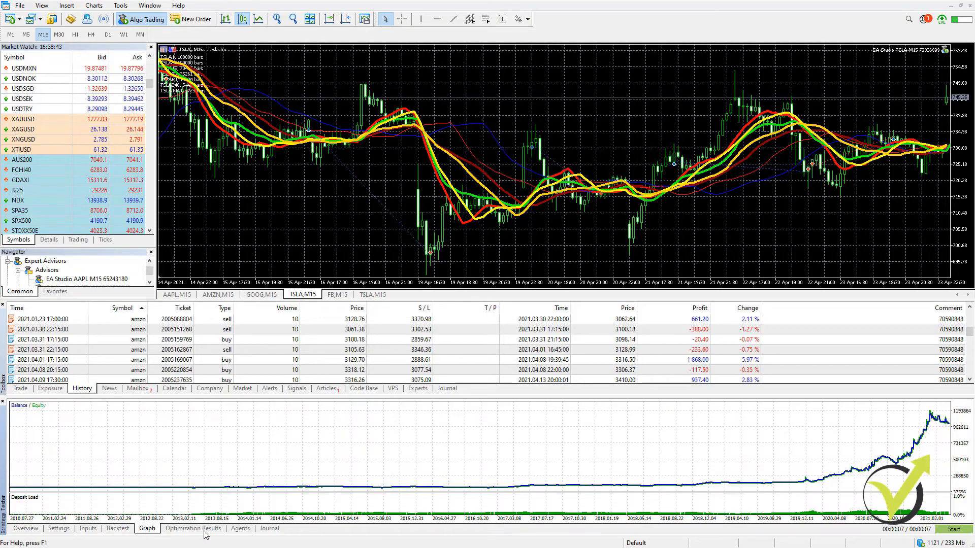
{"action": "left_click", "coordinate": [193, 528]}
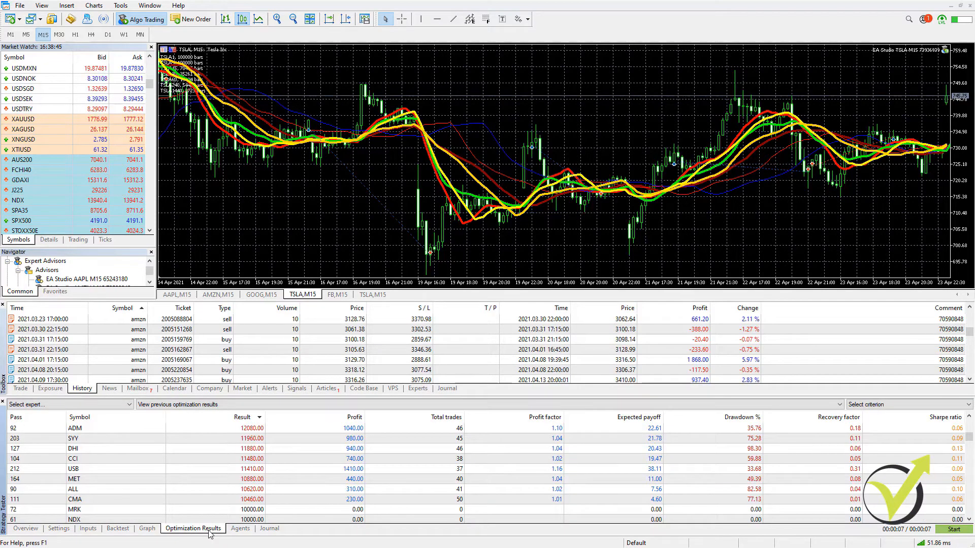
{"action": "left_click", "coordinate": [240, 528]}
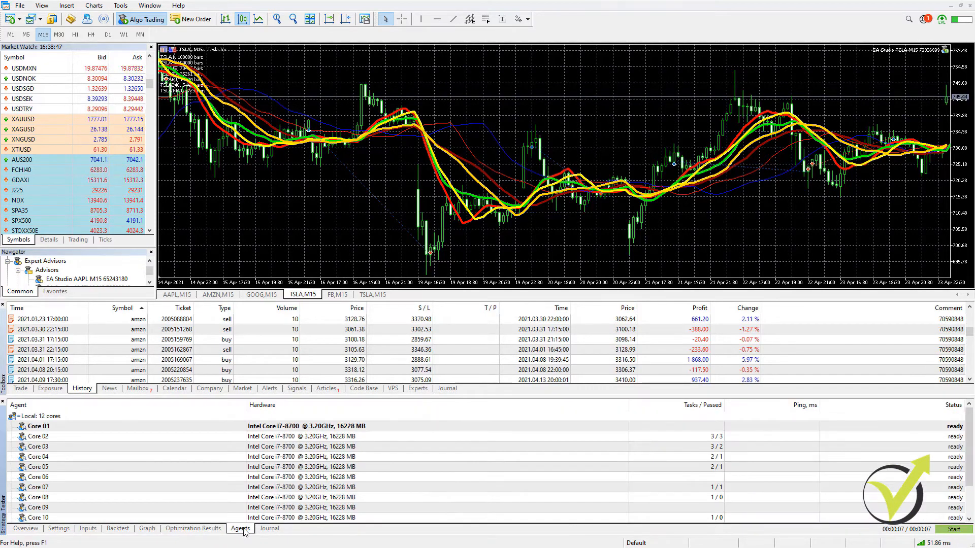
{"action": "left_click", "coordinate": [268, 528]}
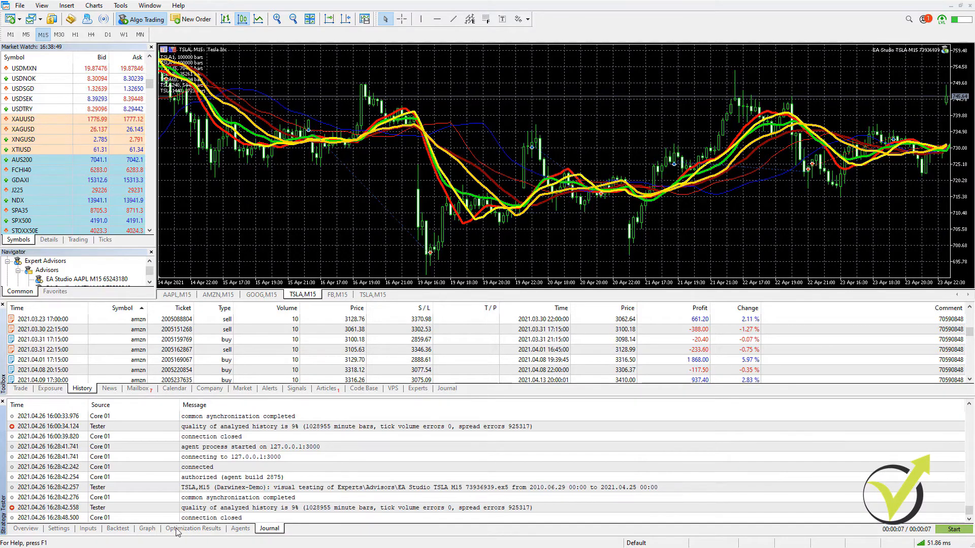
{"action": "left_click", "coordinate": [118, 528]}
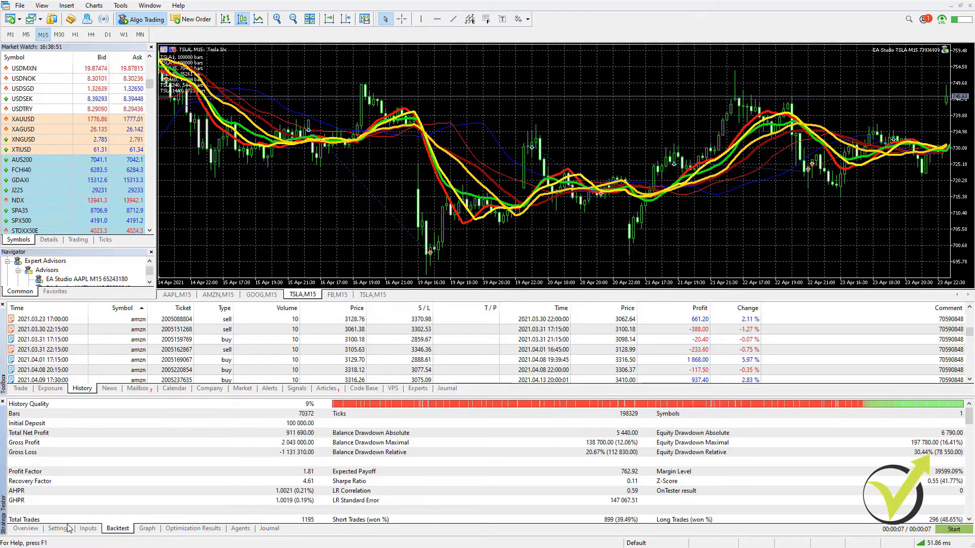
{"action": "left_click", "coordinate": [57, 528]}
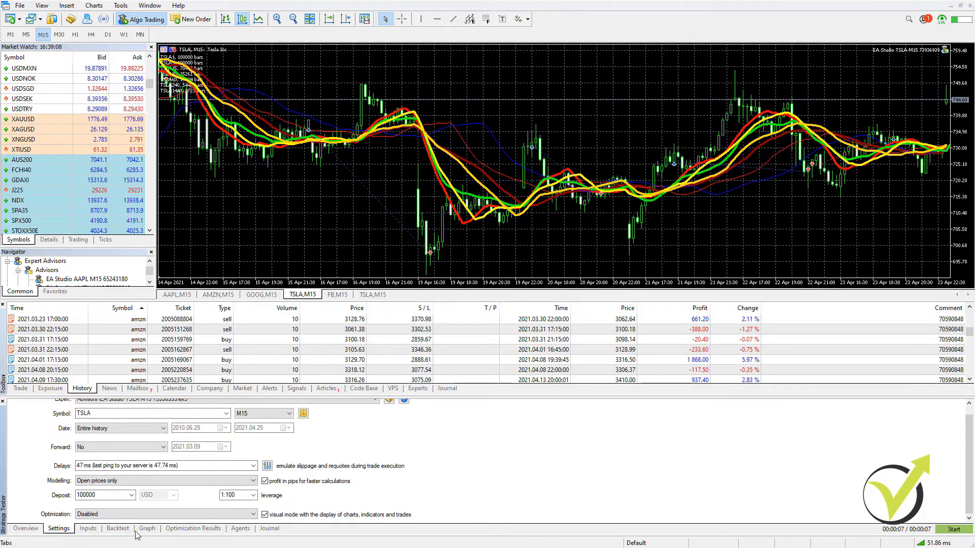
{"action": "mouse_move", "coordinate": [482, 472]}
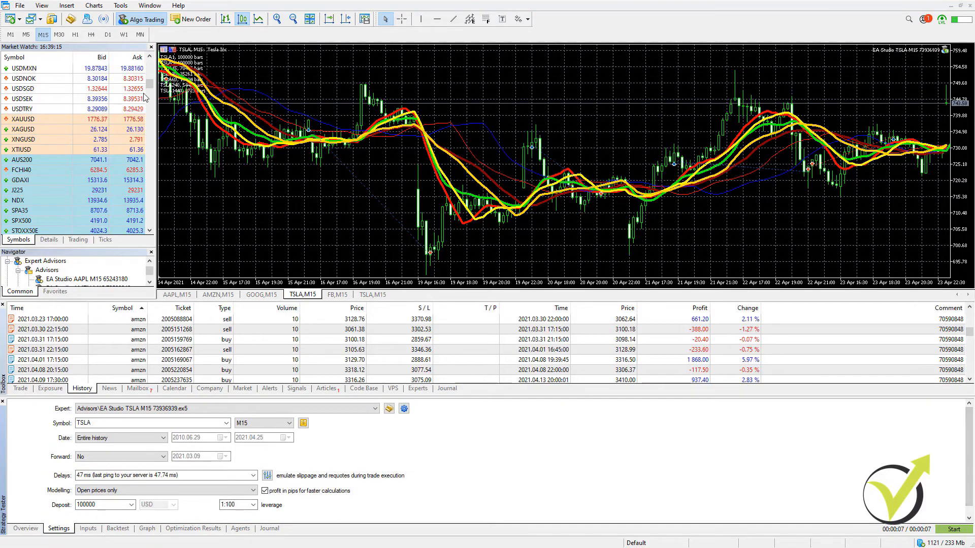
{"action": "left_click", "coordinate": [42, 6]}
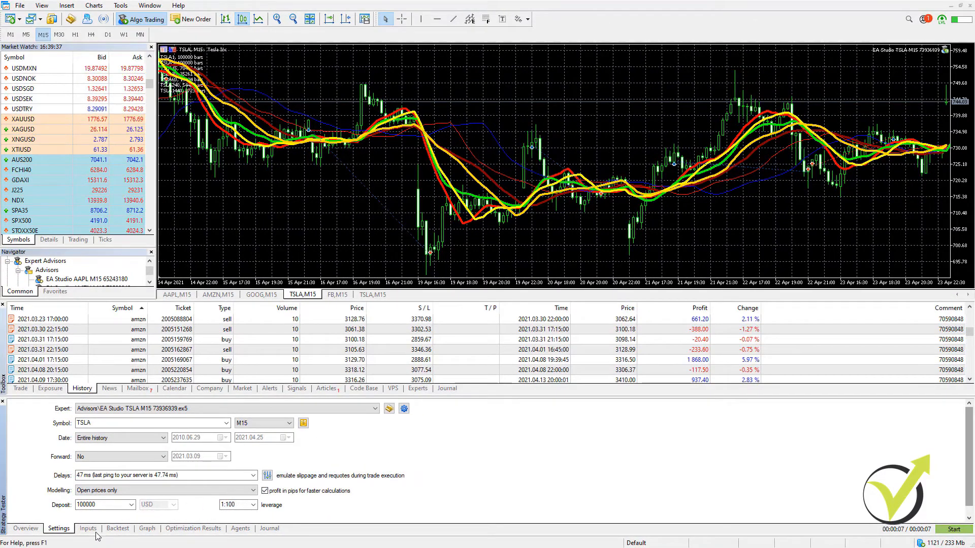
- View the backtest summary statistics and the balance/equity graph in the Strategy Tester
{"action": "left_click", "coordinate": [117, 528]}
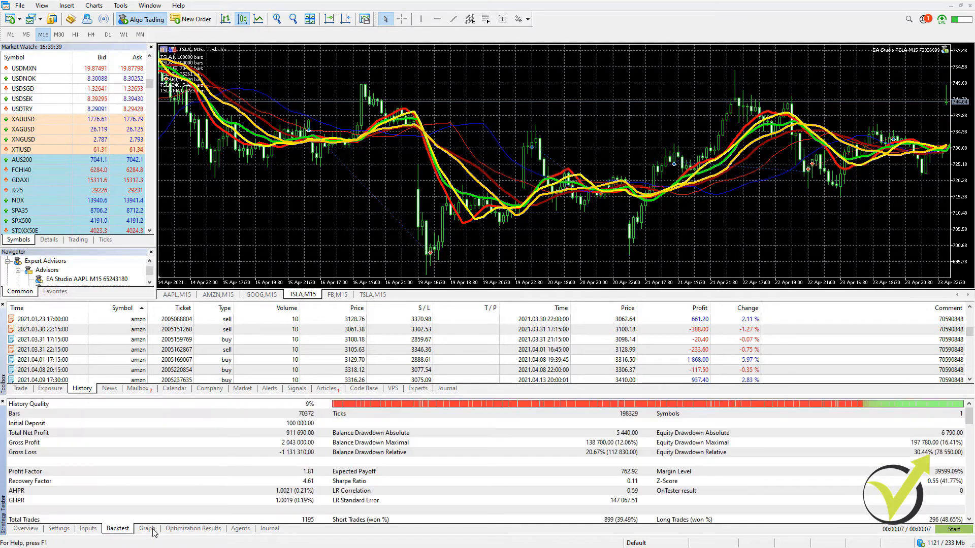
{"action": "left_click", "coordinate": [146, 528]}
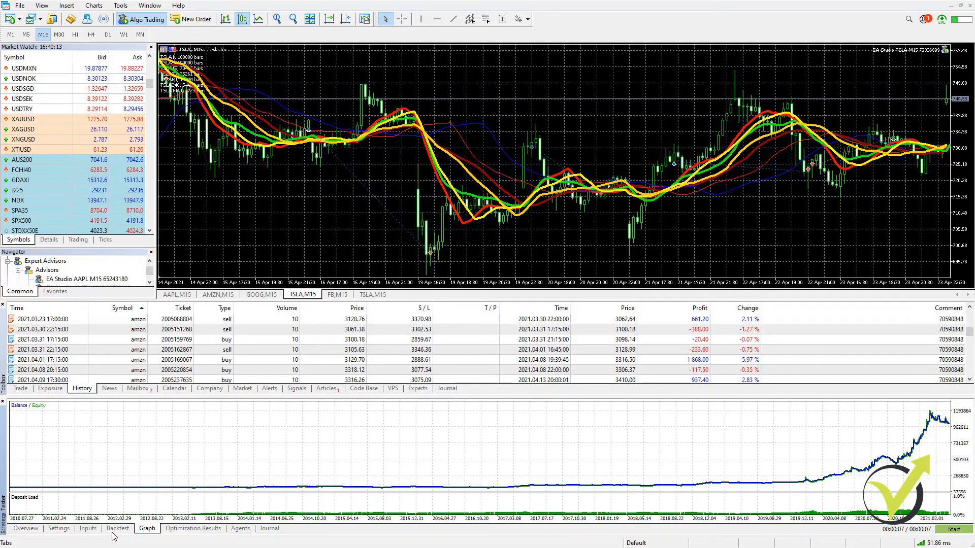
{"action": "mouse_move", "coordinate": [484, 230]}
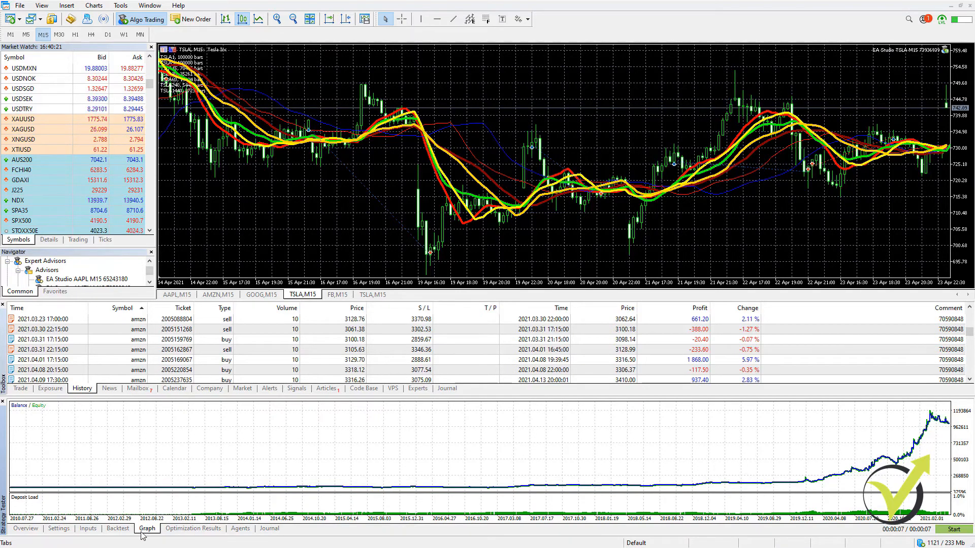
{"action": "mouse_move", "coordinate": [825, 477]}
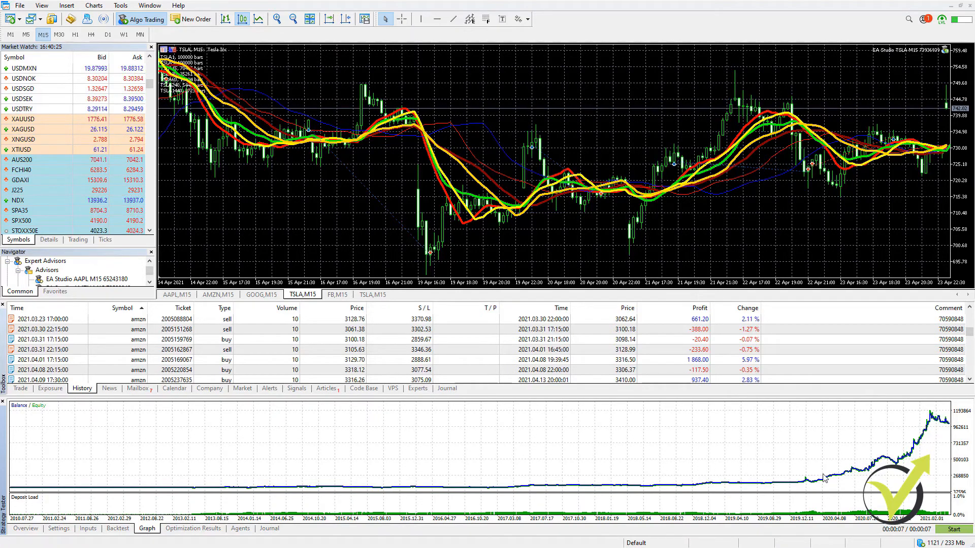
{"action": "mouse_move", "coordinate": [683, 453]}
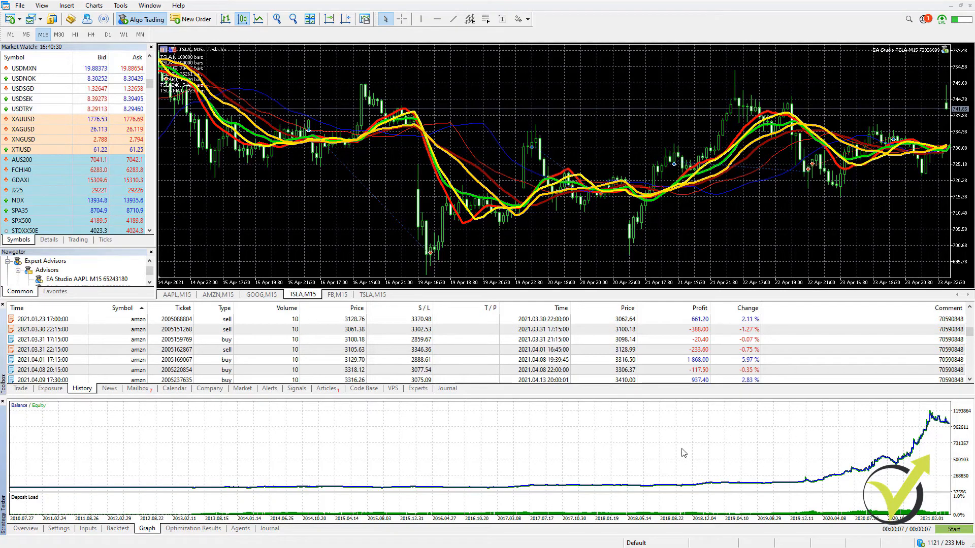
{"action": "left_click", "coordinate": [87, 528]}
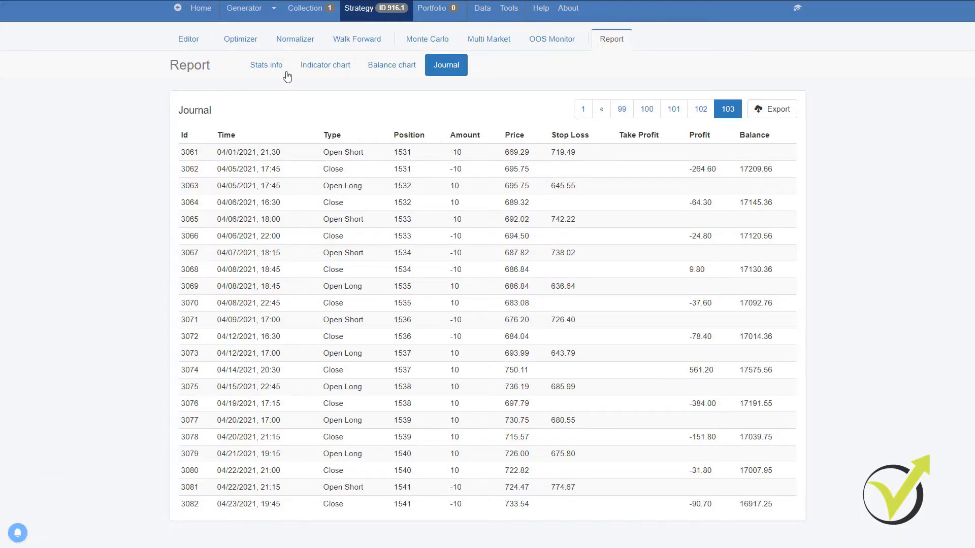
- Review the EA inputs (10 lots, MA periods 12 and 30) and the tester's TSLA,M15 chart
{"action": "left_click", "coordinate": [391, 65]}
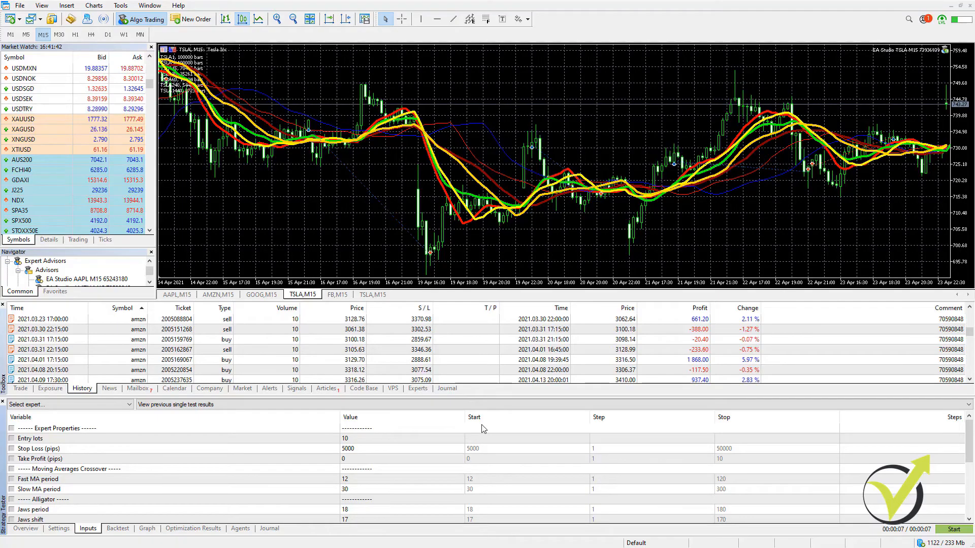
{"action": "mouse_move", "coordinate": [193, 421]}
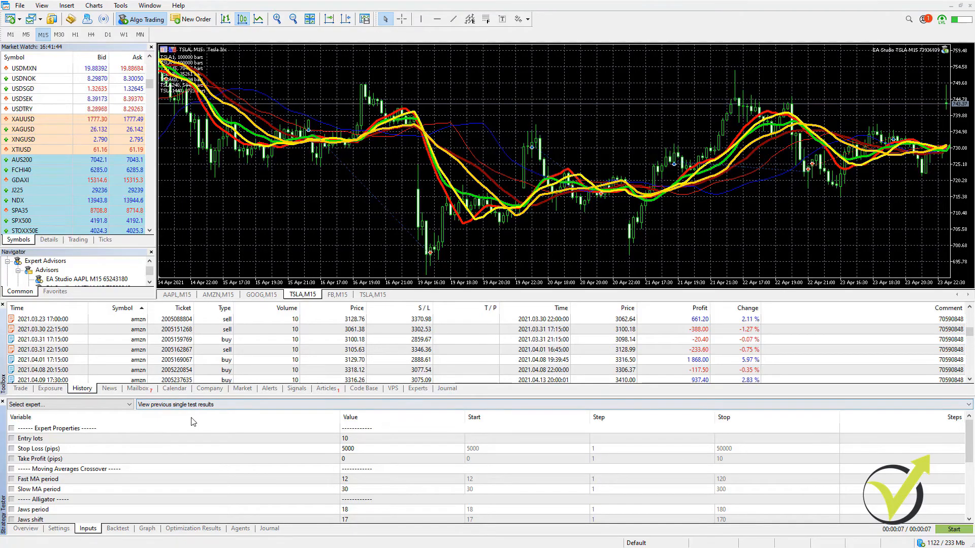
{"action": "mouse_move", "coordinate": [166, 421]}
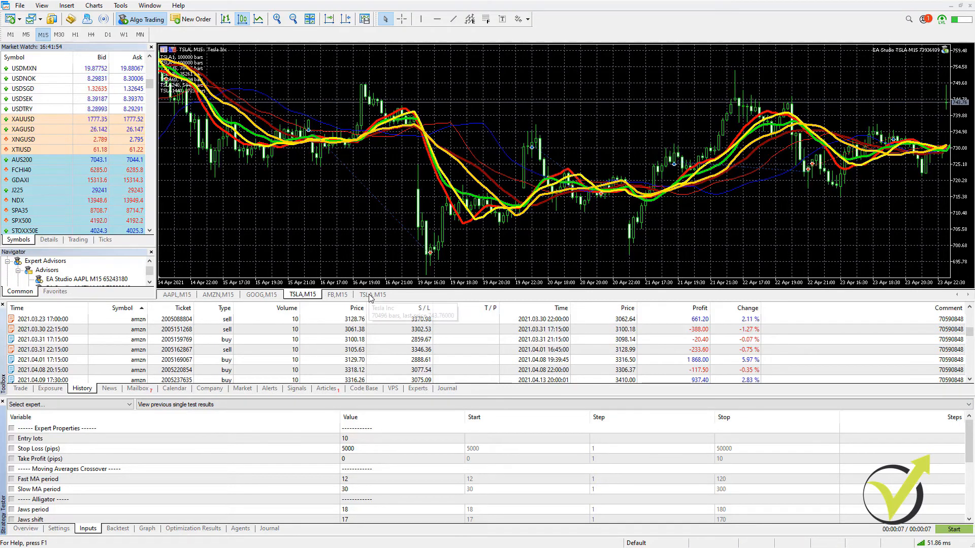
{"action": "left_click", "coordinate": [372, 295]}
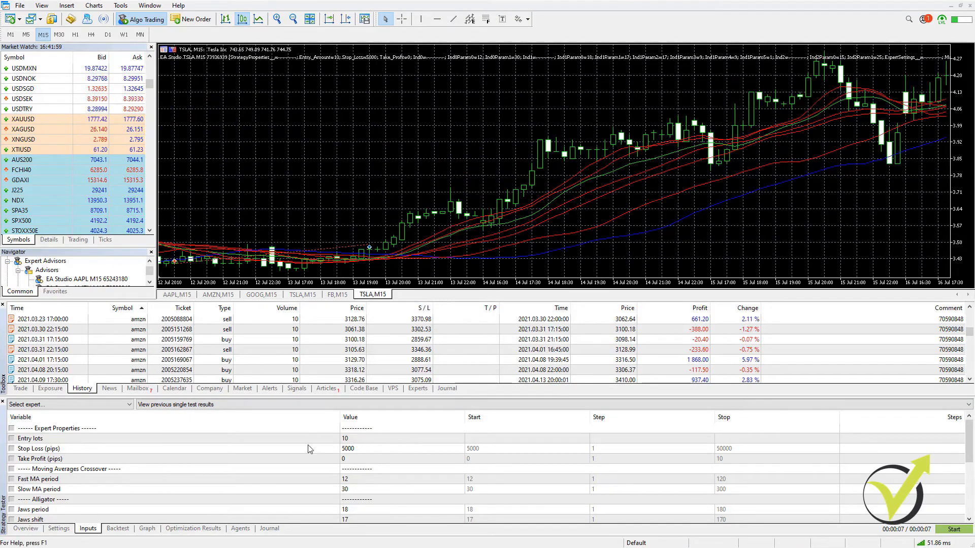
{"action": "right_click", "coordinate": [371, 294]}
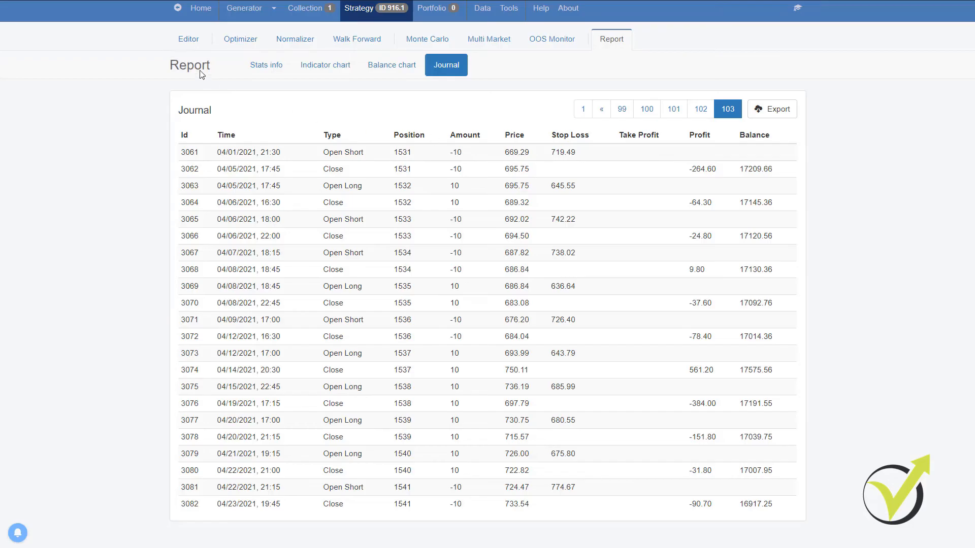
- Log out from the home page and start a free trial session from the Software menu
{"action": "left_click", "coordinate": [188, 39]}
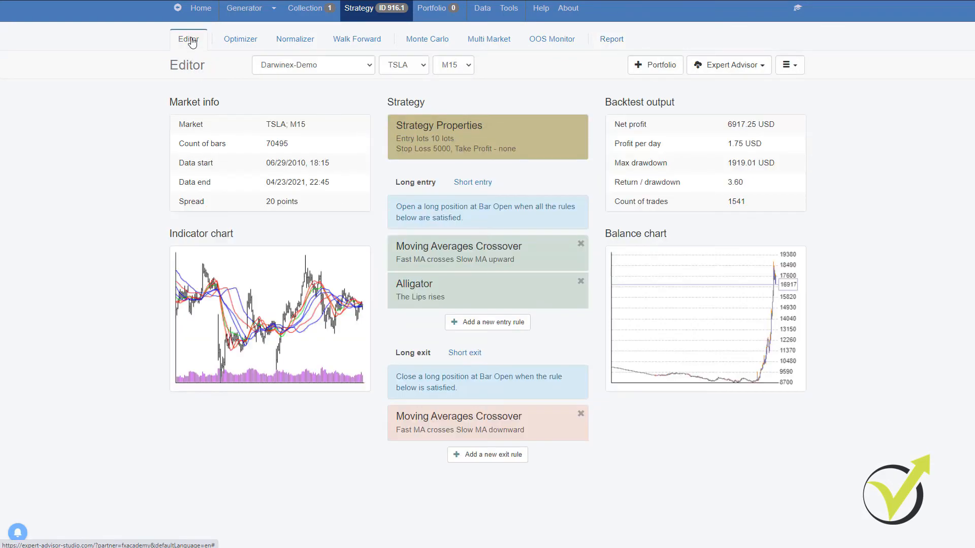
{"action": "left_click", "coordinate": [200, 8]}
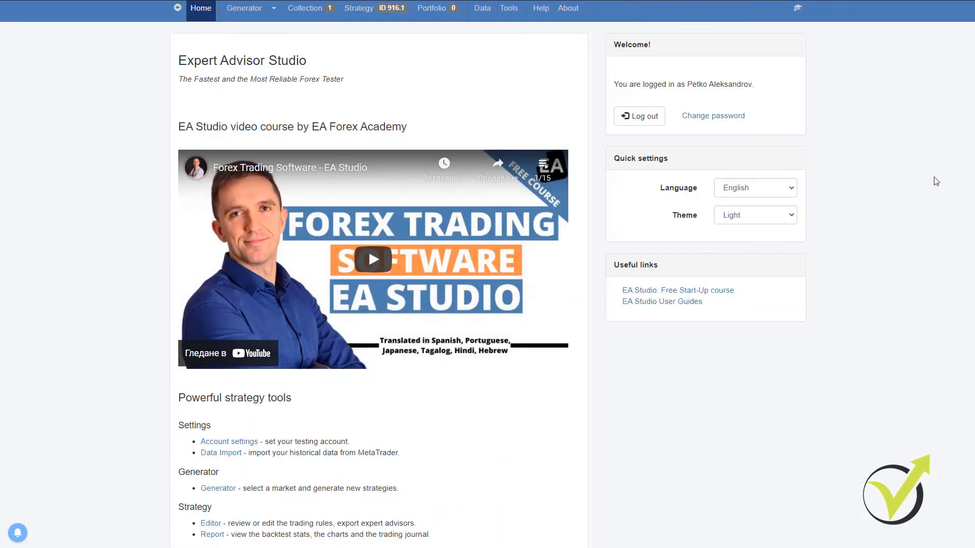
{"action": "scroll", "scroll_direction": "up", "scroll_amount": 3}
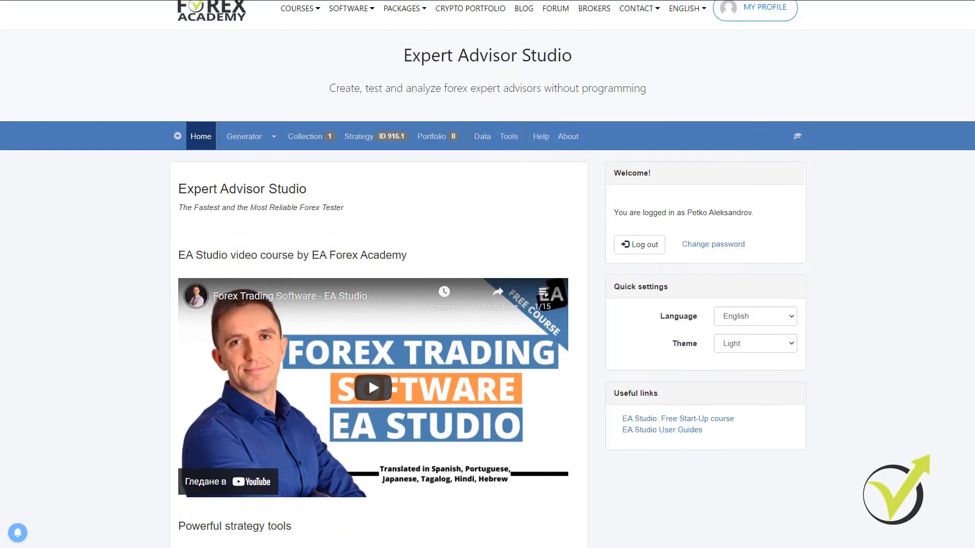
{"action": "left_click", "coordinate": [639, 243]}
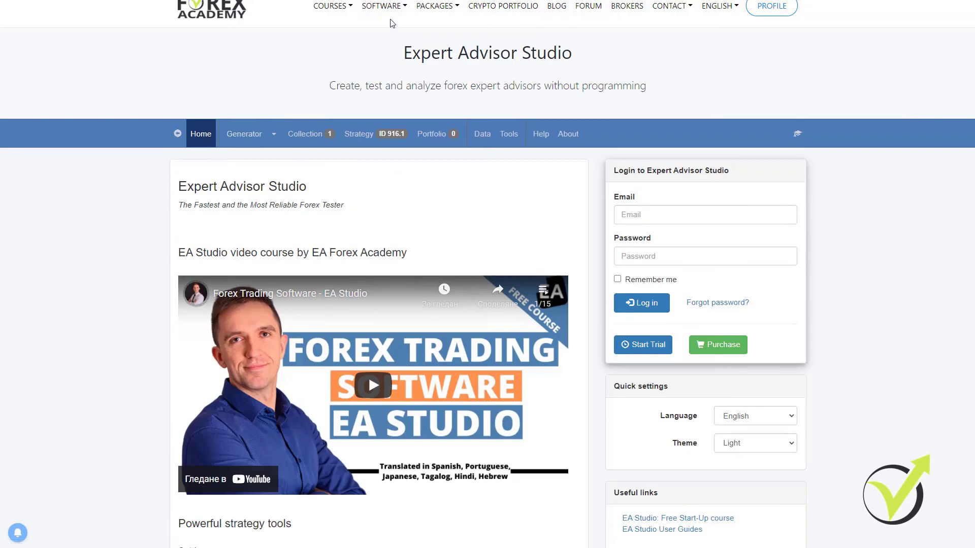
{"action": "mouse_move", "coordinate": [382, 6]}
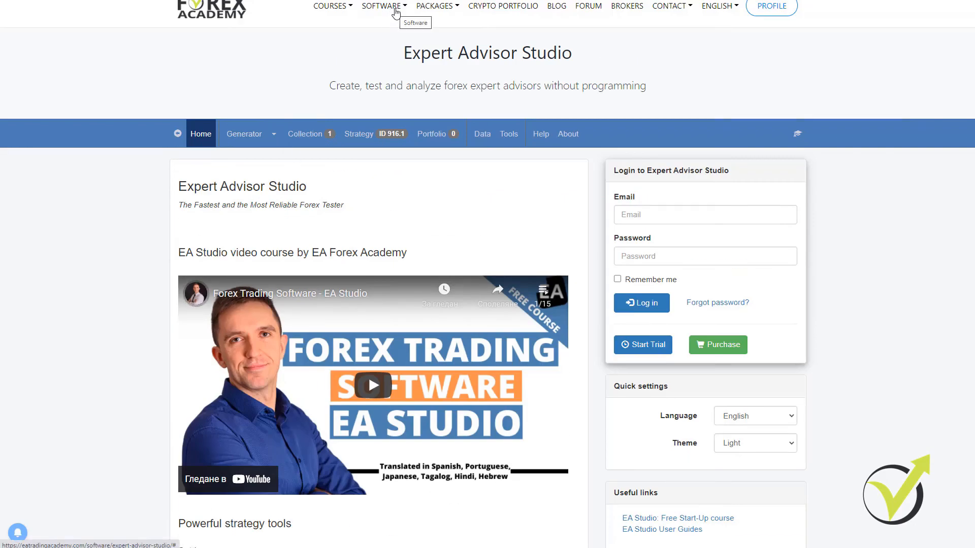
{"action": "left_click", "coordinate": [383, 6]}
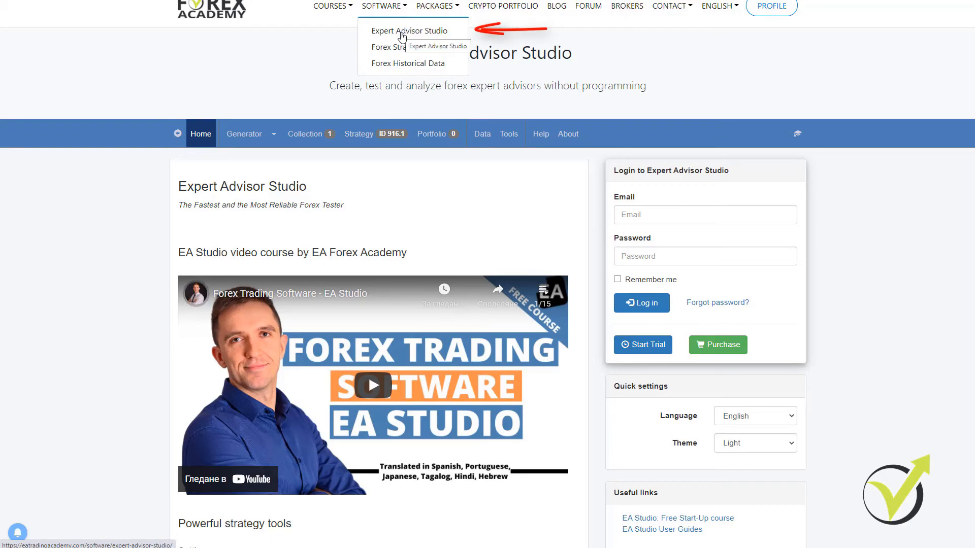
{"action": "mouse_move", "coordinate": [643, 344]}
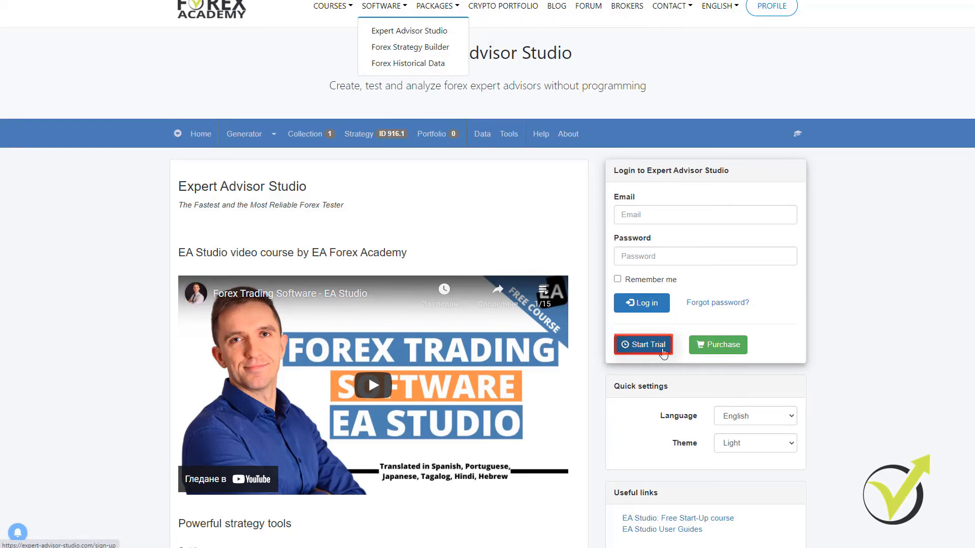
{"action": "left_click", "coordinate": [643, 344]}
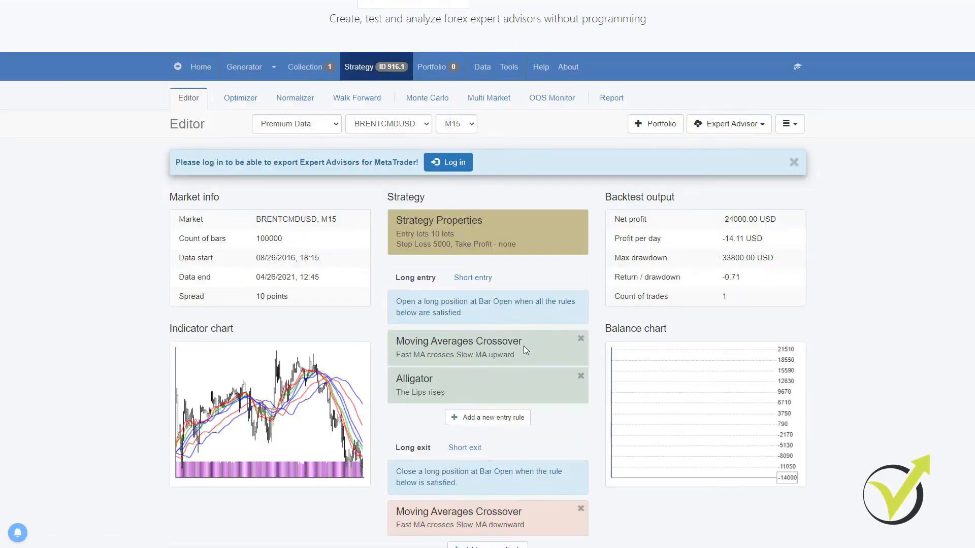
- Open the User Guide from Help, showing its Introduction page
{"action": "scroll", "scroll_direction": "up", "scroll_amount": 3}
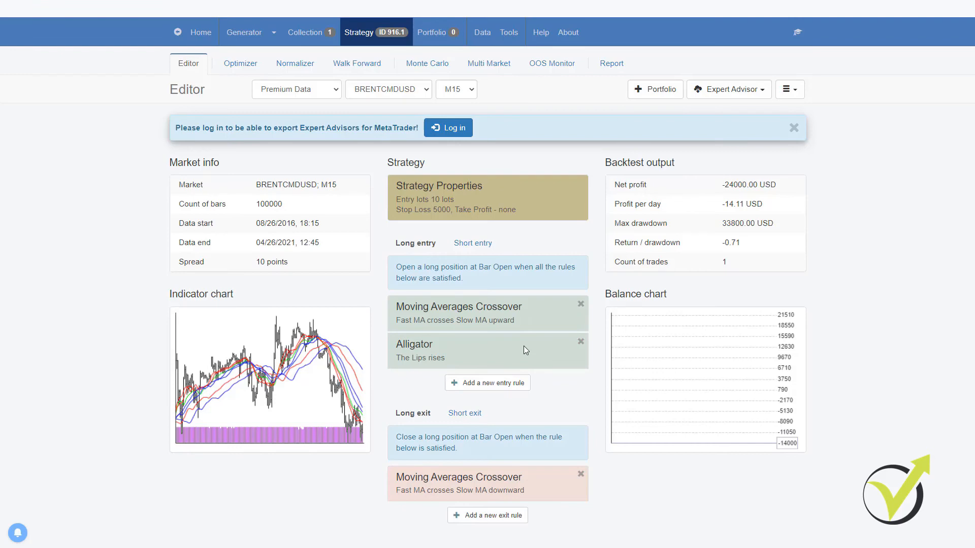
{"action": "scroll", "scroll_direction": "up", "scroll_amount": 3}
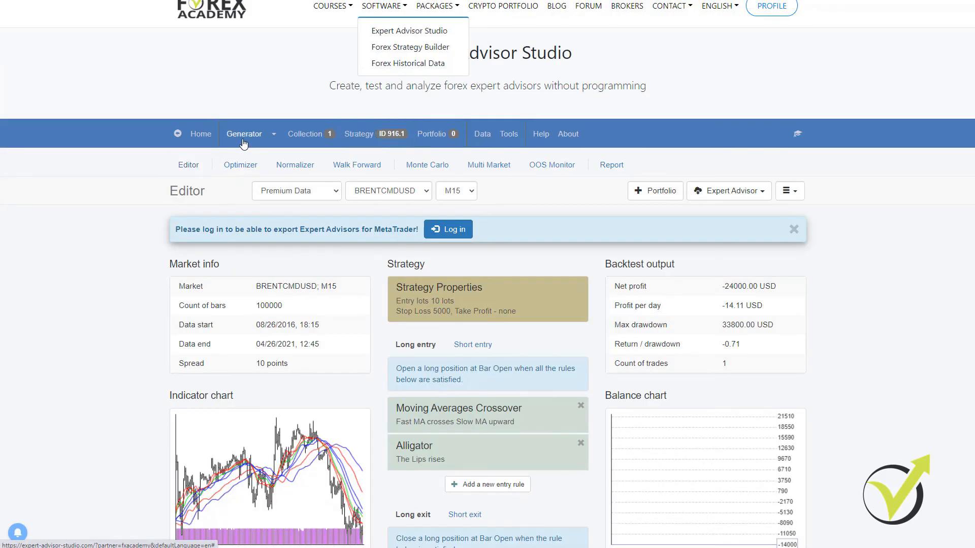
{"action": "left_click", "coordinate": [540, 134]}
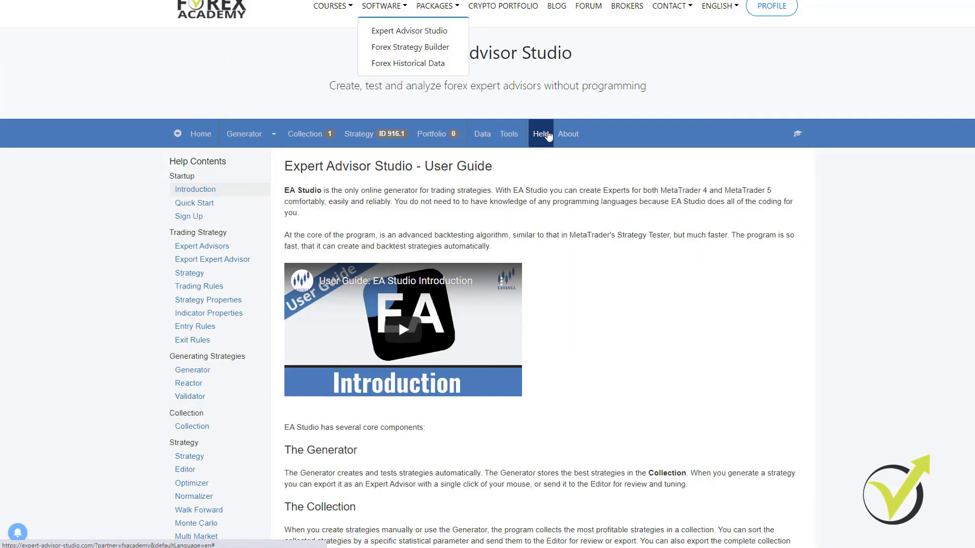
{"action": "scroll", "scroll_direction": "down", "scroll_amount": 3}
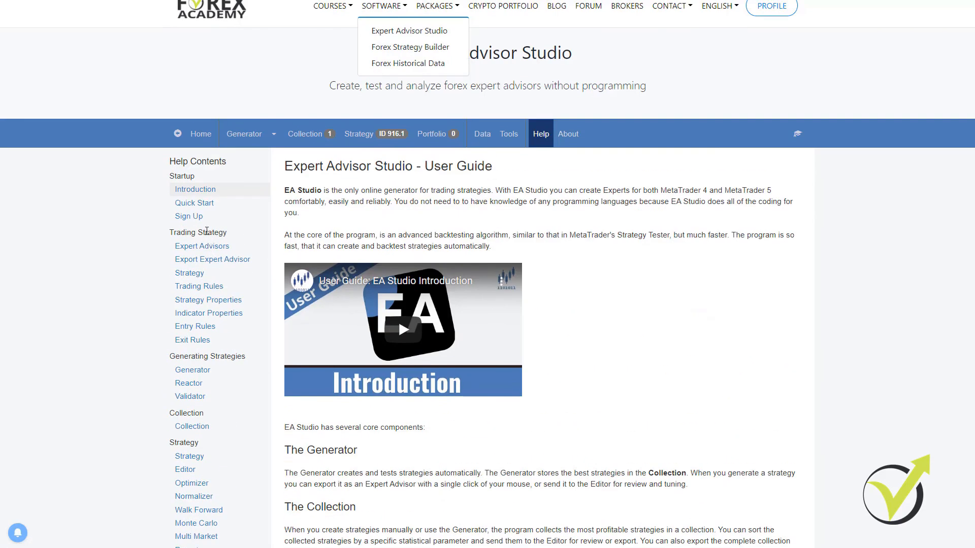
{"action": "mouse_move", "coordinate": [292, 152]}
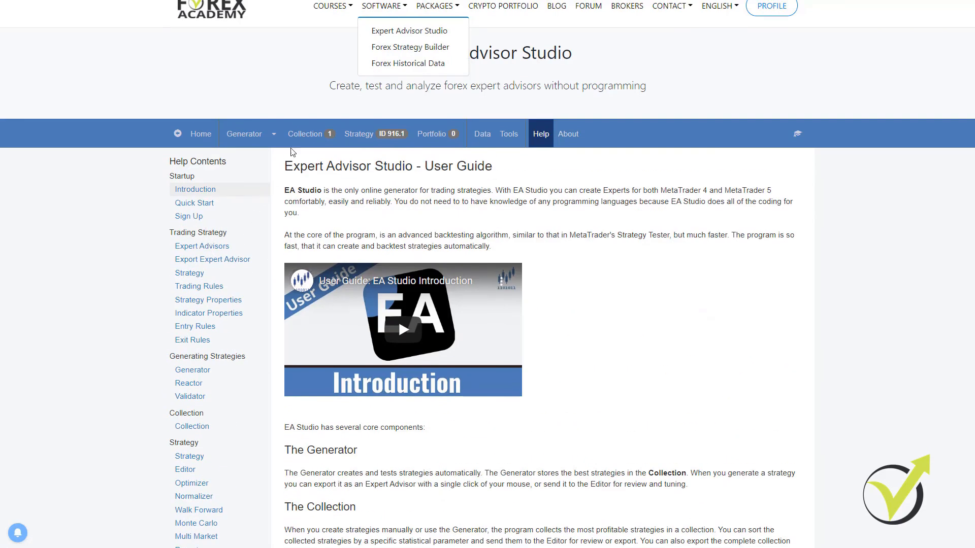
{"action": "mouse_move", "coordinate": [304, 134]}
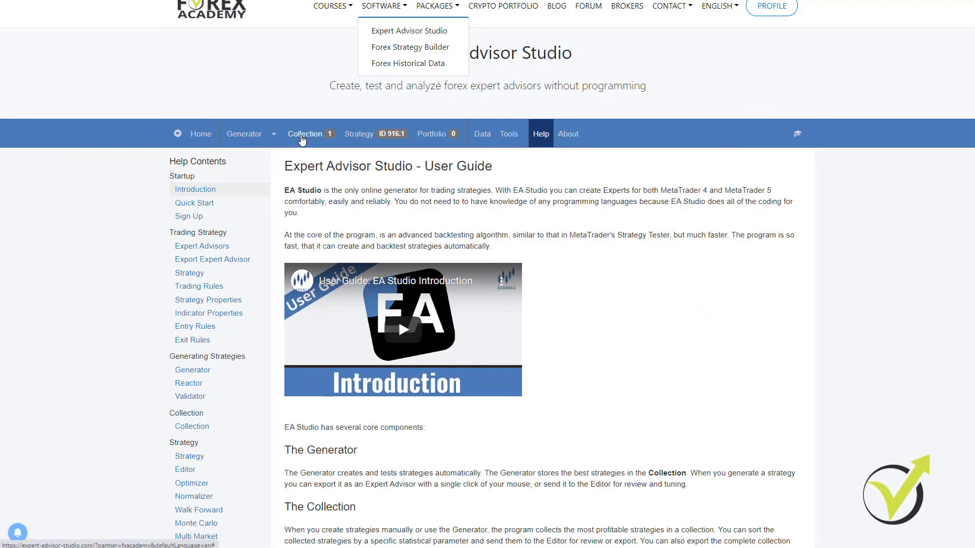
{"action": "mouse_move", "coordinate": [245, 134]}
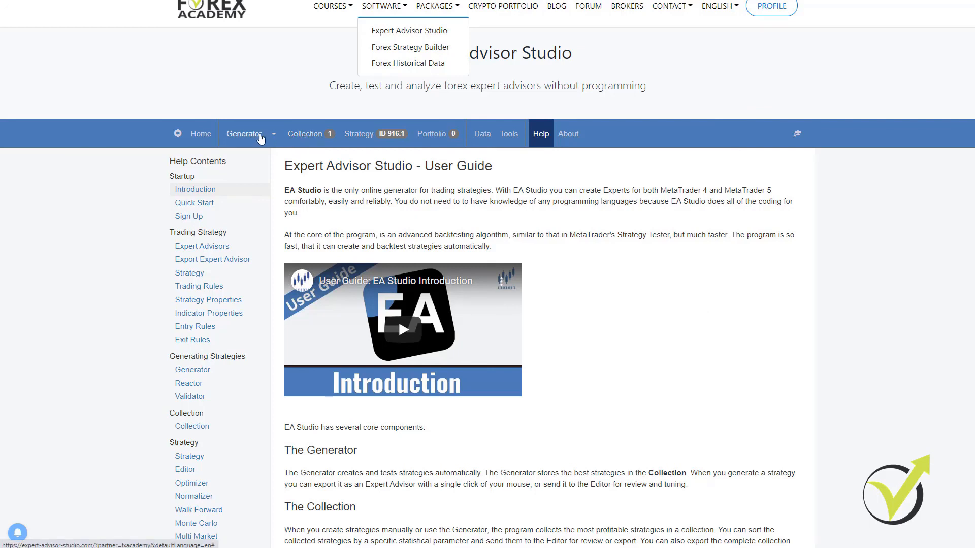